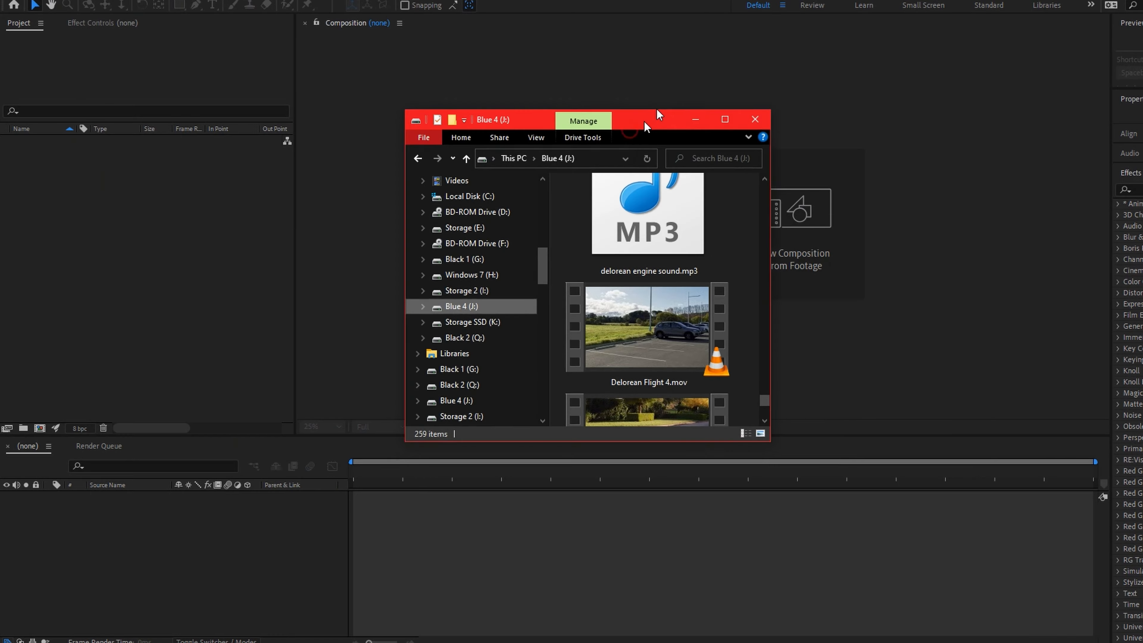
# Import Delorean Flight 4.mov into a composition and run Track Camera on its layer.
pyautogui.click(649, 328)
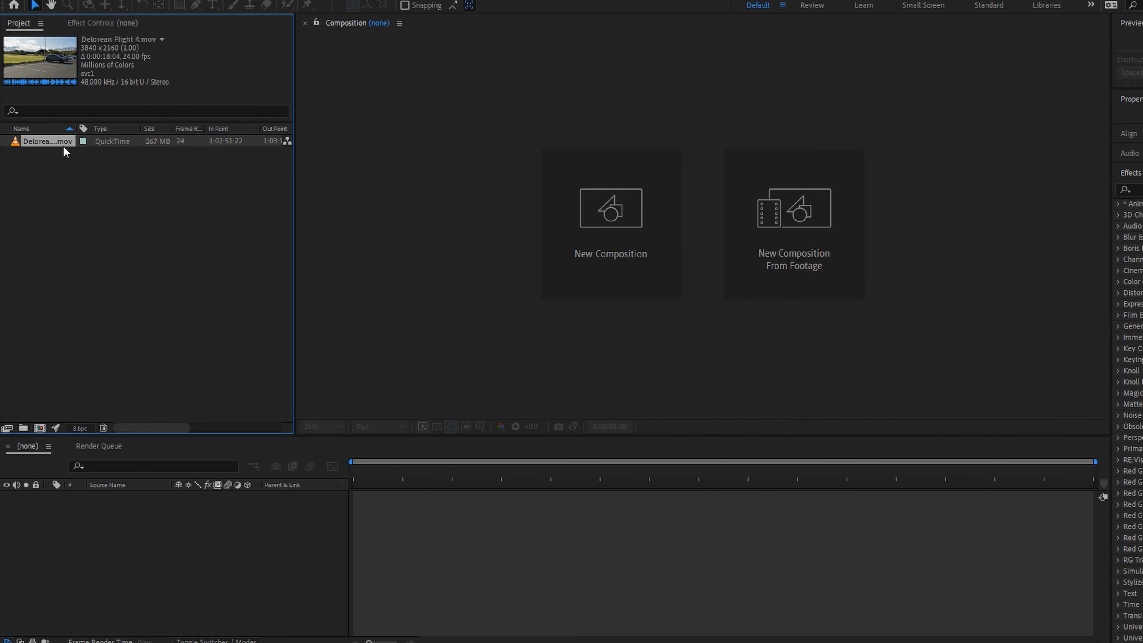
pyautogui.rightClick(131, 567)
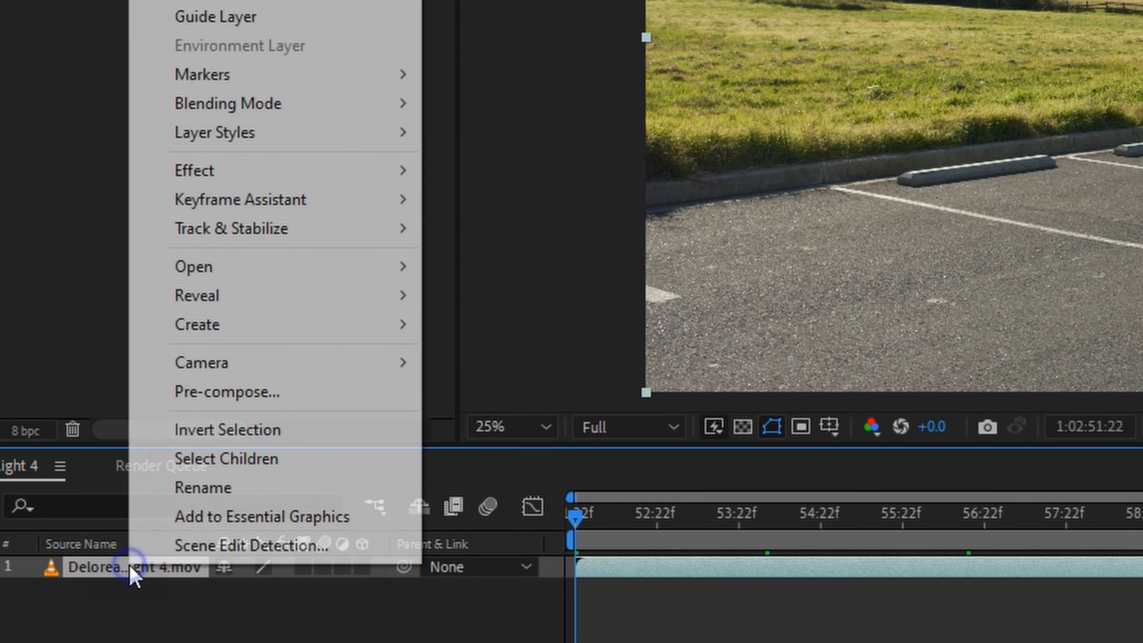
pyautogui.moveTo(230, 228)
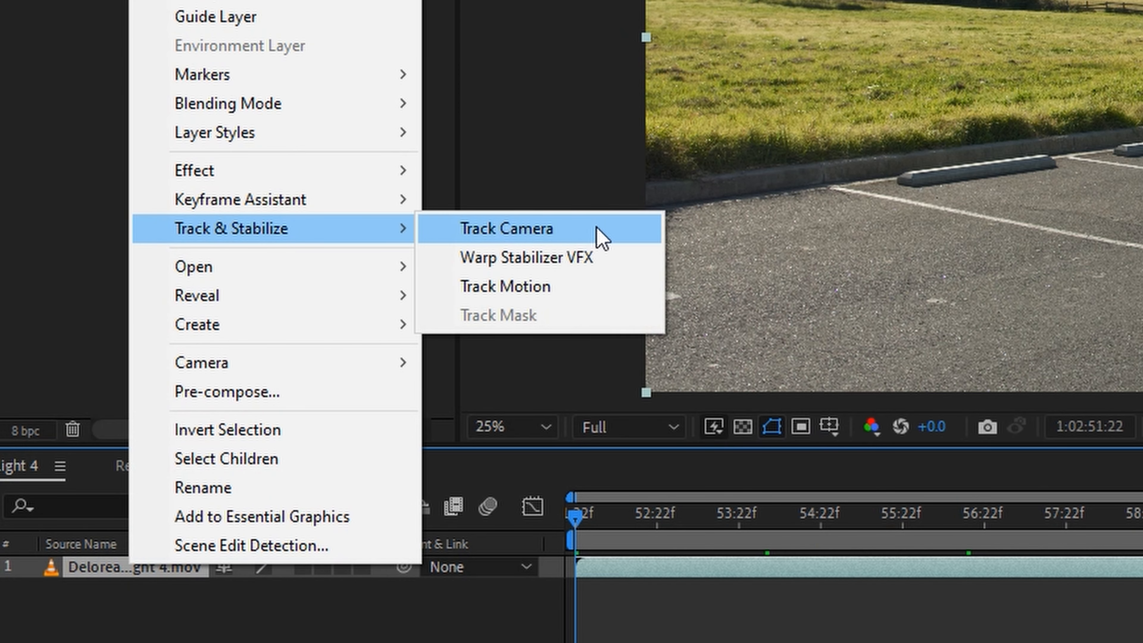
pyautogui.click(505, 228)
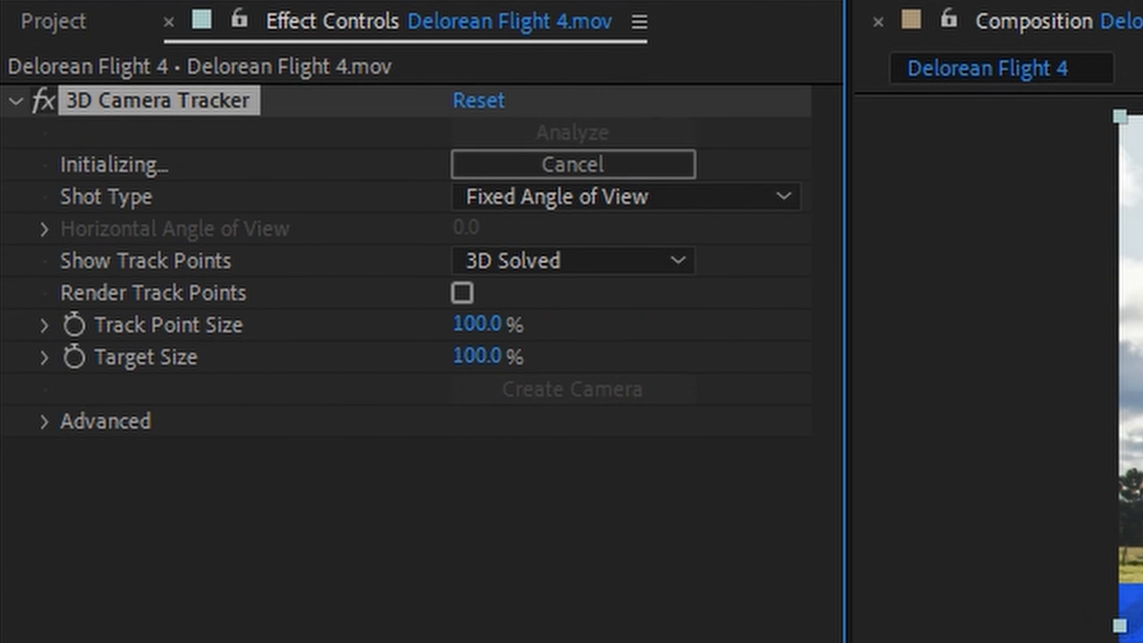
pyautogui.moveTo(663, 207)
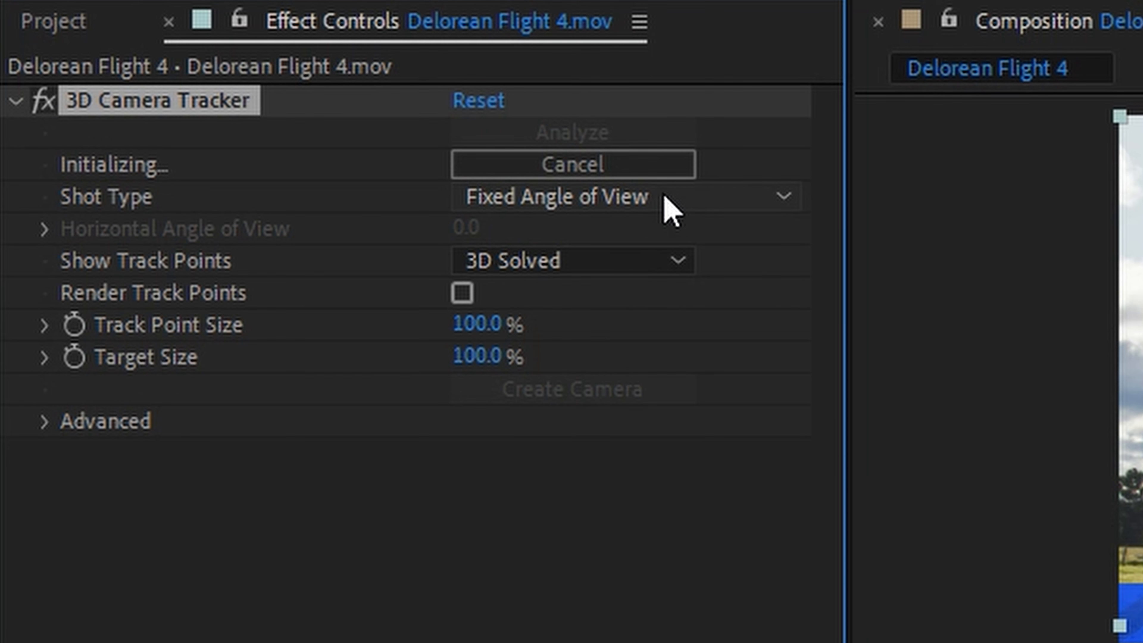
pyautogui.moveTo(601, 284)
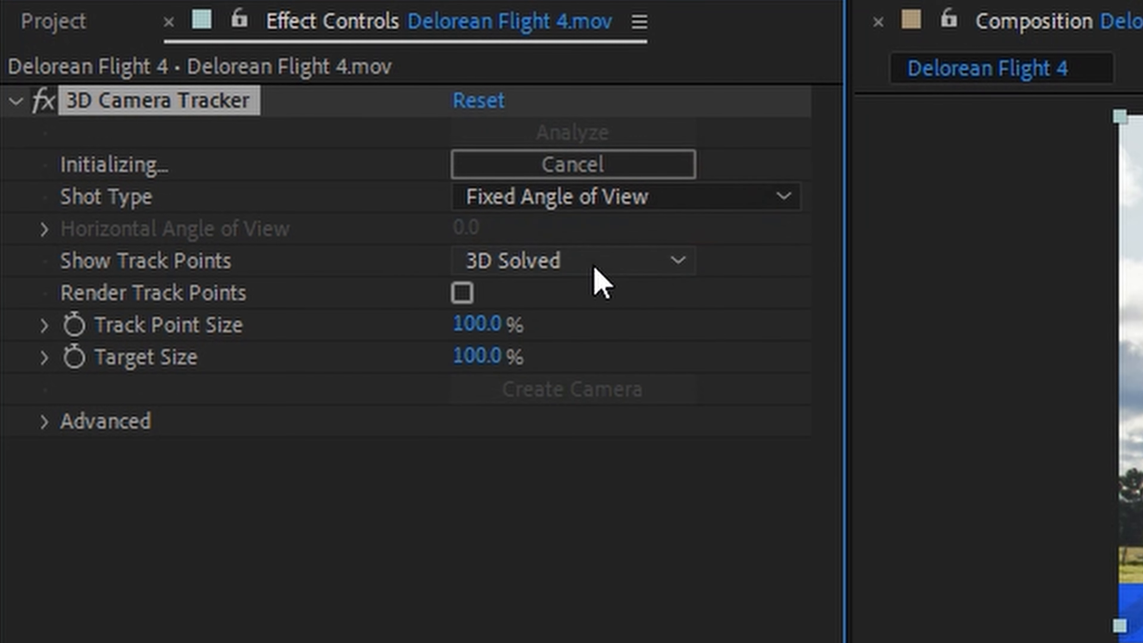
pyautogui.moveTo(234, 193)
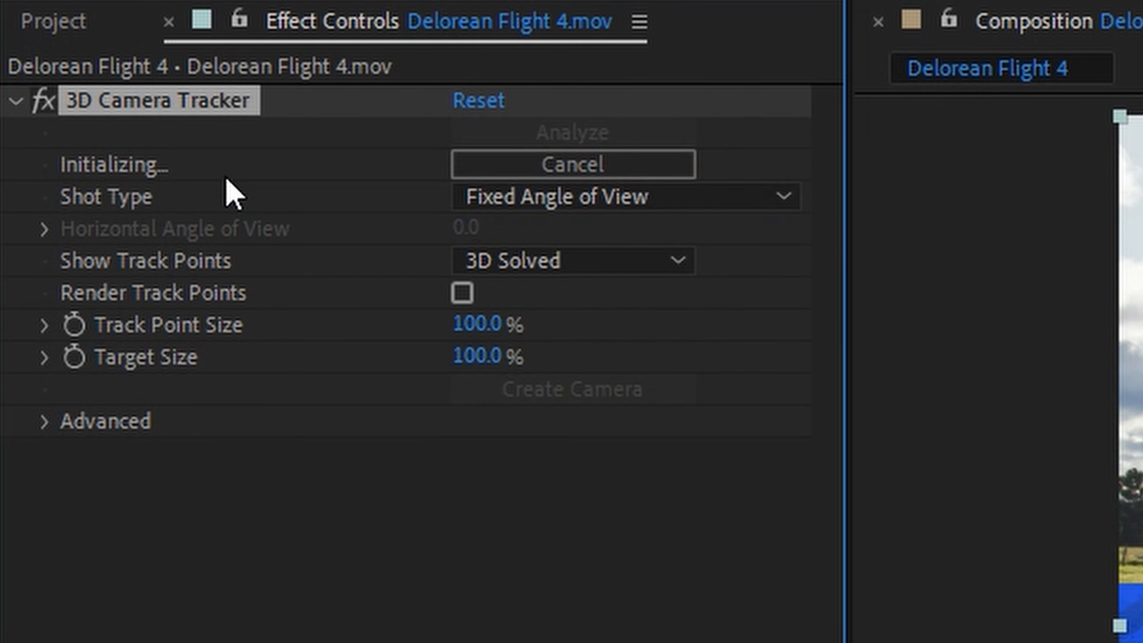
pyautogui.moveTo(152, 195)
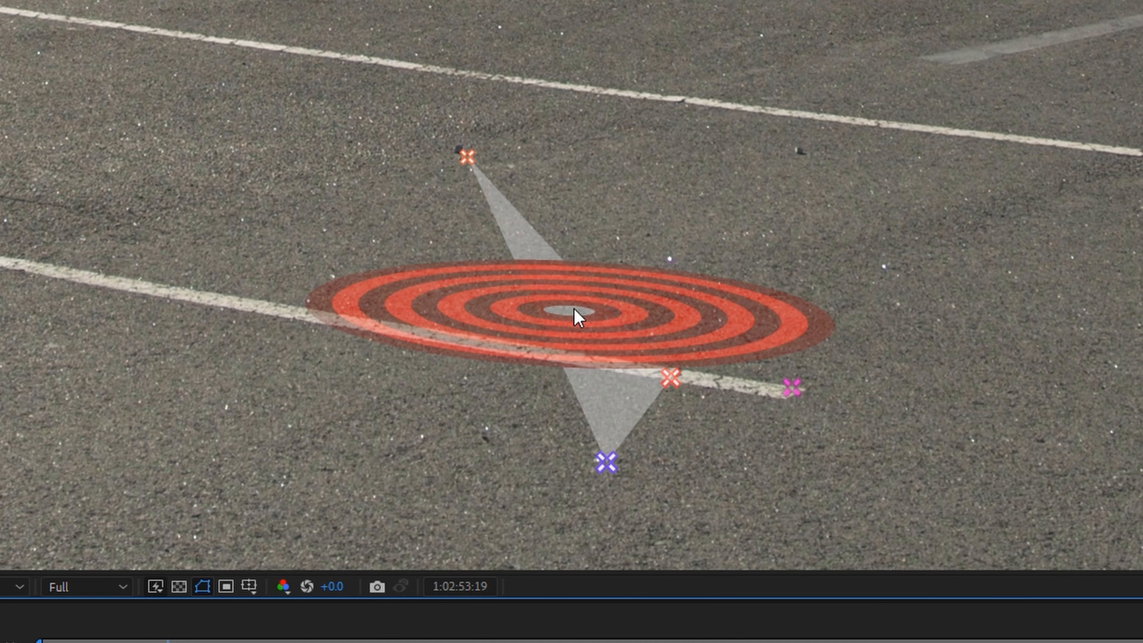
# Set Ground Plane and Origin on the asphalt target, then Create Solid and Camera there.
pyautogui.rightClick(574, 317)
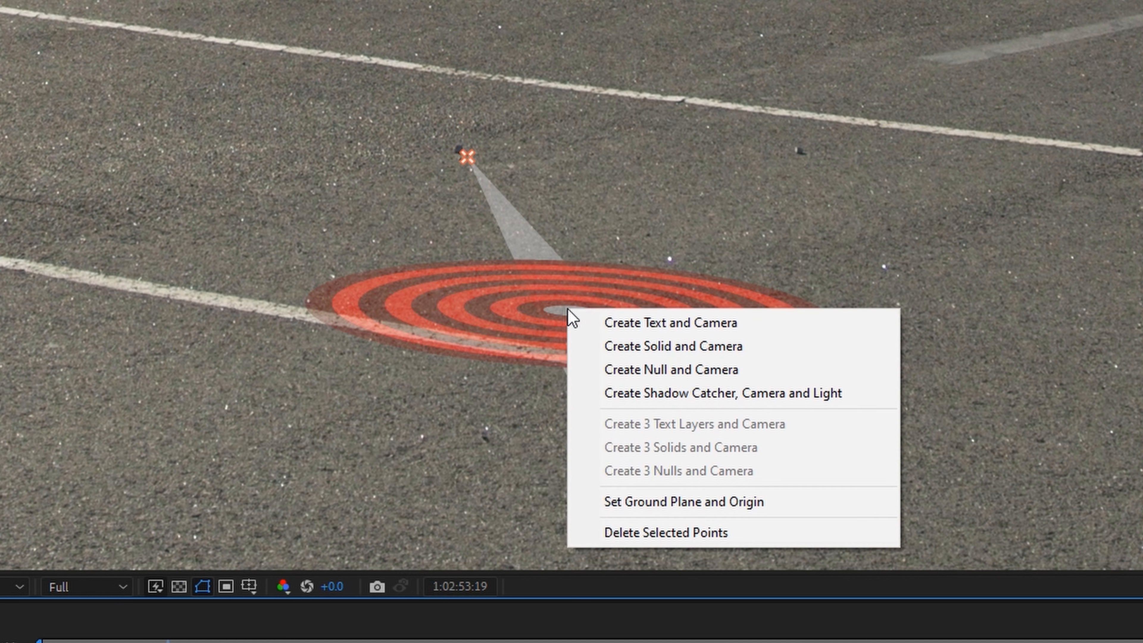
pyautogui.moveTo(775, 513)
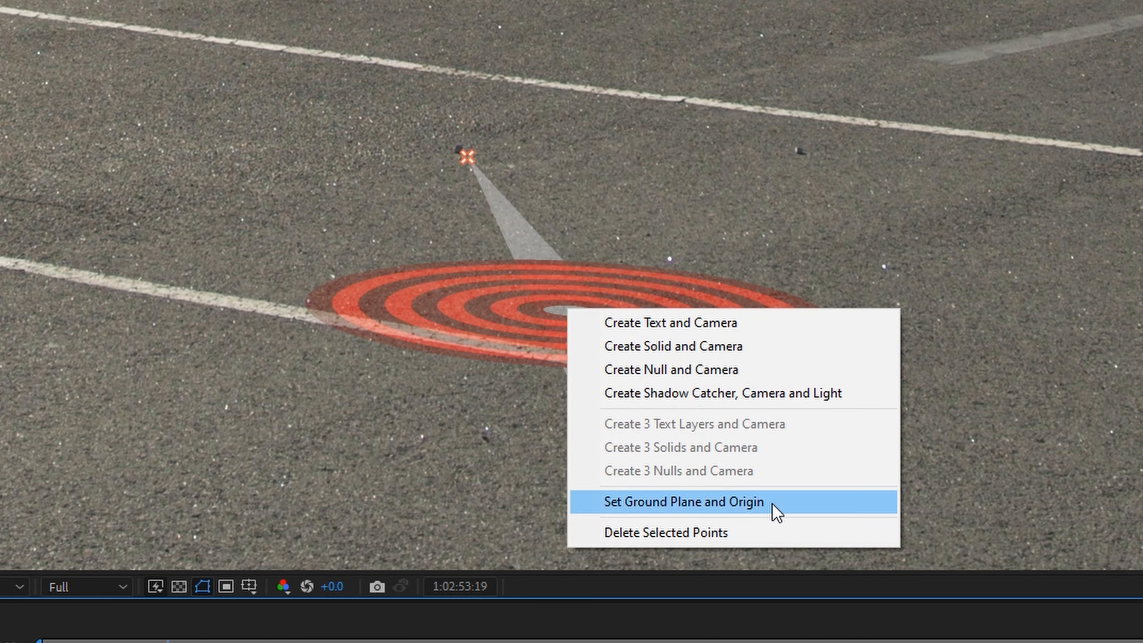
pyautogui.click(682, 502)
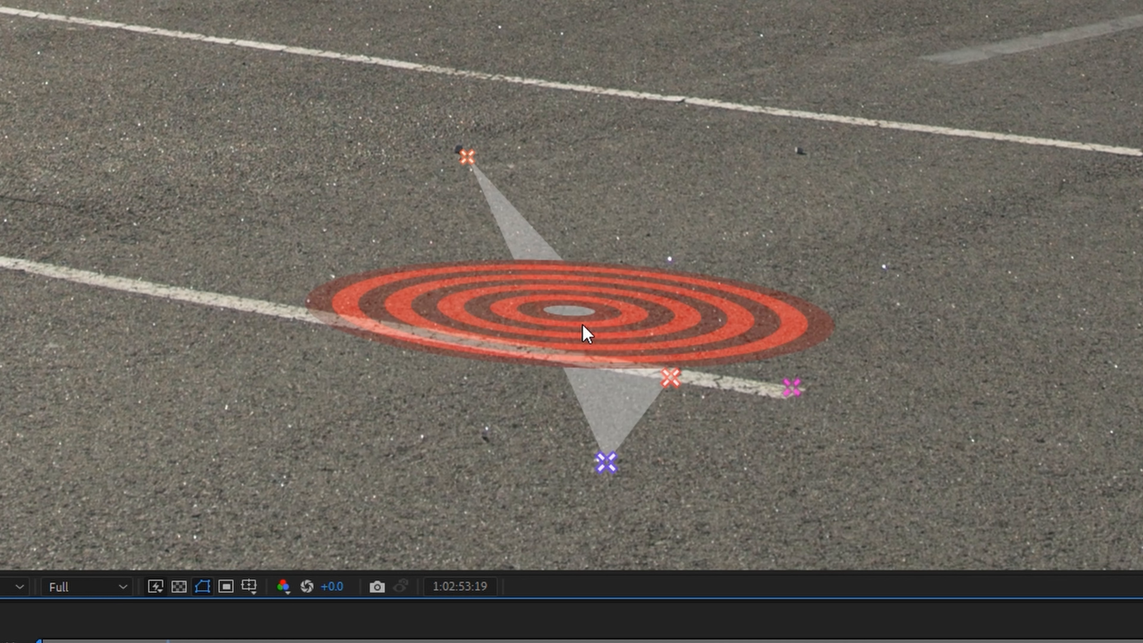
pyautogui.rightClick(587, 334)
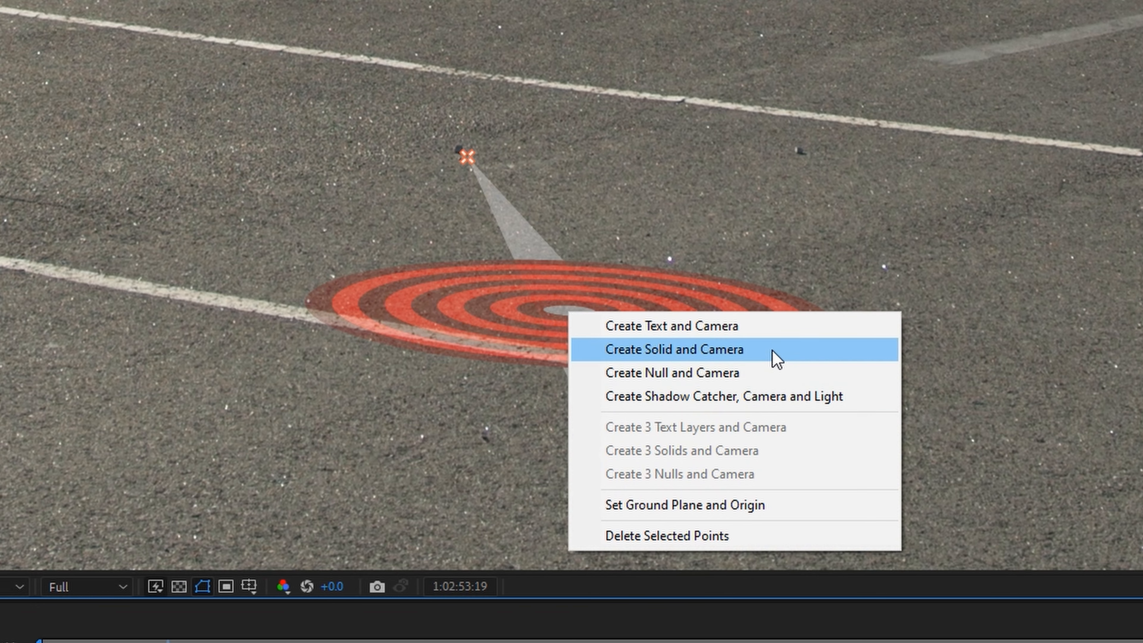
pyautogui.click(674, 349)
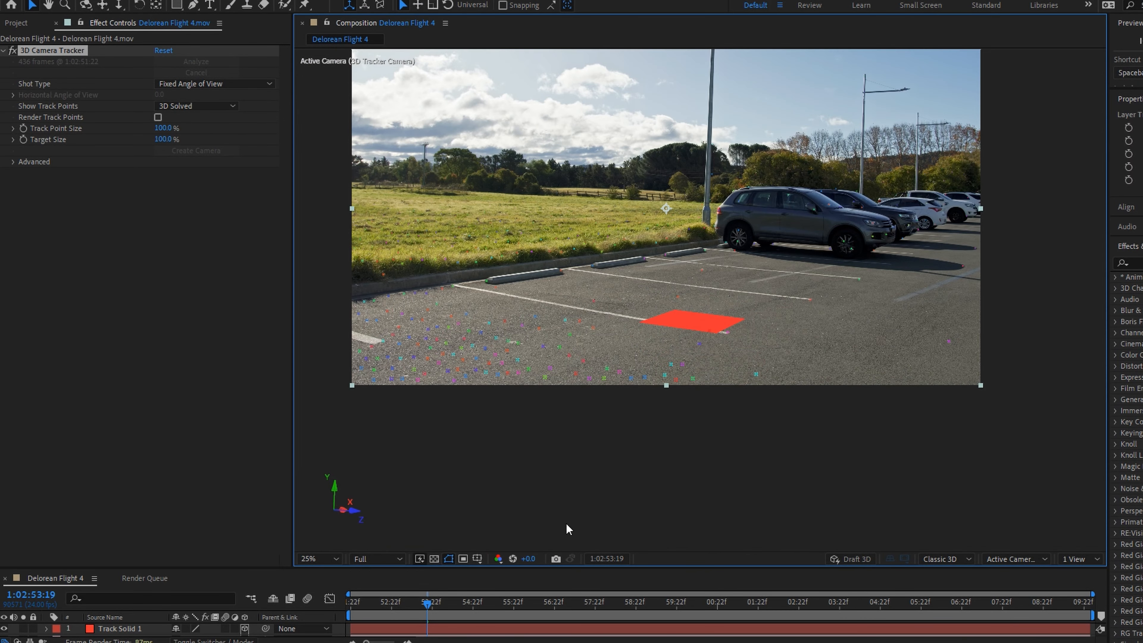
pyautogui.click(315, 558)
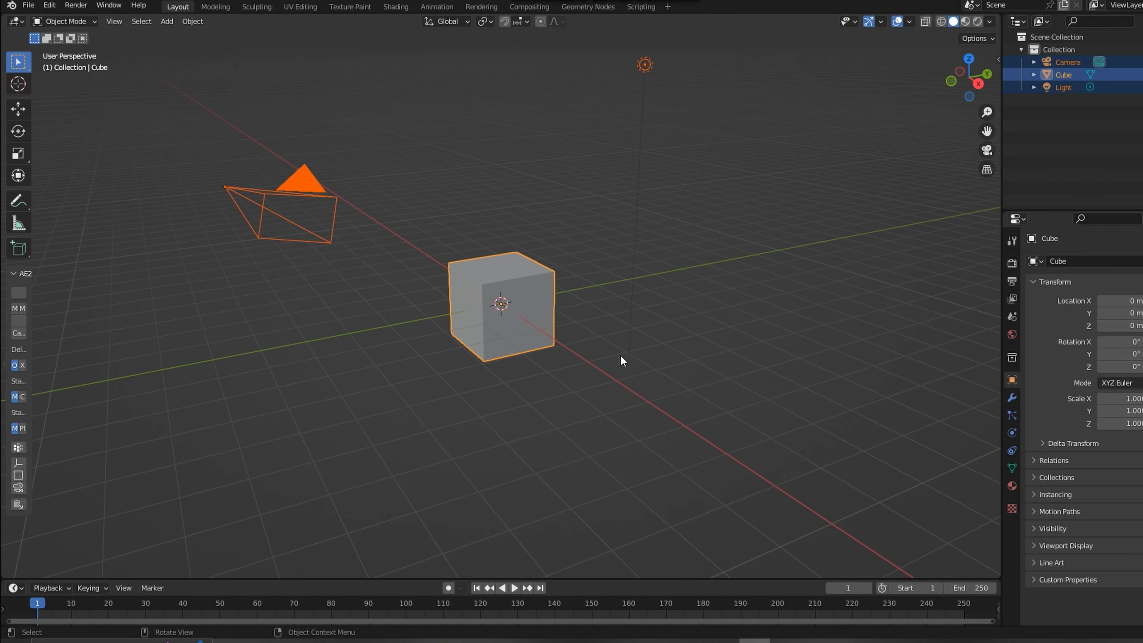
# Delete the default cube, camera and light, then create a ground plane via AE2Blend.
pyautogui.press('x')
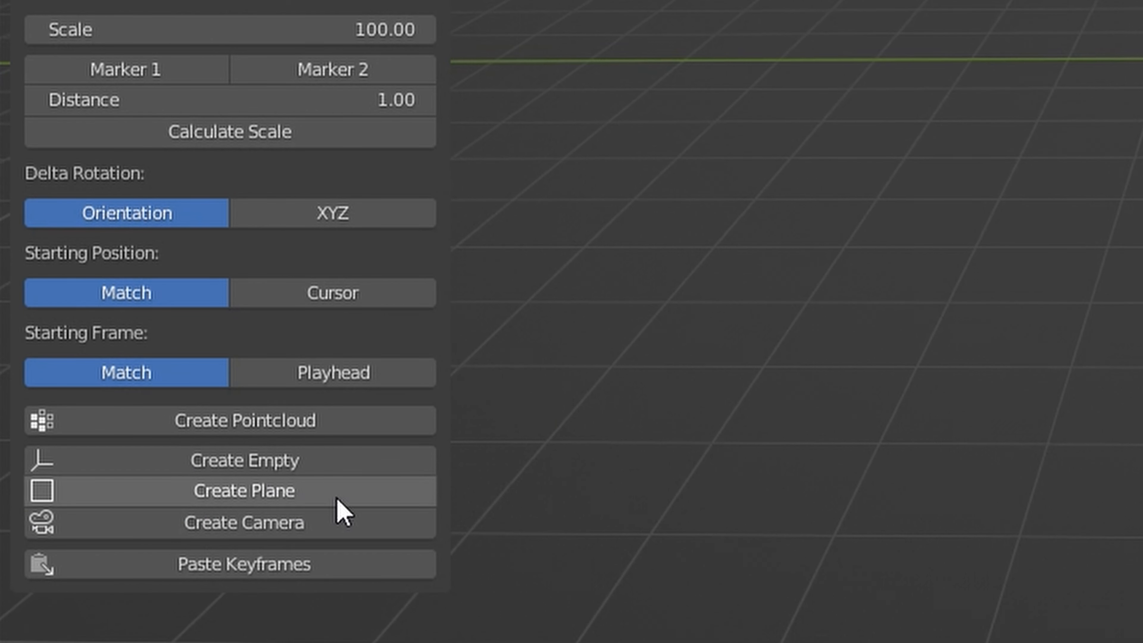
pyautogui.click(244, 490)
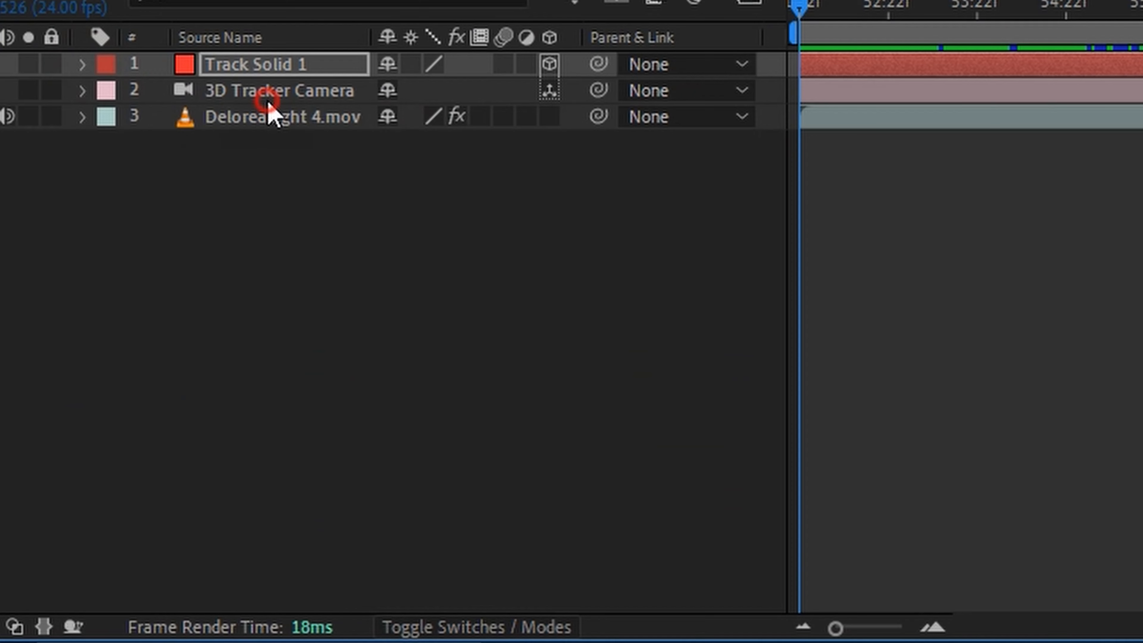
# Select the 3D Tracker Camera layer and its Position and Orientation keyframes for copying.
pyautogui.click(82, 90)
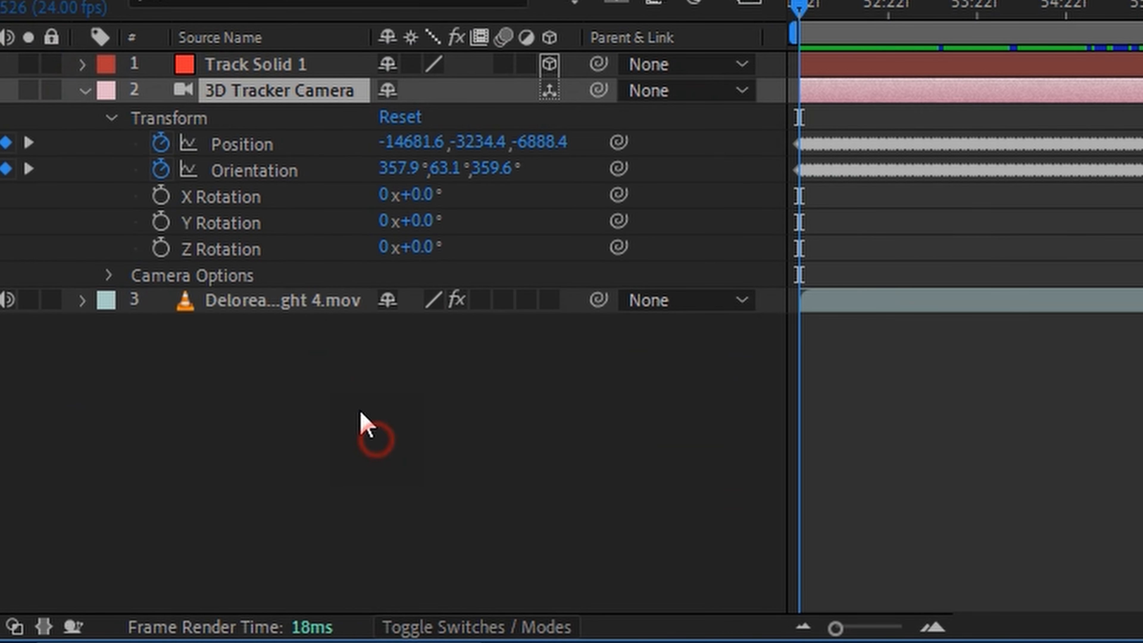
pyautogui.click(243, 143)
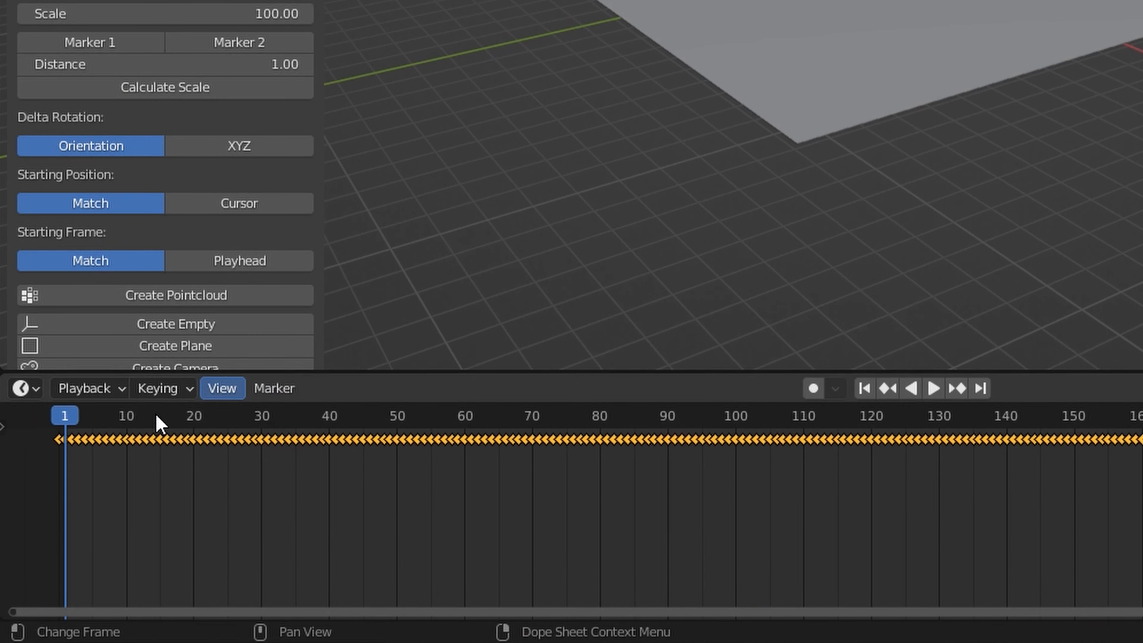
pyautogui.moveTo(82, 452)
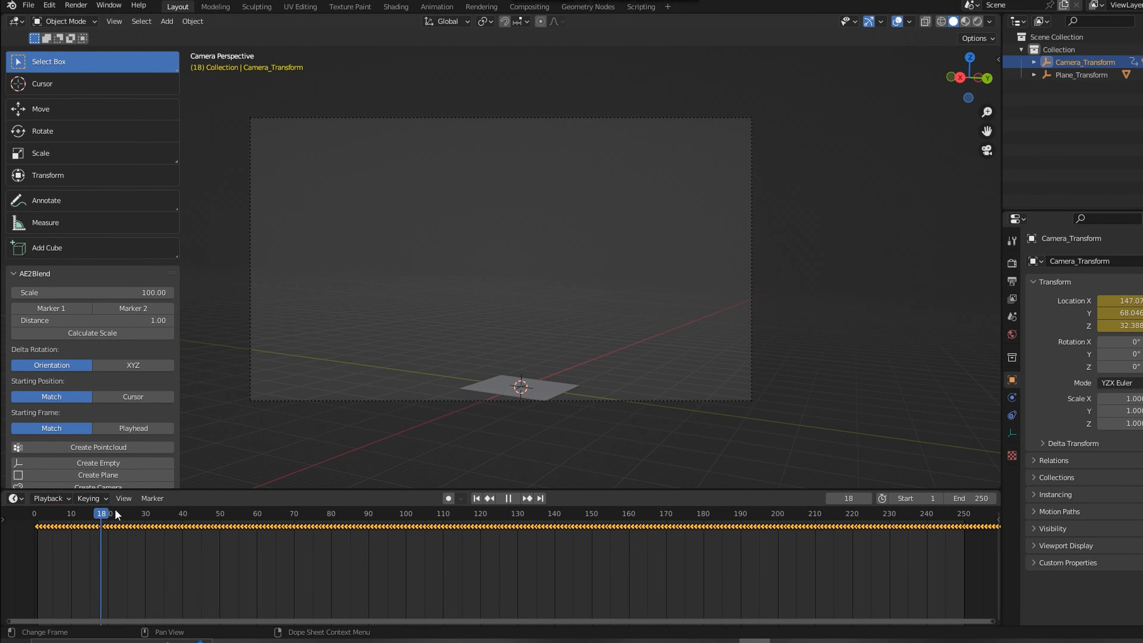
# Play the pasted camera animation, return to frame 1 and show Output Properties.
pyautogui.click(754, 513)
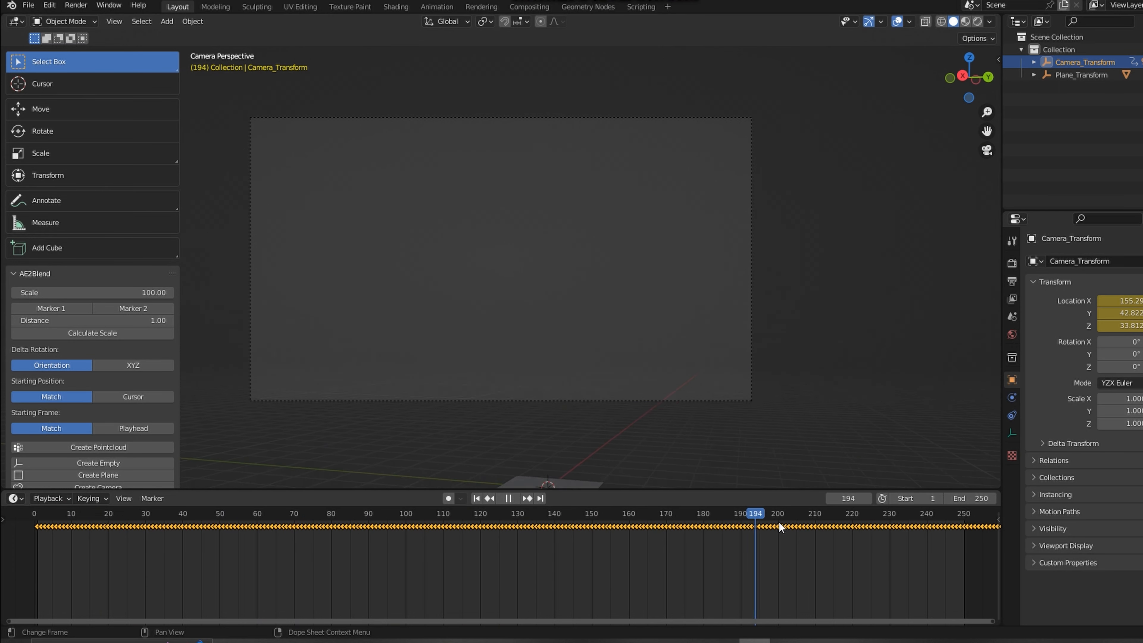
pyautogui.click(49, 513)
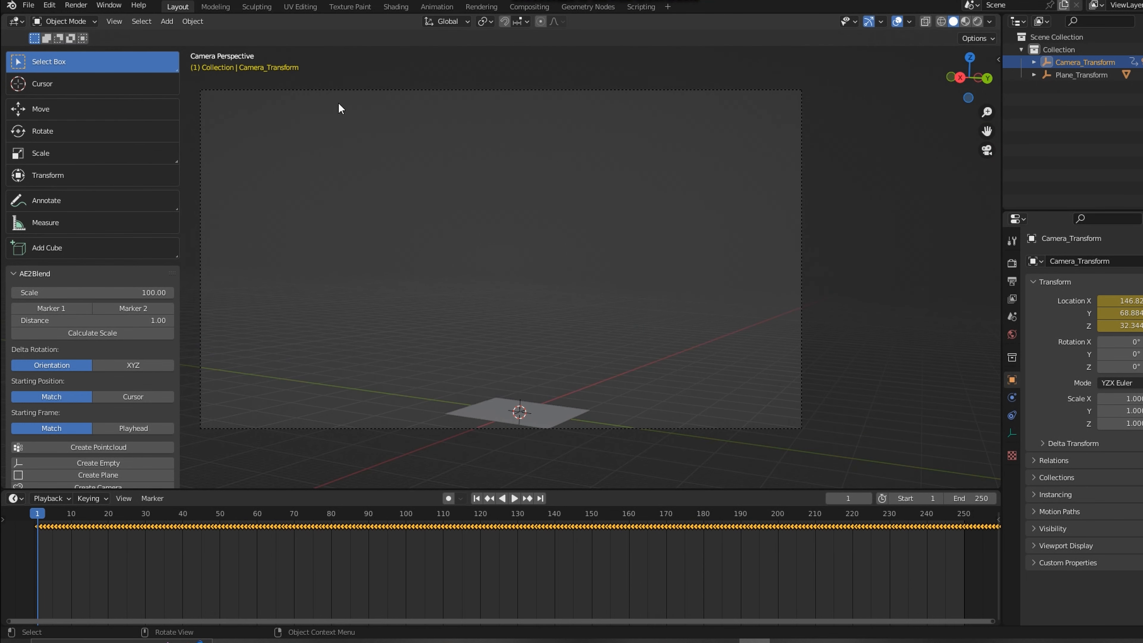
pyautogui.moveTo(188, 89)
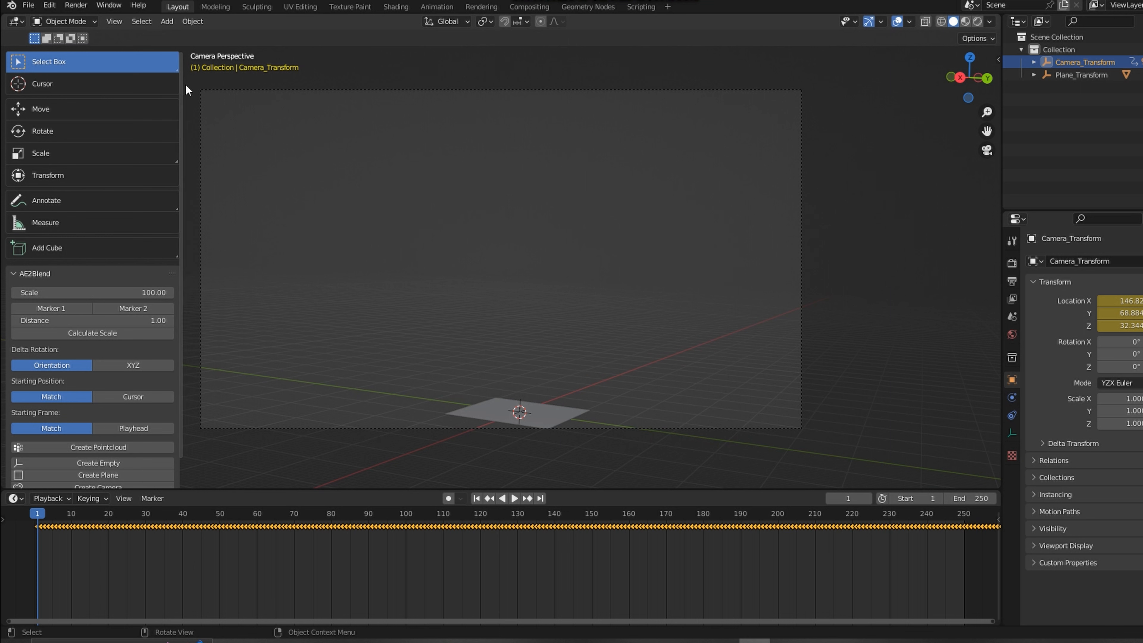
pyautogui.moveTo(236, 177)
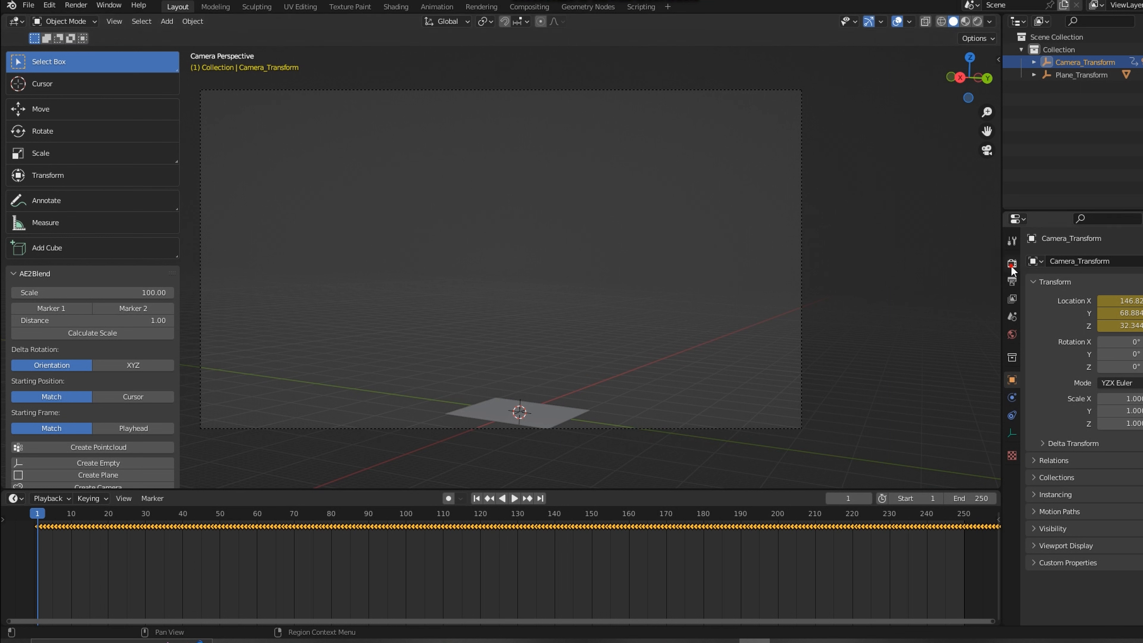
pyautogui.click(1010, 264)
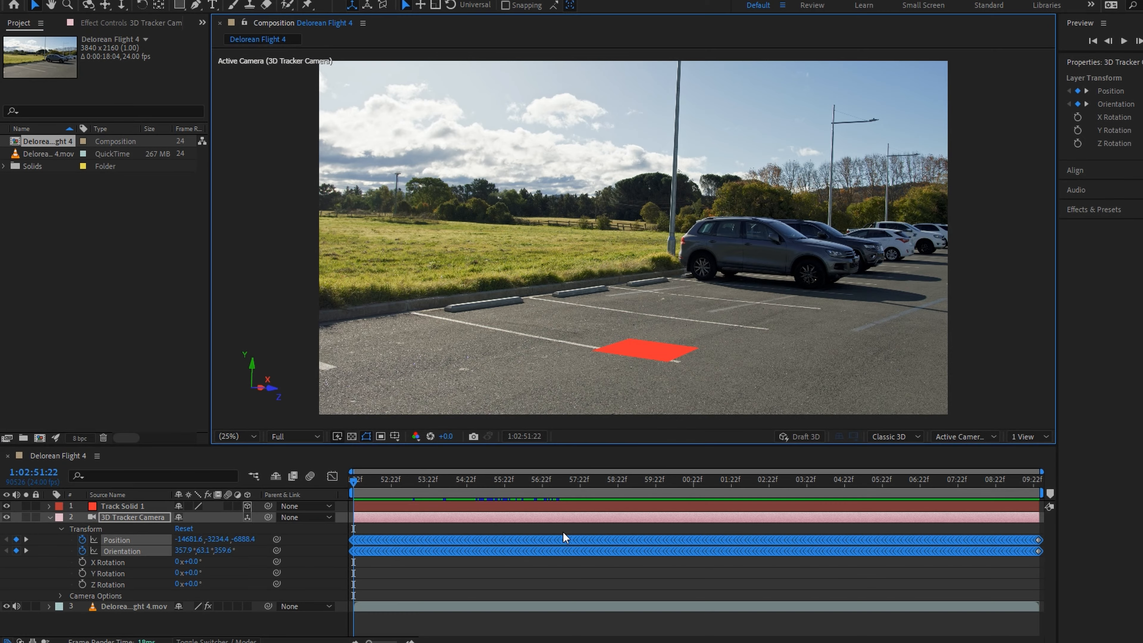
# Select the child Camera, show its lens settings and scrub through frames of the shot.
pyautogui.doubleClick(133, 517)
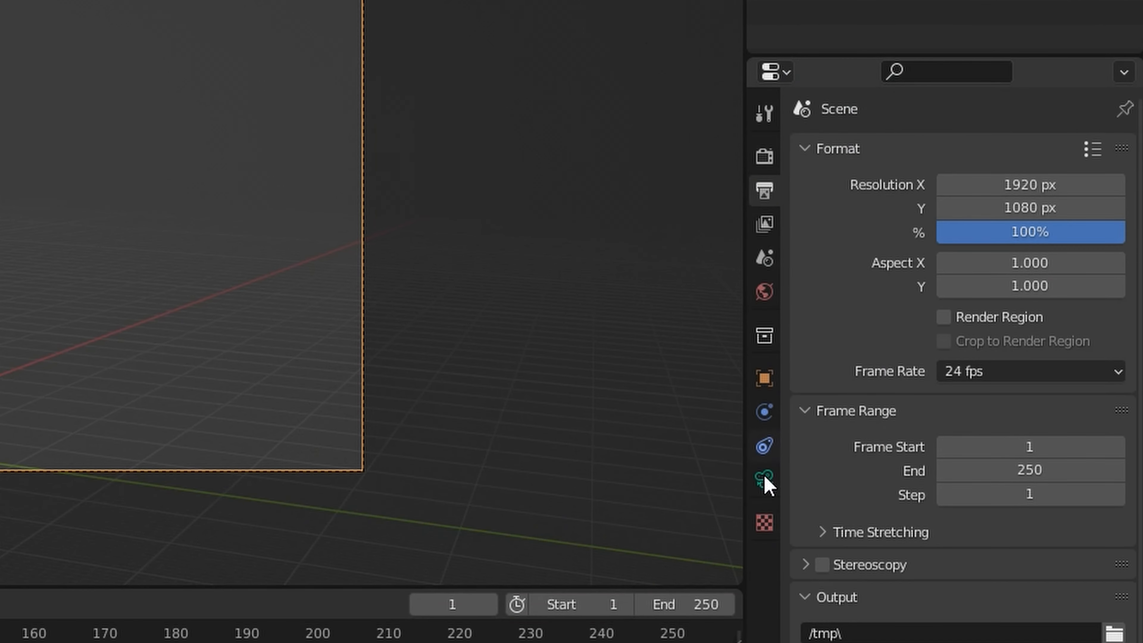
pyautogui.click(763, 478)
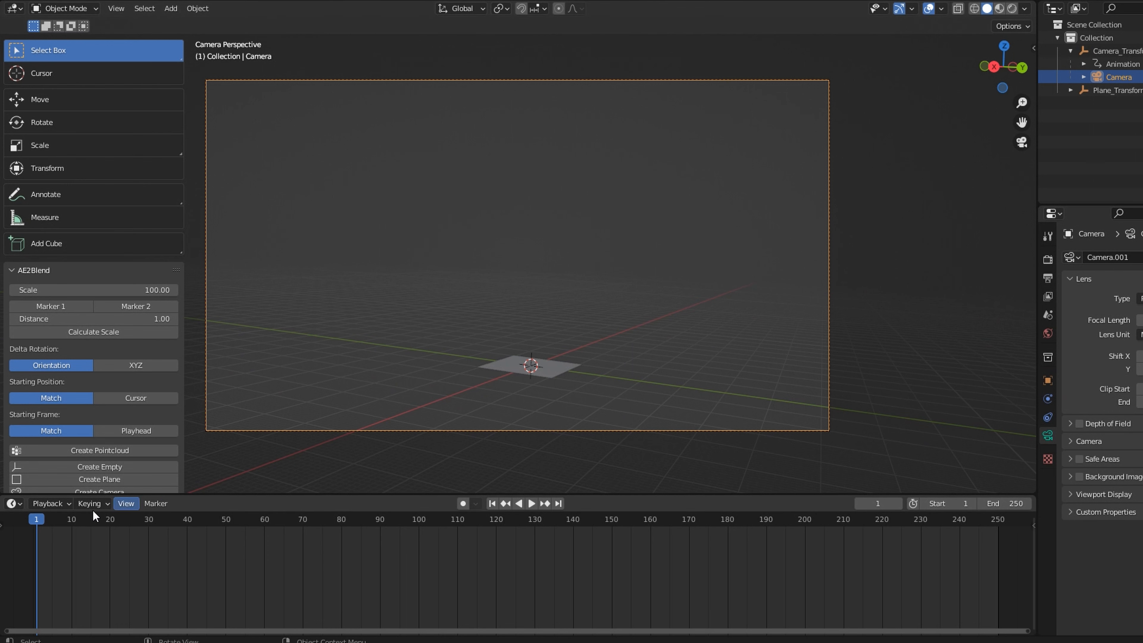
pyautogui.click(531, 503)
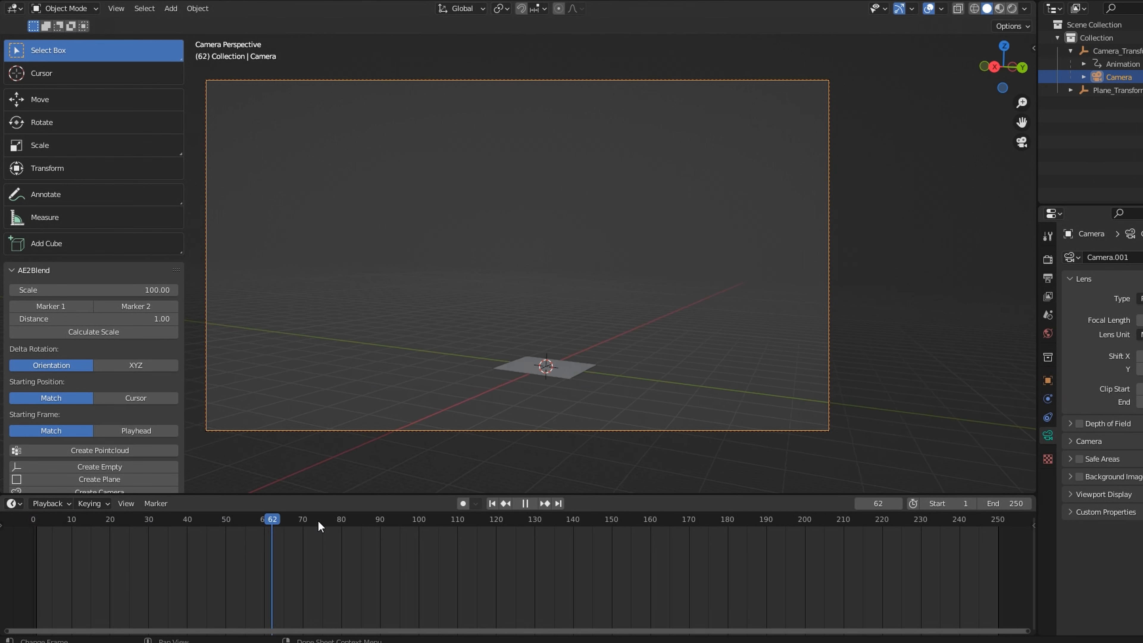
pyautogui.click(67, 519)
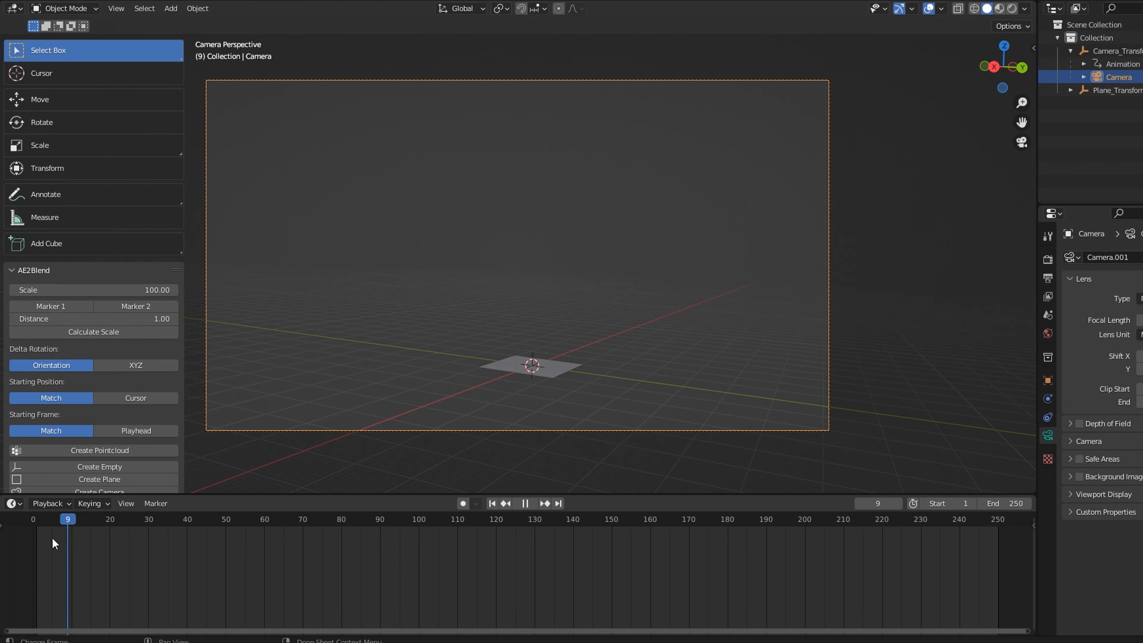
pyautogui.click(491, 504)
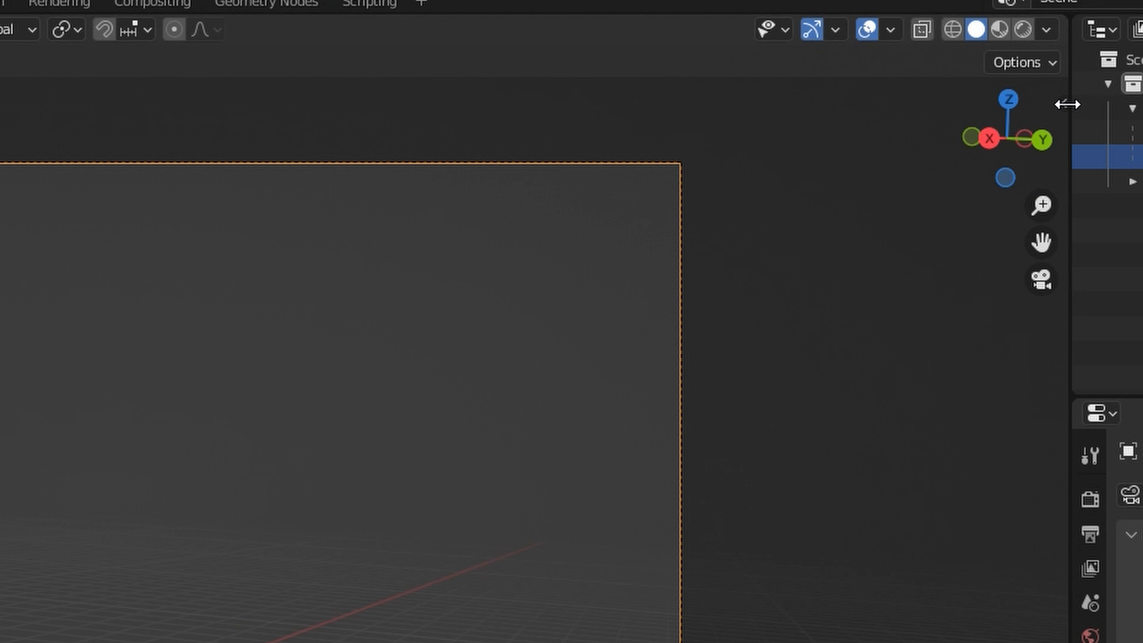
# Open the Sketchfab sidebar, log in and enable Import from url.
pyautogui.click(1052, 281)
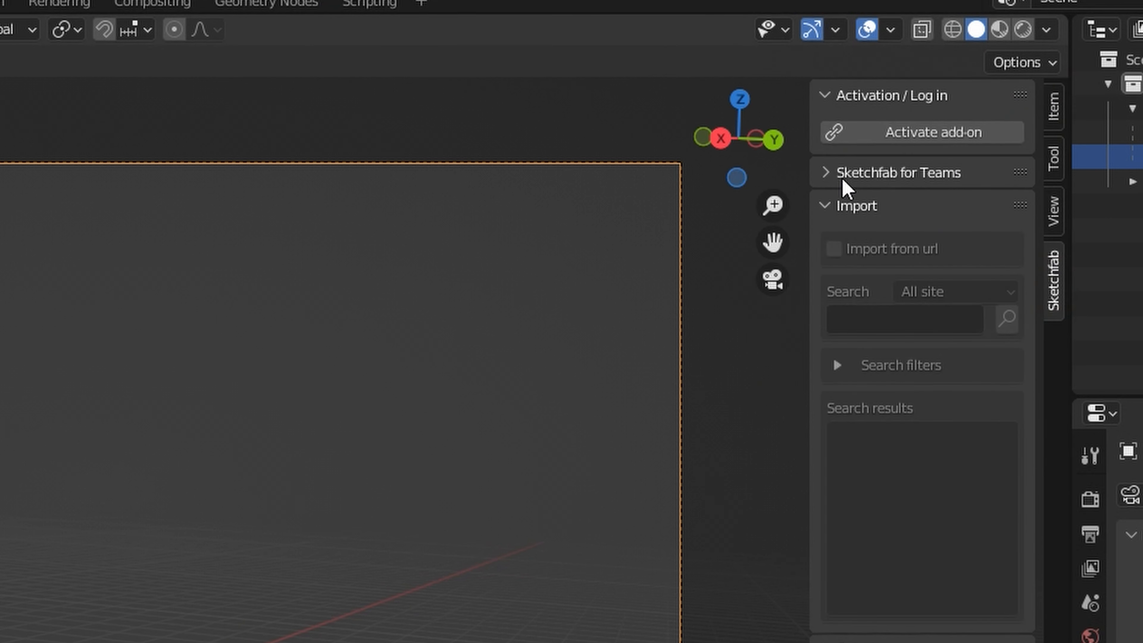
pyautogui.moveTo(832, 227)
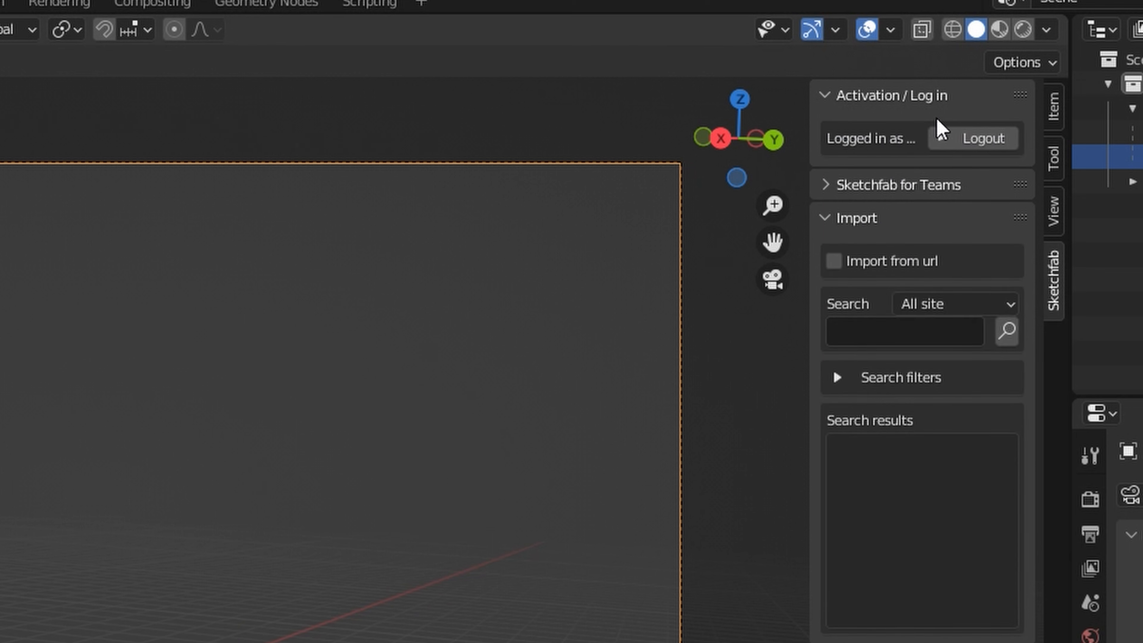
pyautogui.click(833, 261)
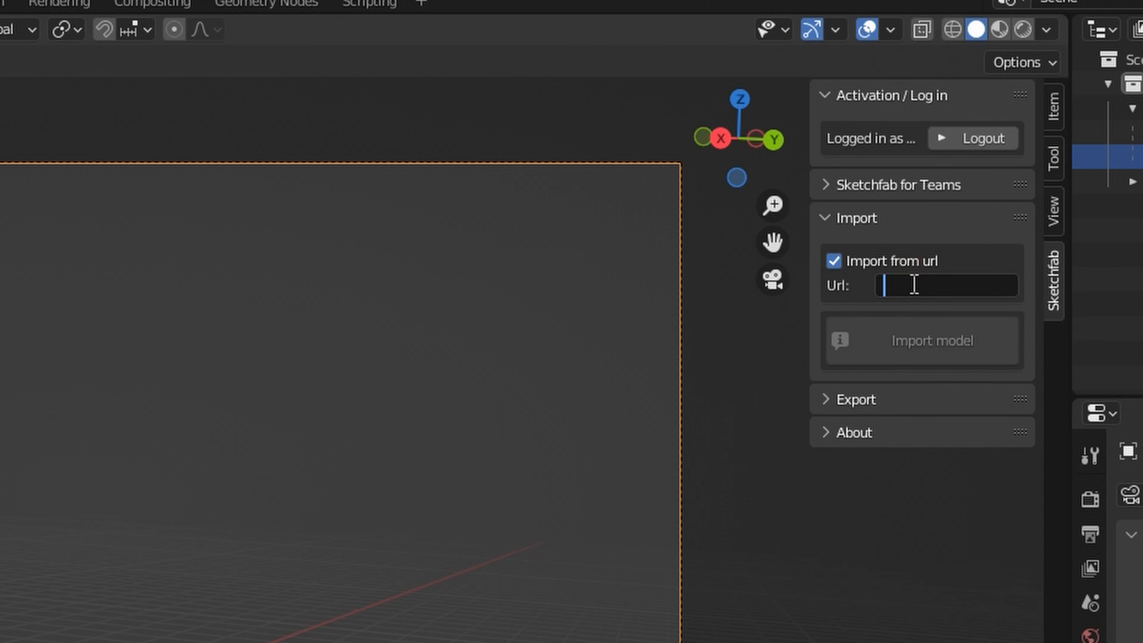
pyautogui.moveTo(918, 287)
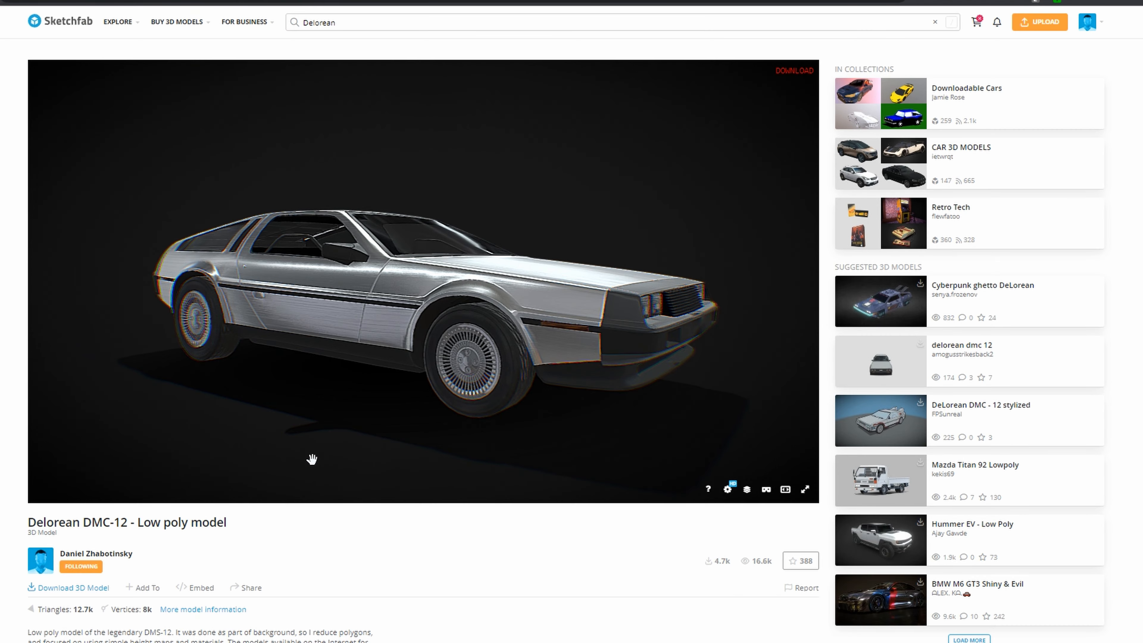
# Download the Delorean DMC-12 low-poly model from its Sketchfab page.
pyautogui.scroll(-3)
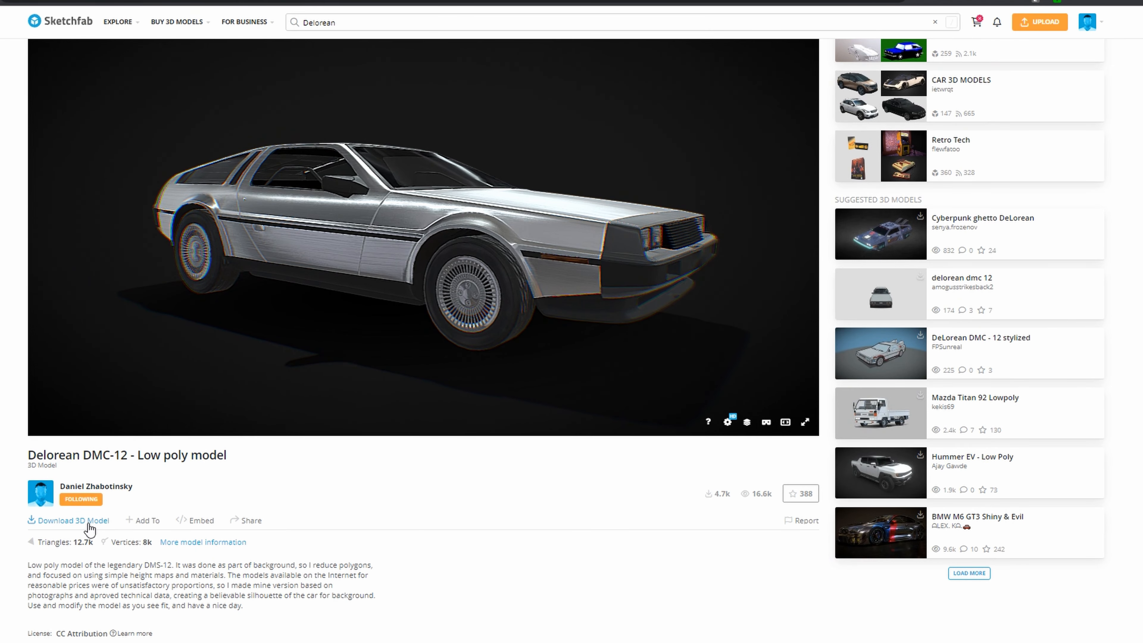
pyautogui.click(73, 520)
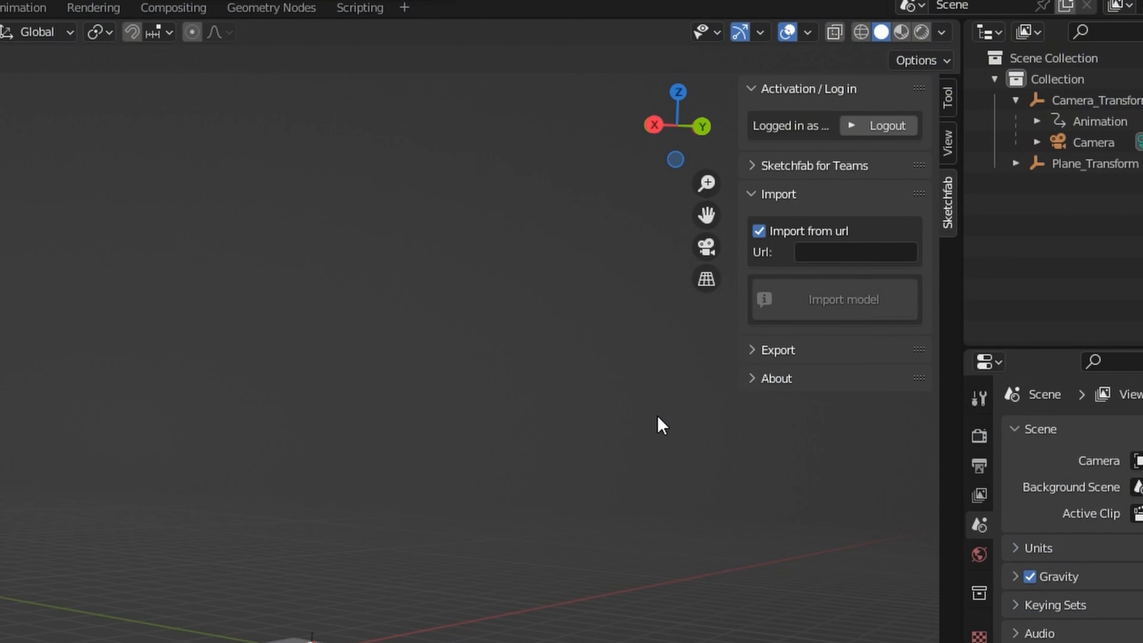
# Import the Delorean via its pasted Sketchfab URL and preview the tracked camera animation over it.
pyautogui.click(856, 252)
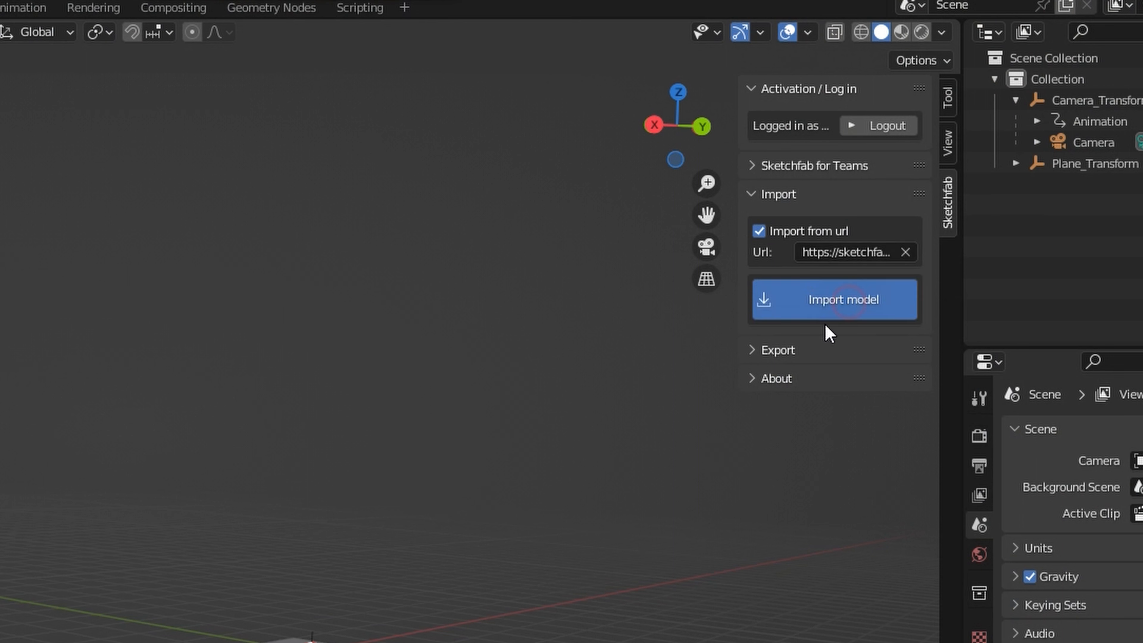
pyautogui.moveTo(397, 426)
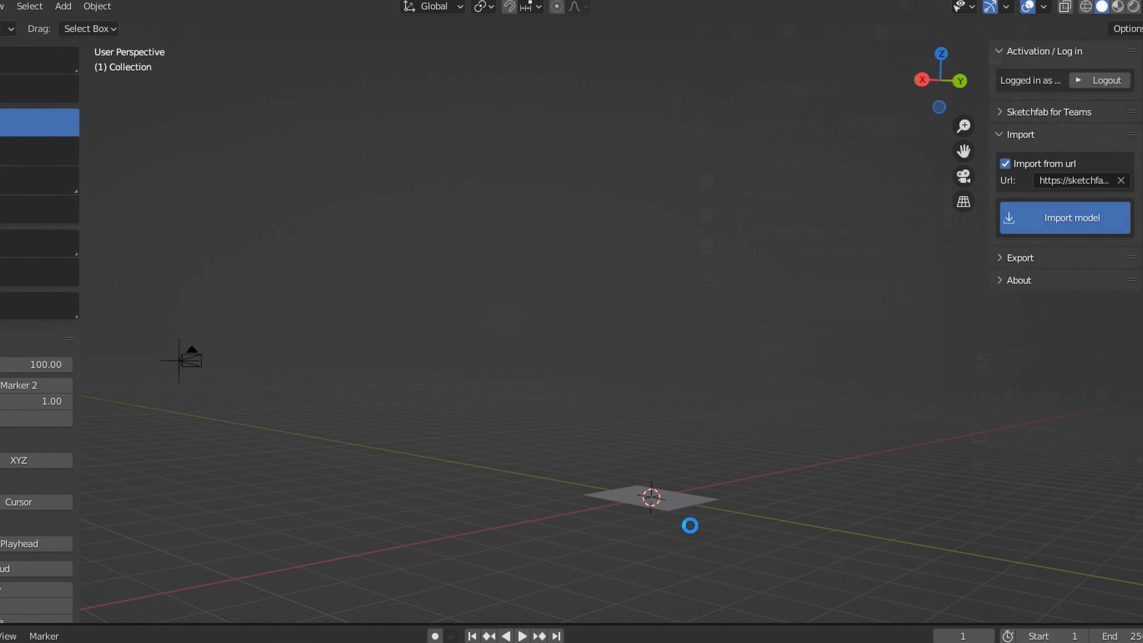
pyautogui.click(1062, 217)
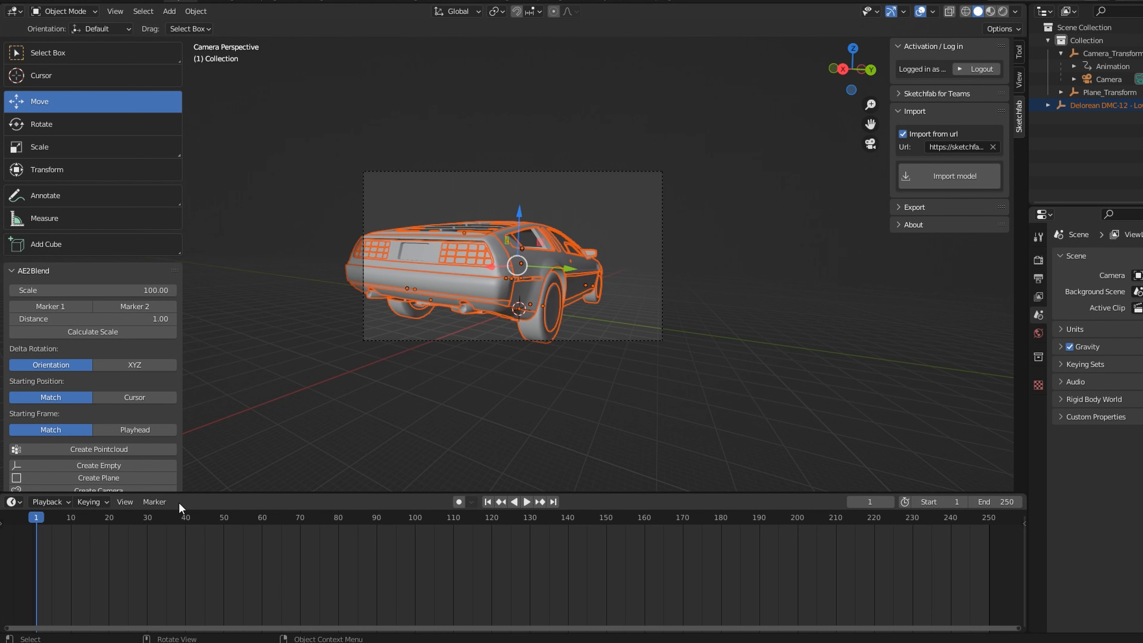
pyautogui.click(526, 501)
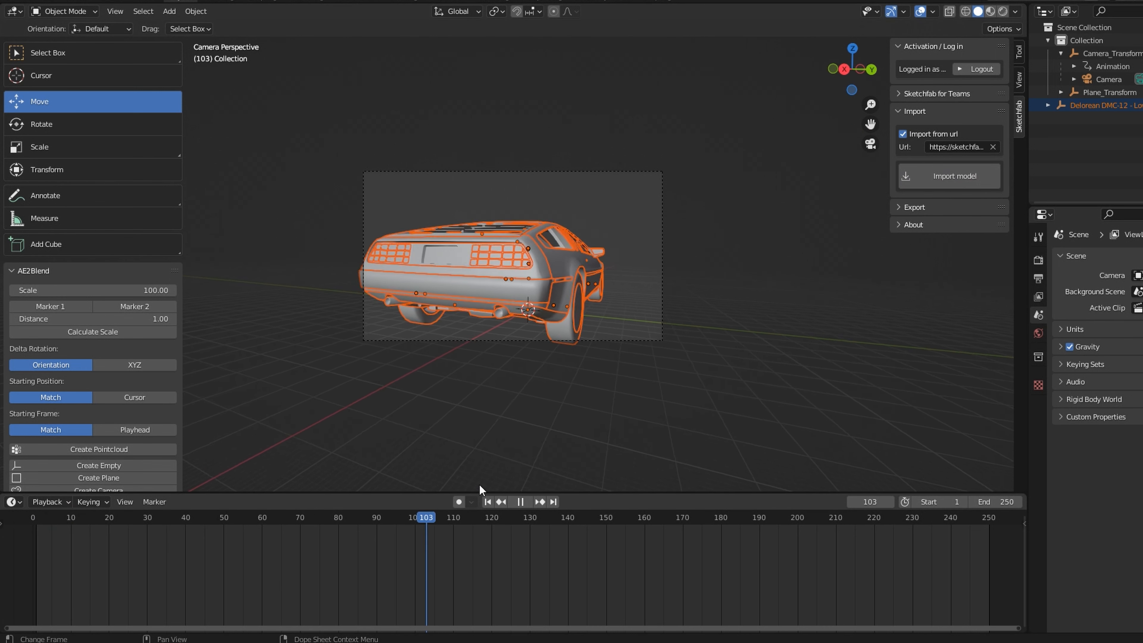
pyautogui.click(47, 518)
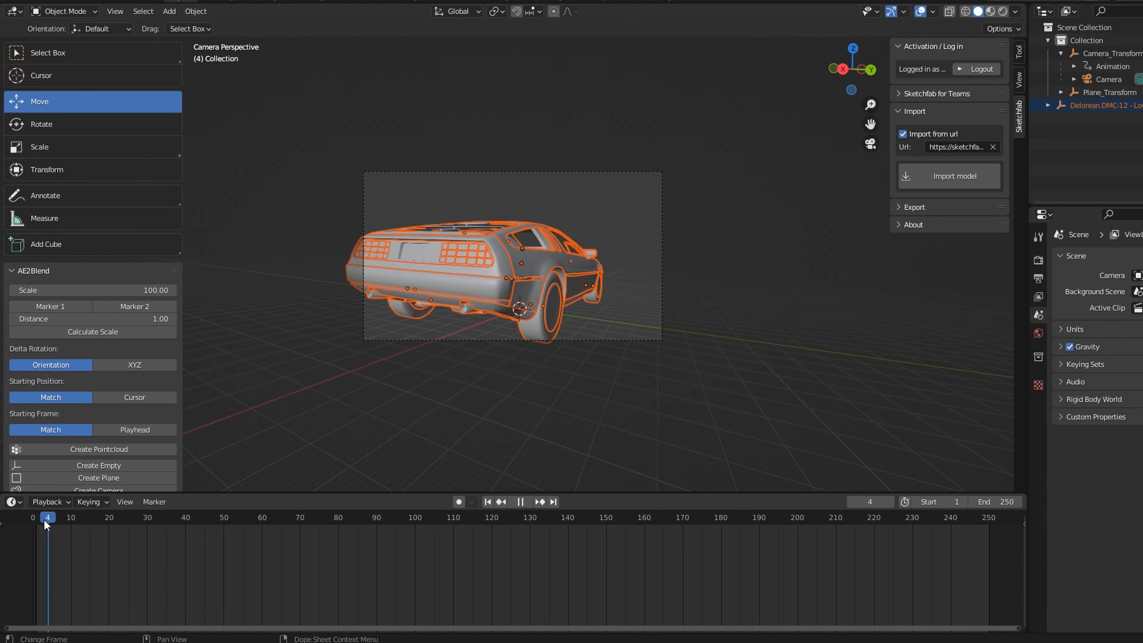
pyautogui.click(486, 501)
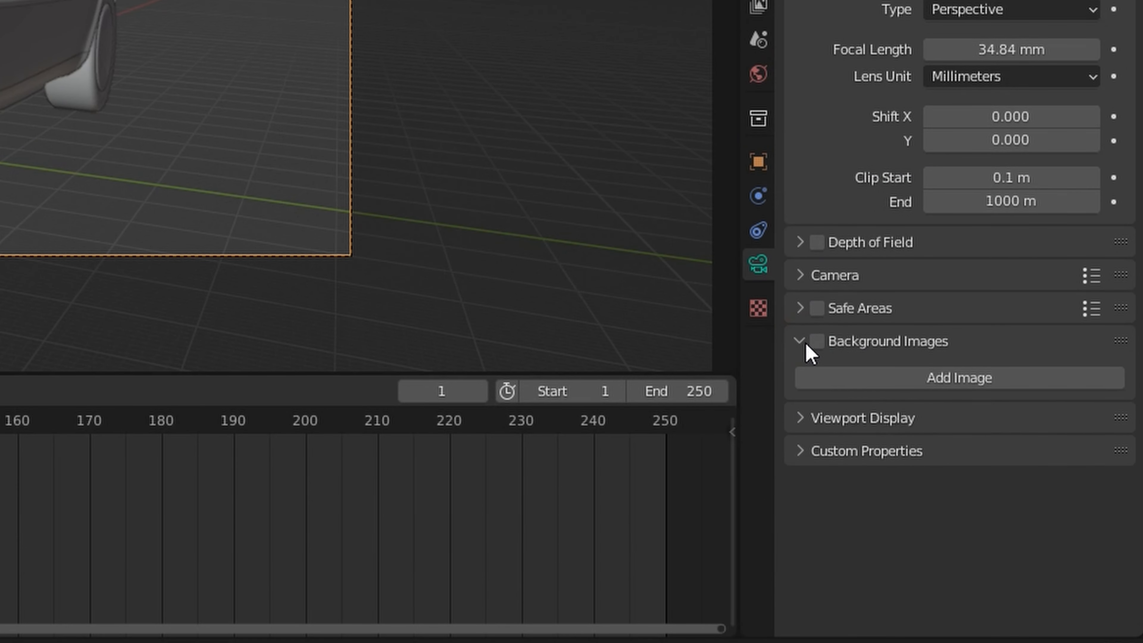
# Add the parking-lot footage as a Movie Clip background image in the camera view.
pyautogui.click(816, 341)
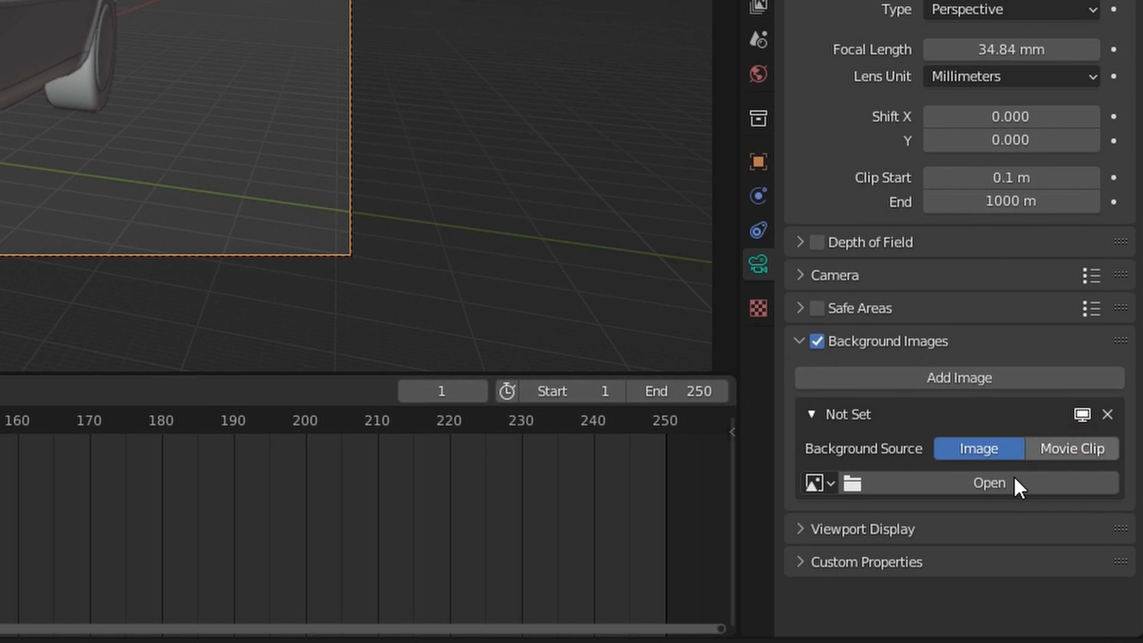
pyautogui.click(1070, 448)
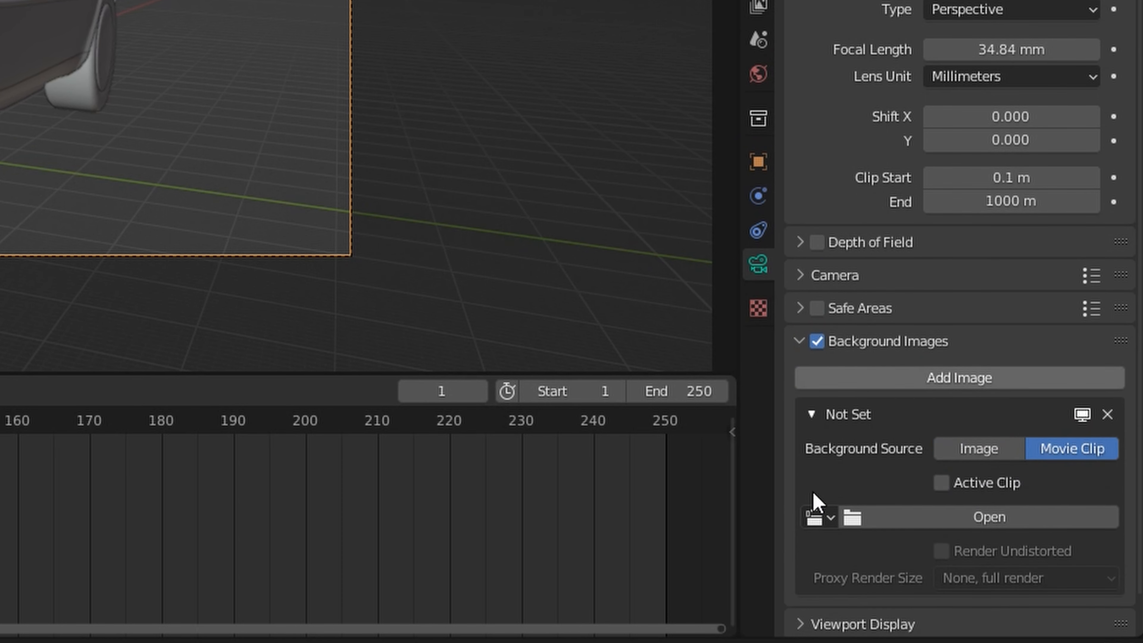
pyautogui.moveTo(230, 197)
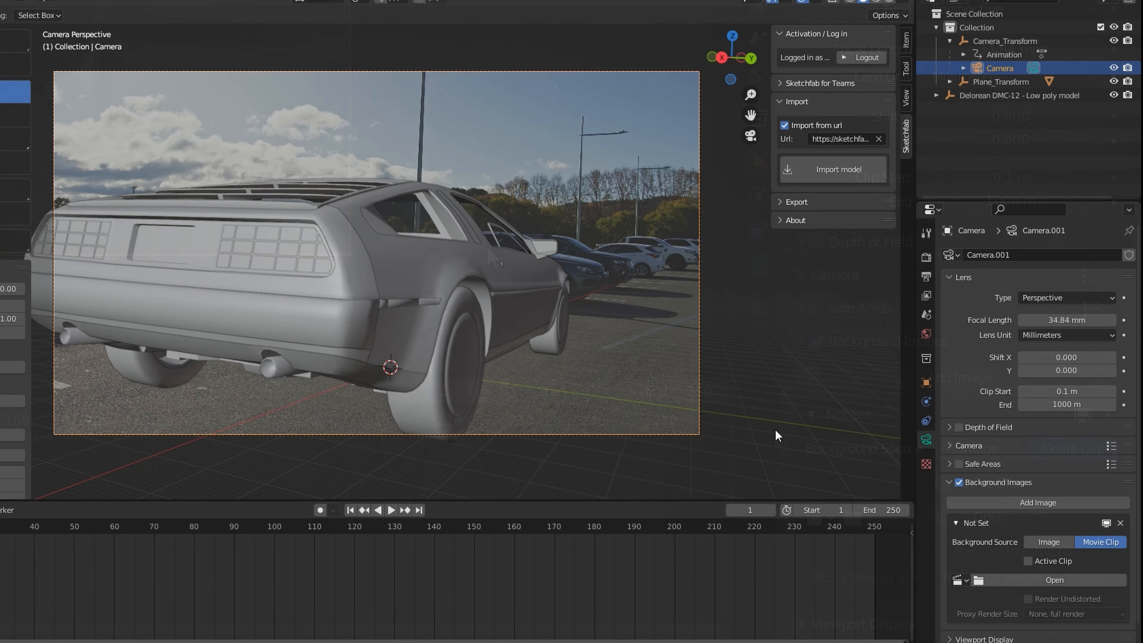
pyautogui.click(1052, 579)
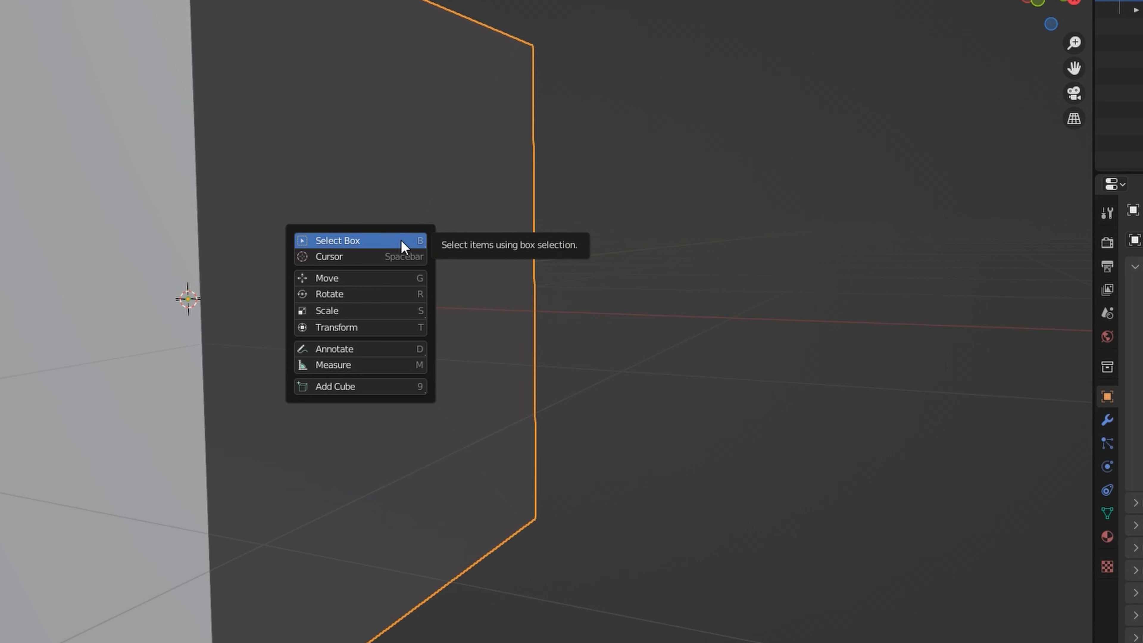
pyautogui.moveTo(393, 329)
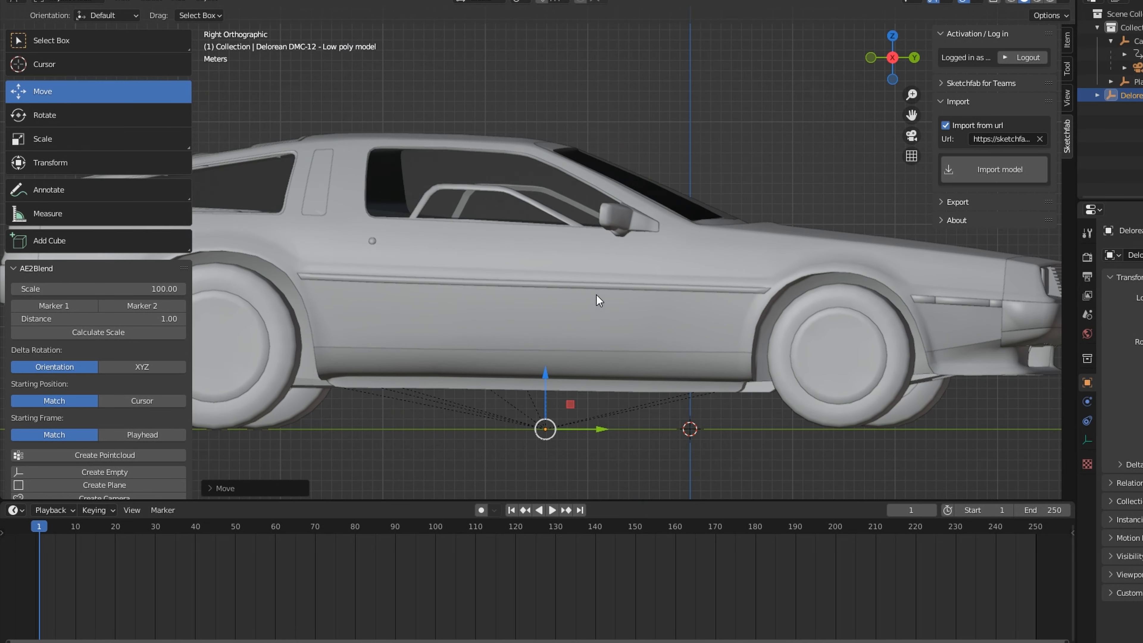
pyautogui.moveTo(648, 285)
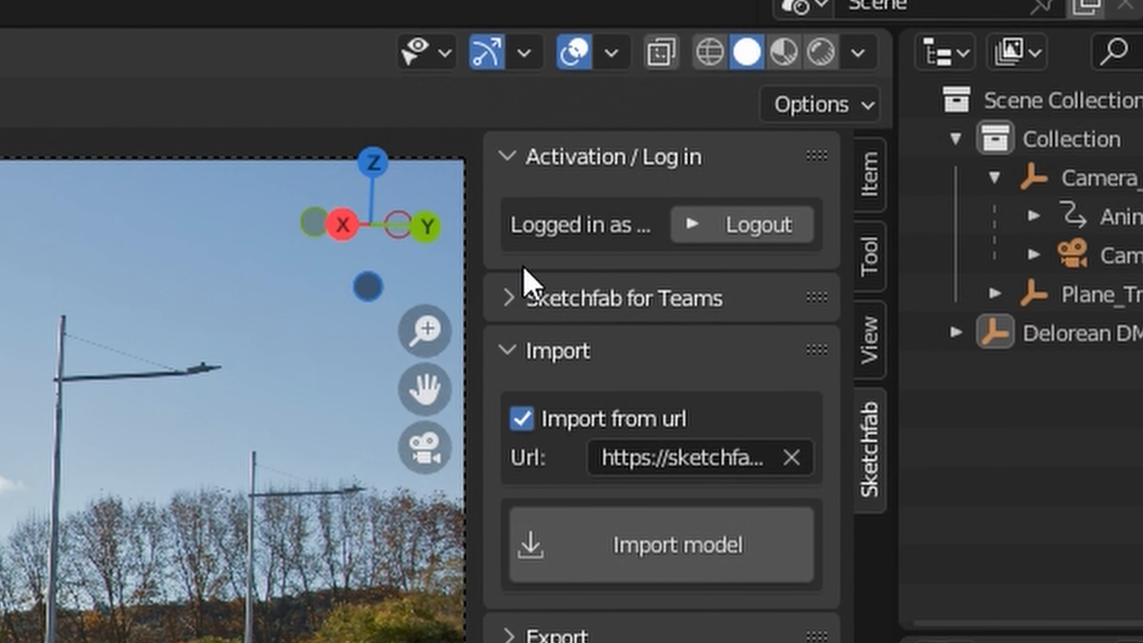
pyautogui.moveTo(783, 53)
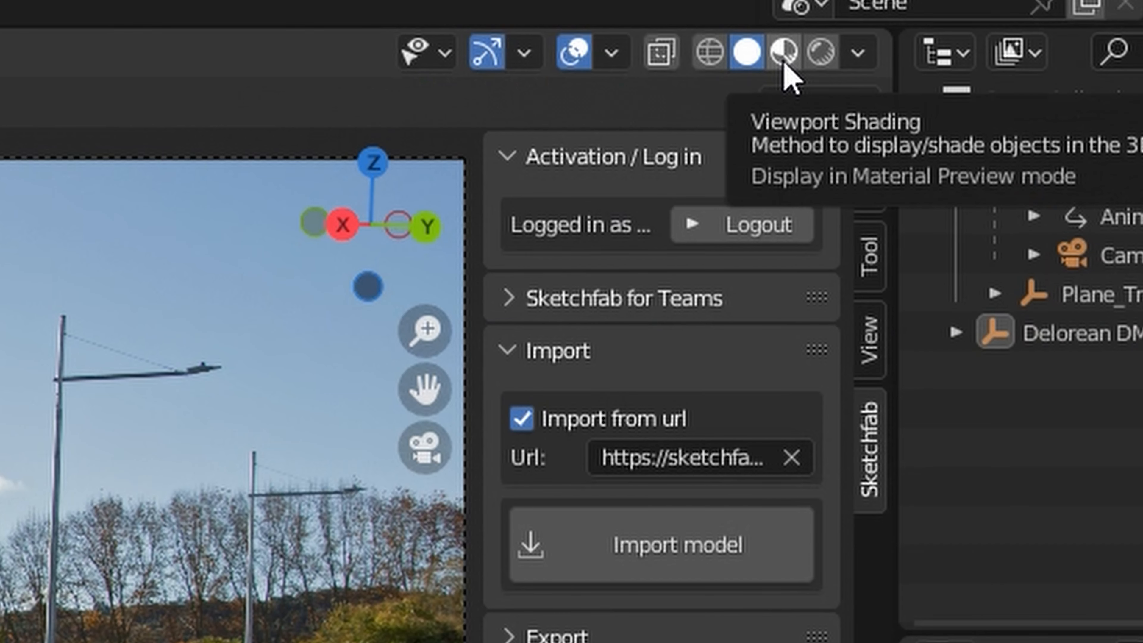
# Switch the viewport to Material Preview shading to show the Delorean's silver materials.
pyautogui.click(783, 52)
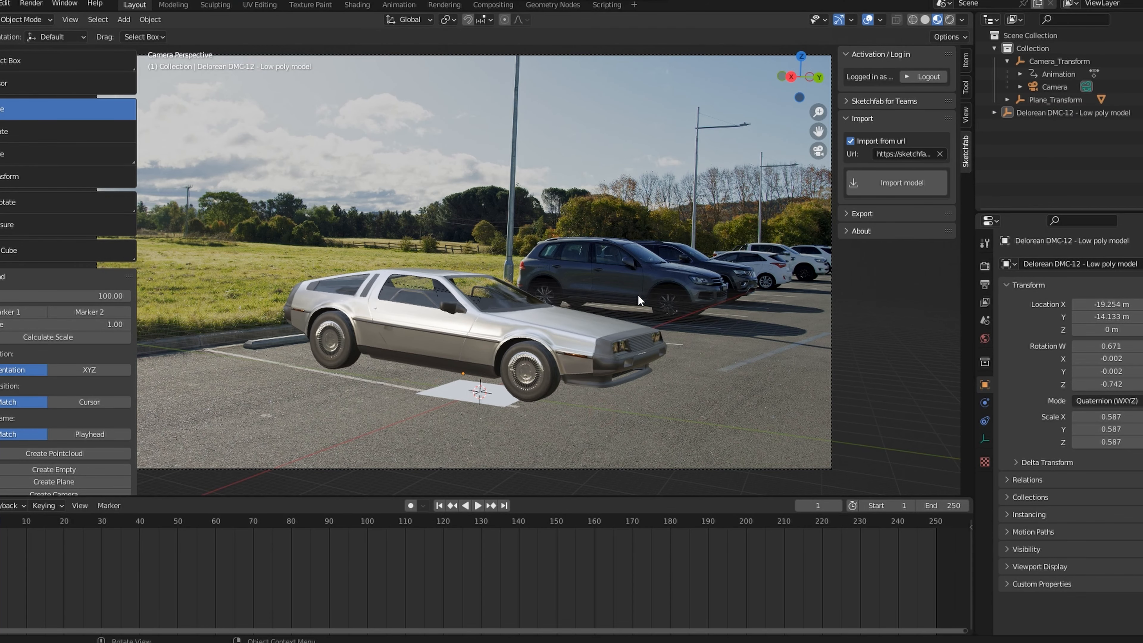
pyautogui.moveTo(392, 399)
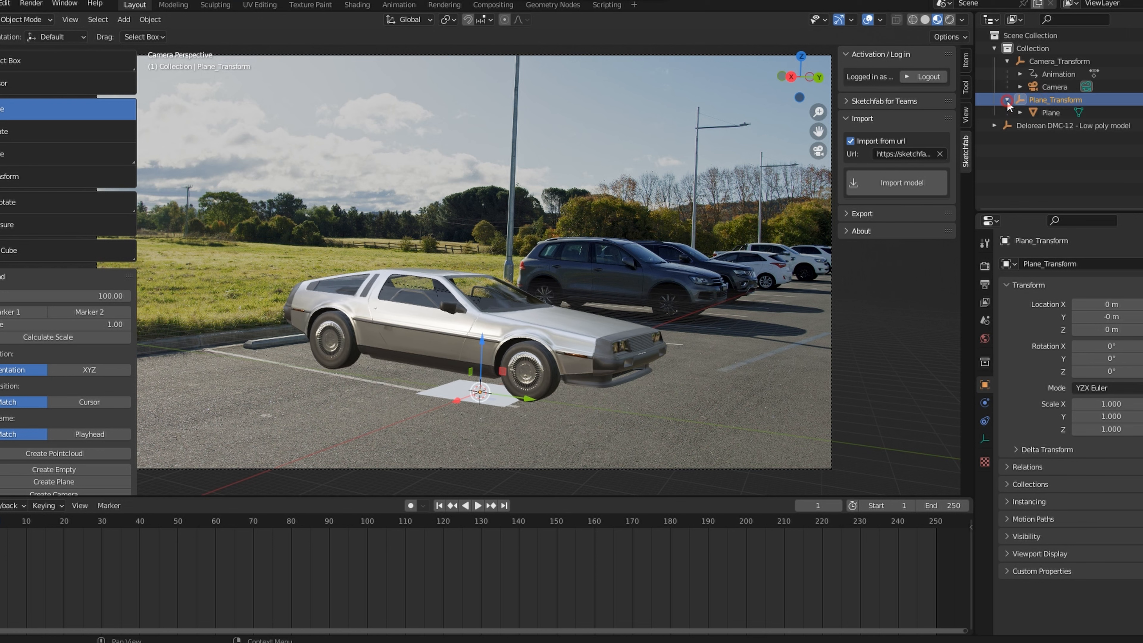
# Reveal the Plane inside Plane_Transform and move it vertically (G, Z) under the car.
pyautogui.click(1018, 100)
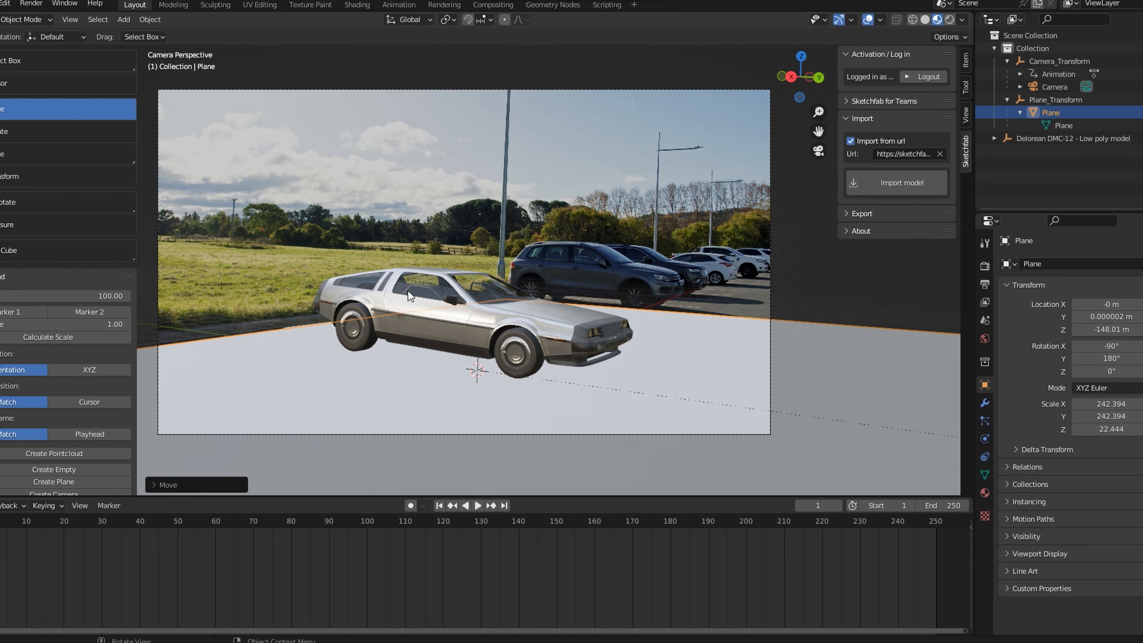
pyautogui.press('g')
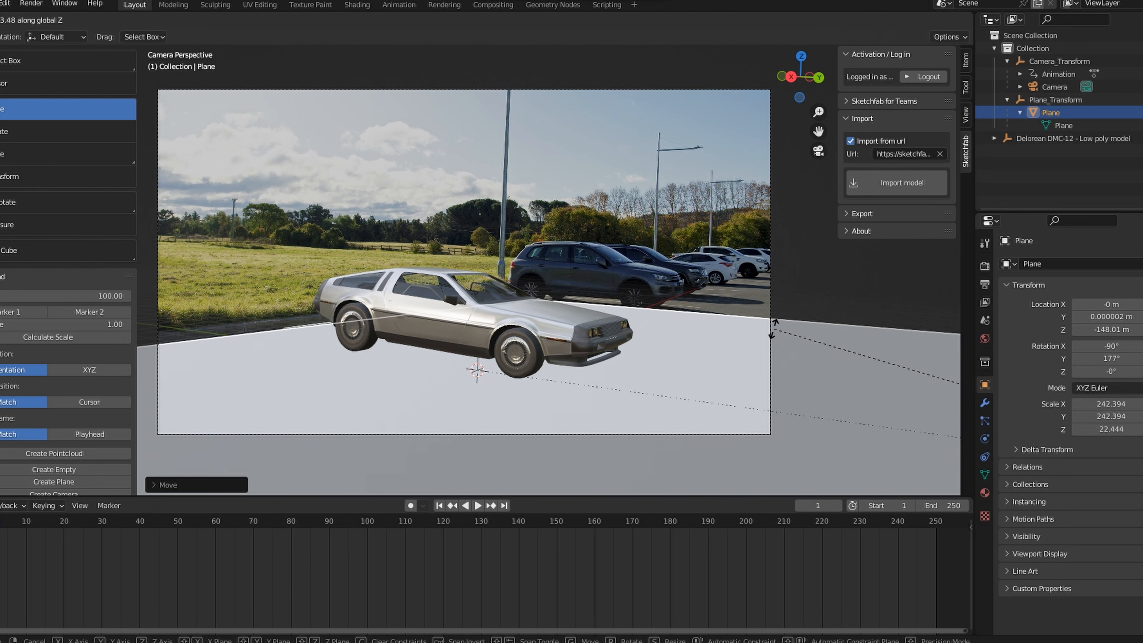
pyautogui.click(377, 158)
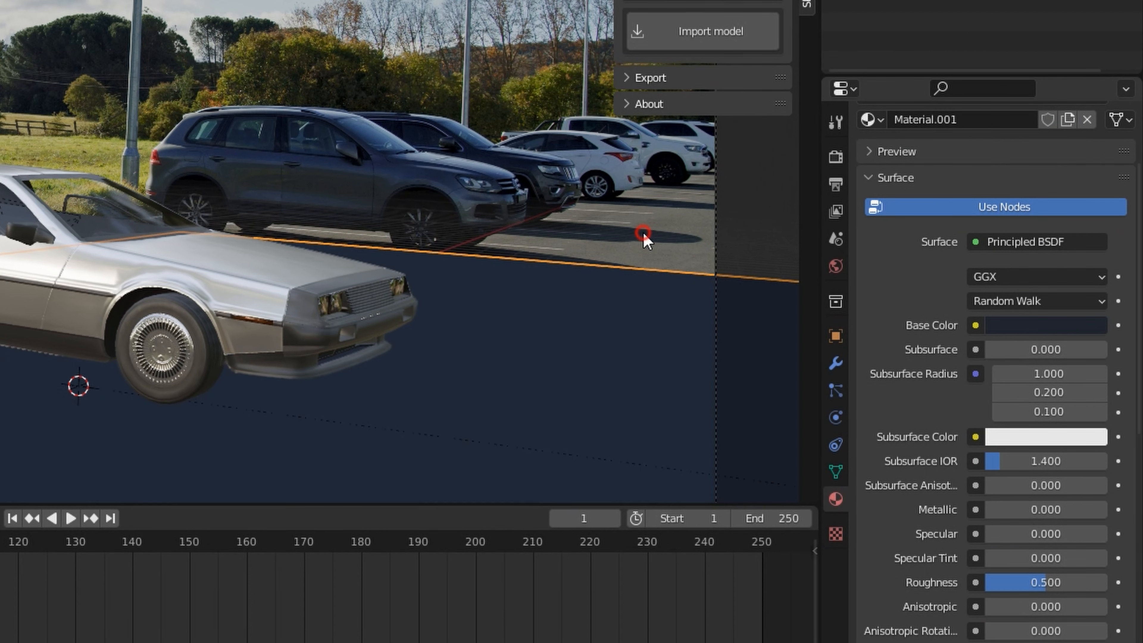
pyautogui.moveTo(629, 261)
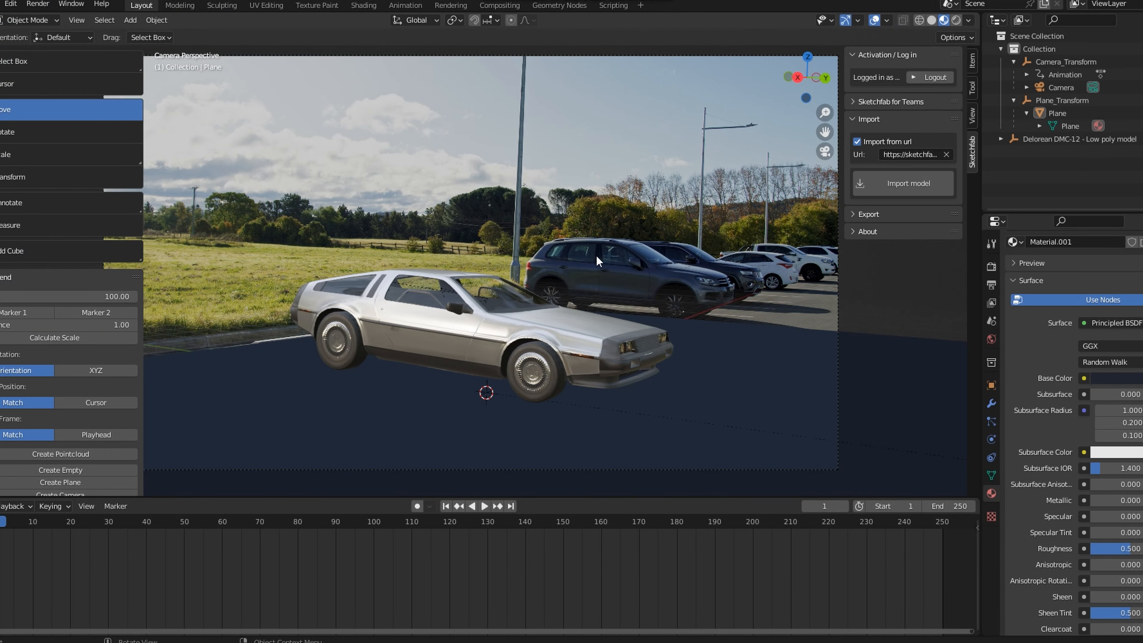
pyautogui.moveTo(415, 355)
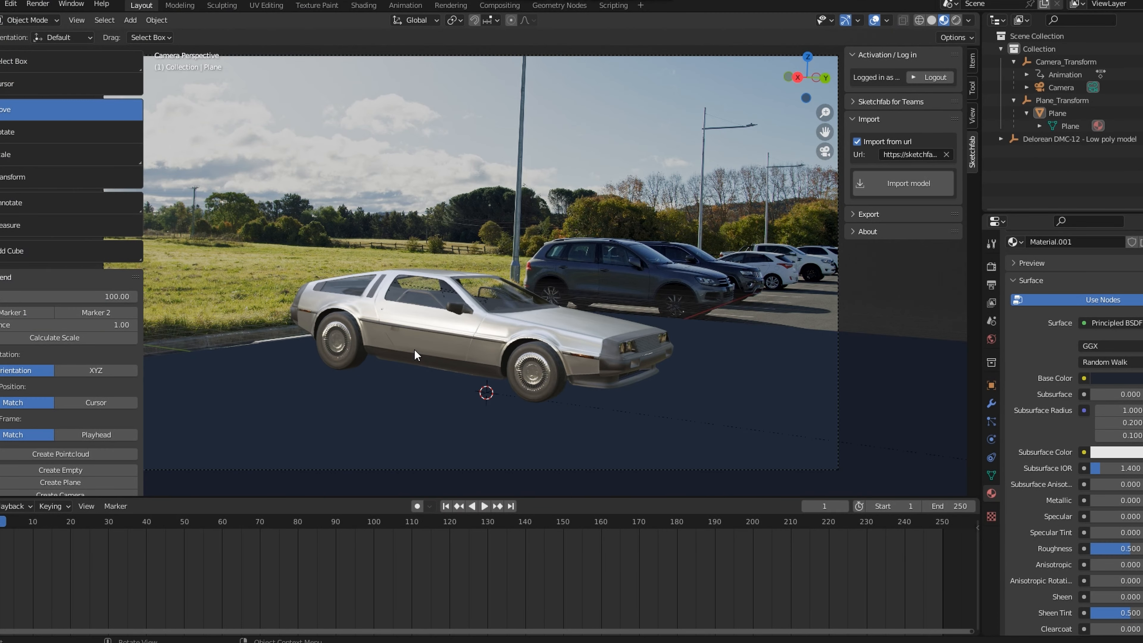
pyautogui.moveTo(370, 264)
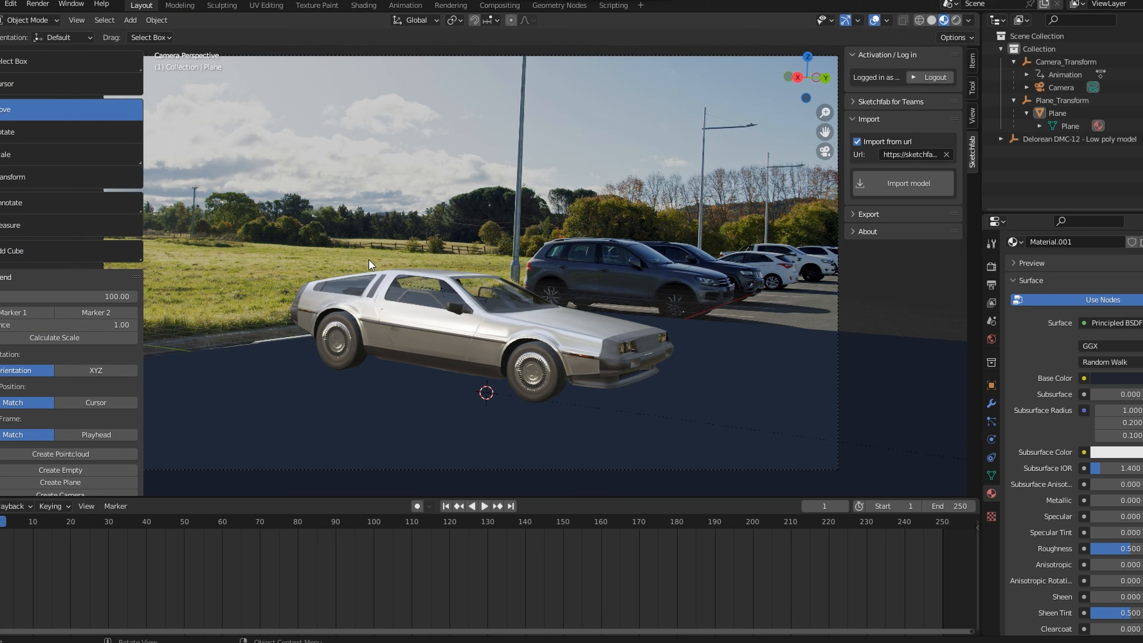
pyautogui.moveTo(824, 343)
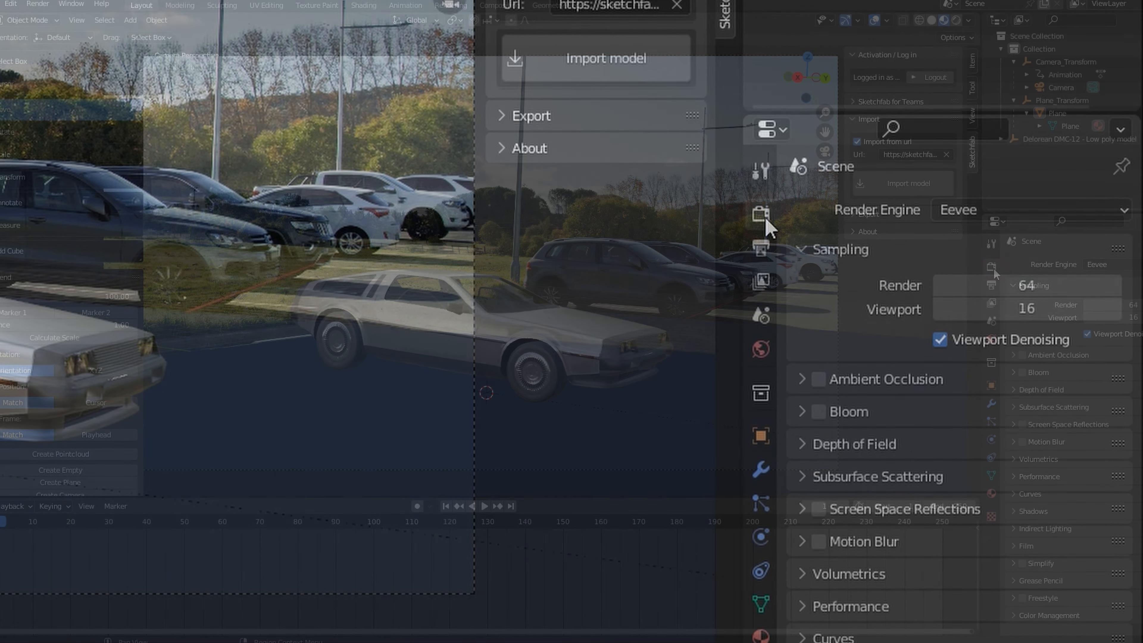
# Set the Cycles render device to GPU Compute in Render Properties.
pyautogui.click(1028, 210)
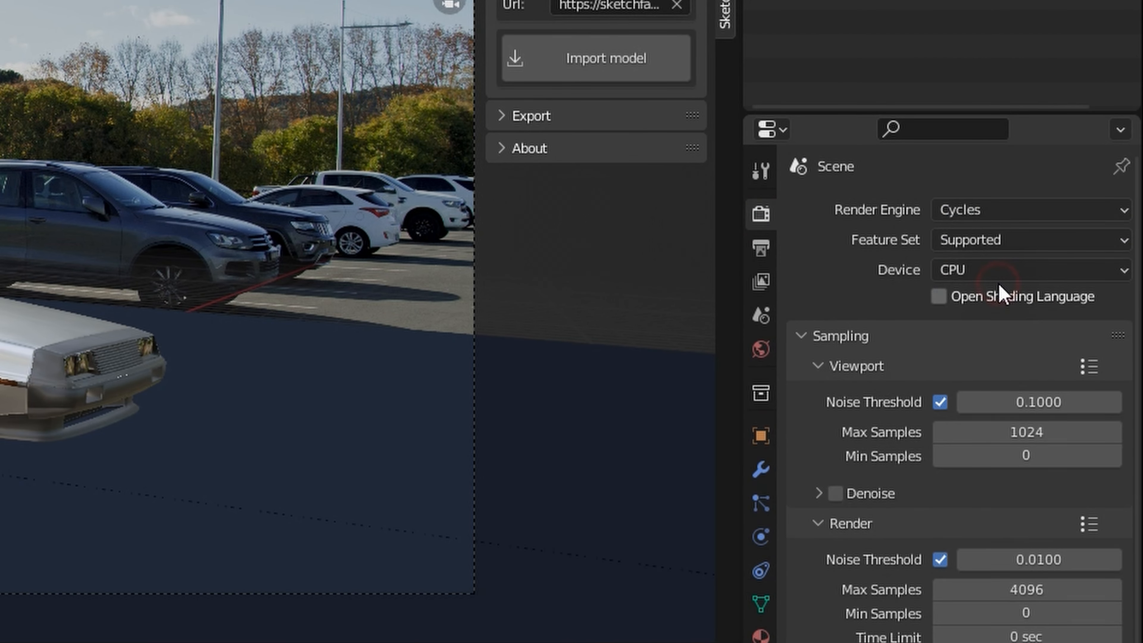
pyautogui.click(1027, 270)
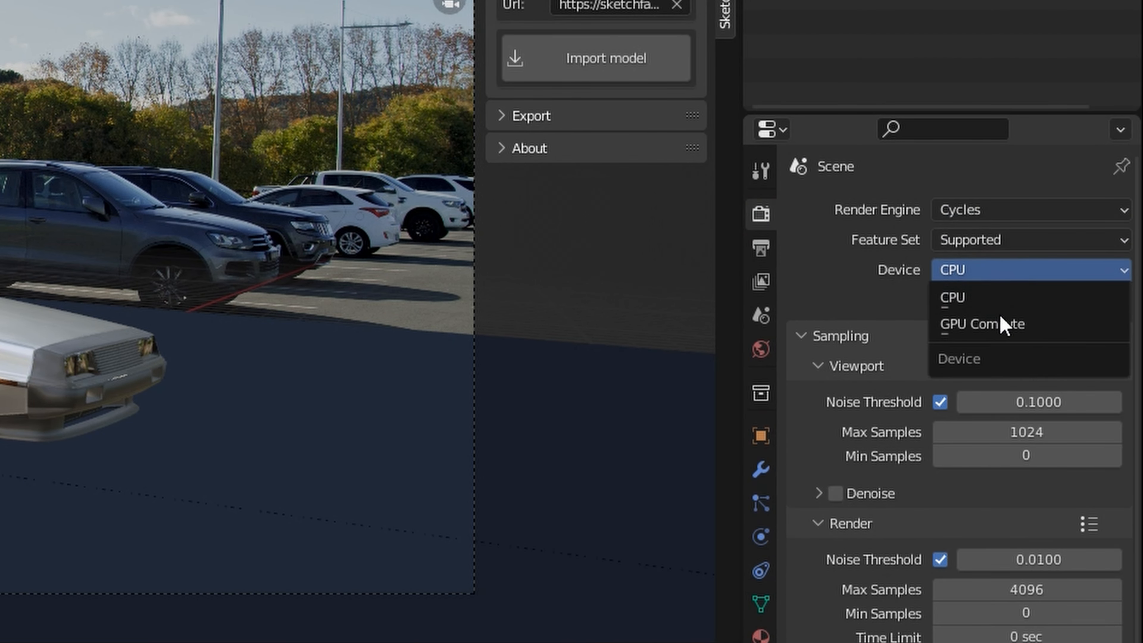
pyautogui.click(981, 324)
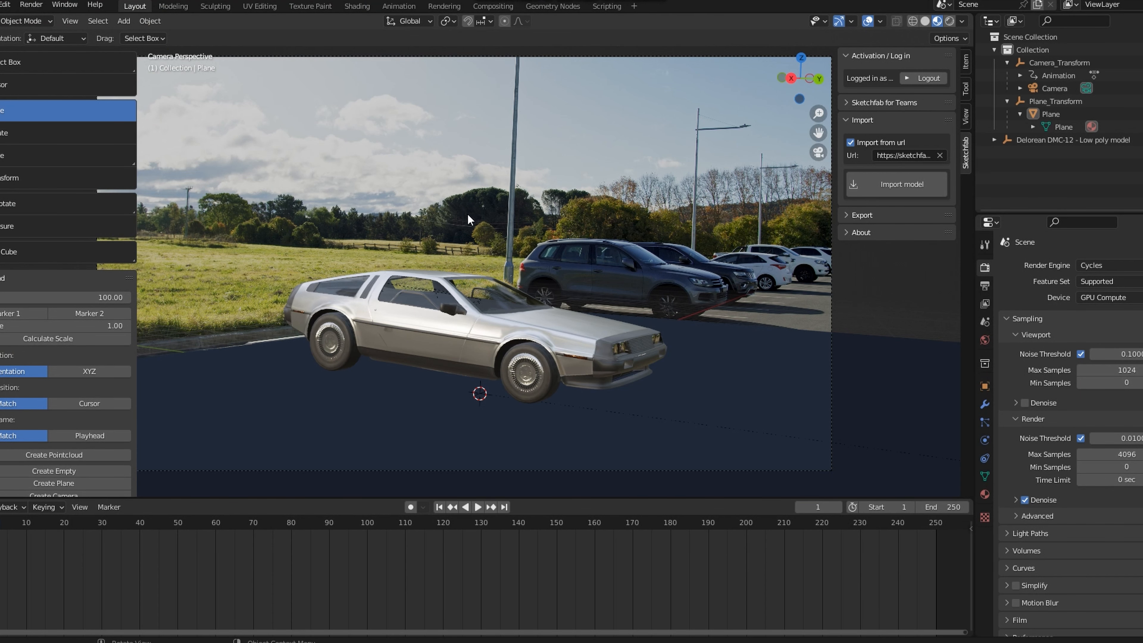
pyautogui.moveTo(345, 127)
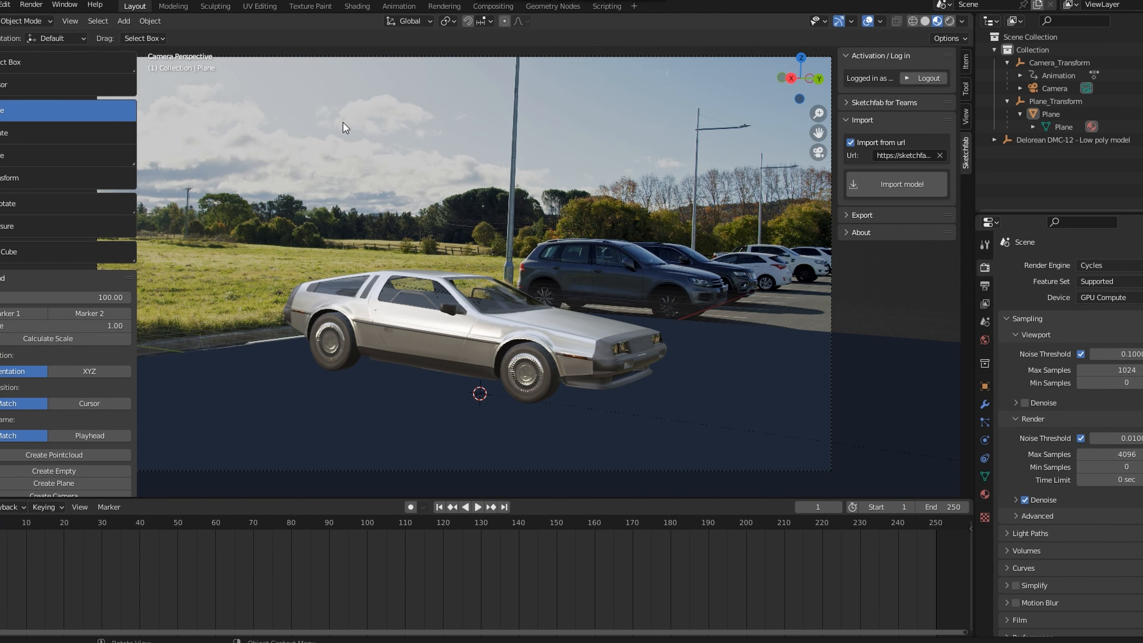
pyautogui.click(357, 5)
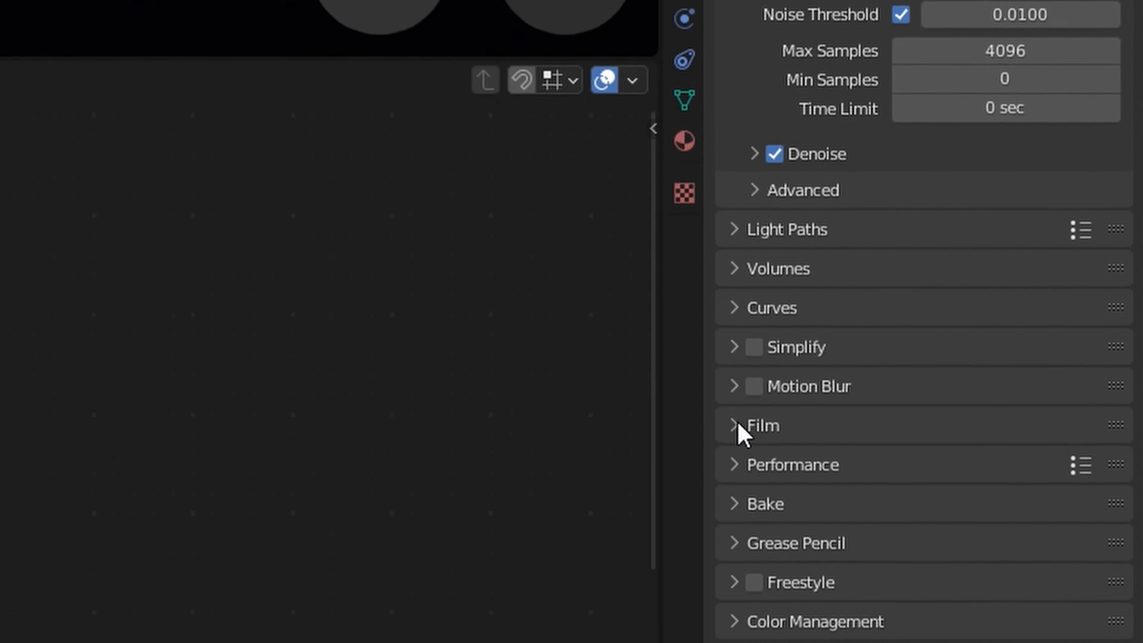
# Enable Transparent under Film so the render background is see-through.
pyautogui.click(763, 425)
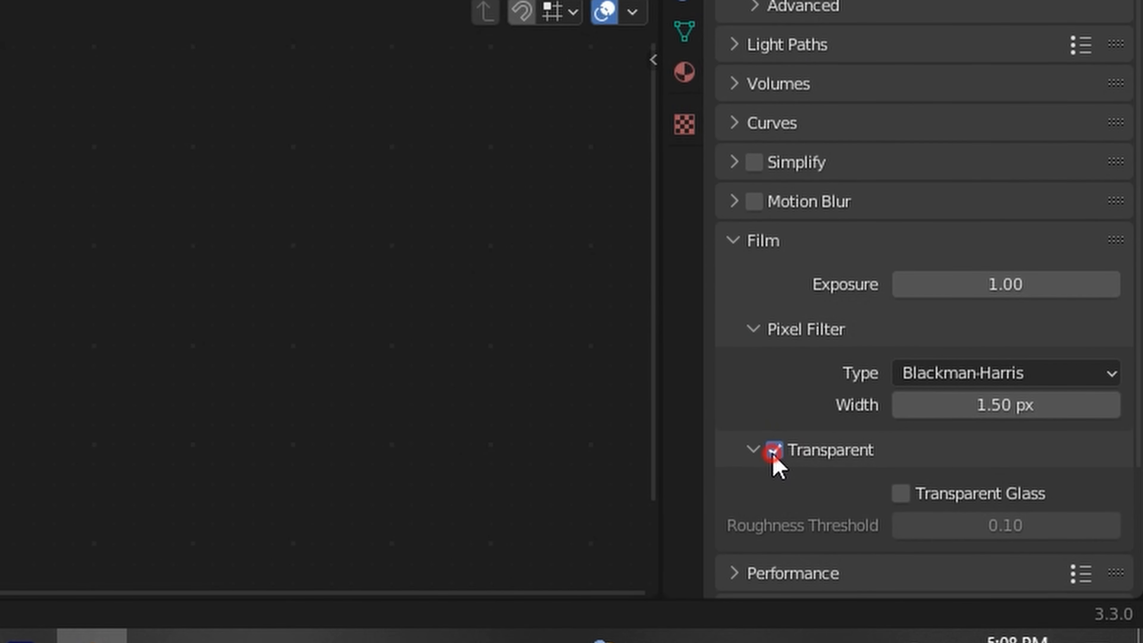
pyautogui.click(770, 450)
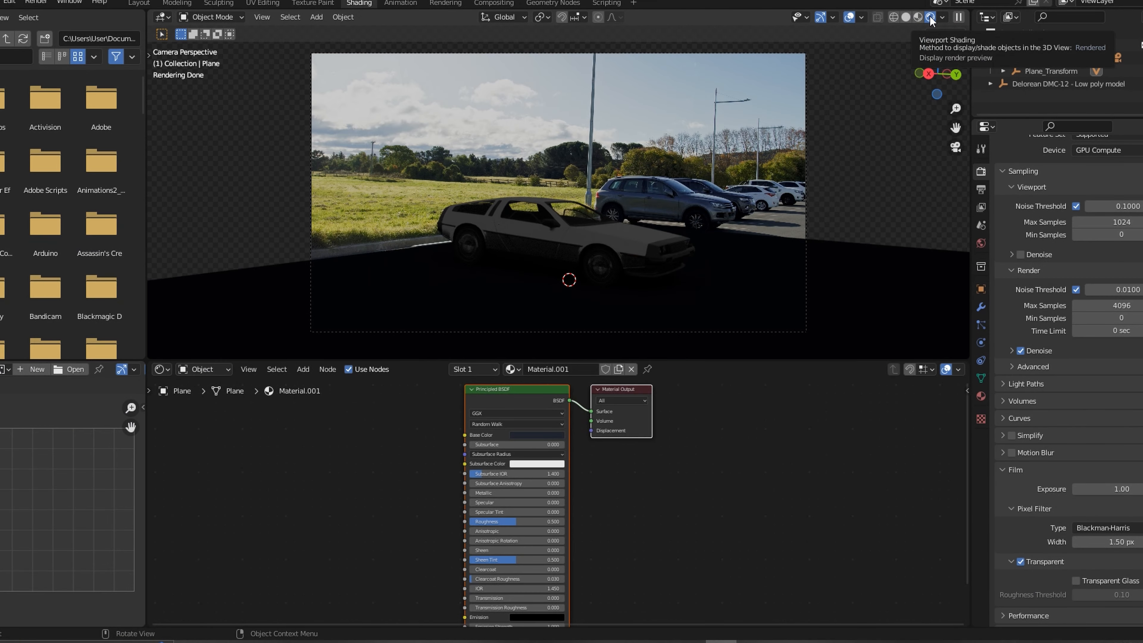
# Disable Scene World and Scene Lights in Viewport Shading to preview with built-in HDRI lighting.
pyautogui.click(930, 17)
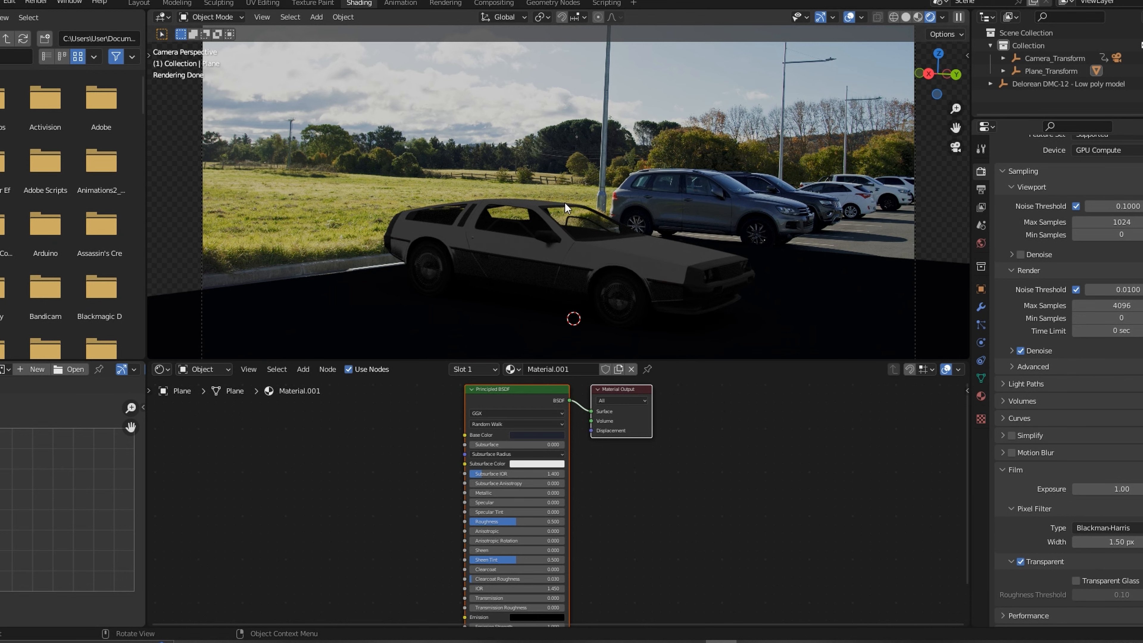
pyautogui.click(941, 17)
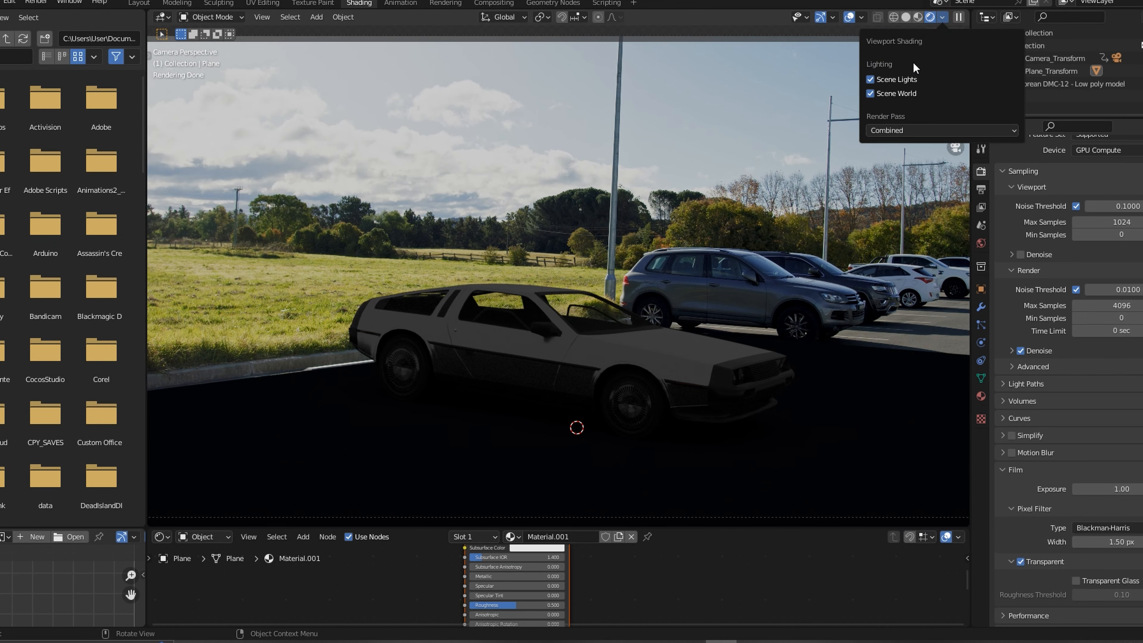
pyautogui.click(870, 93)
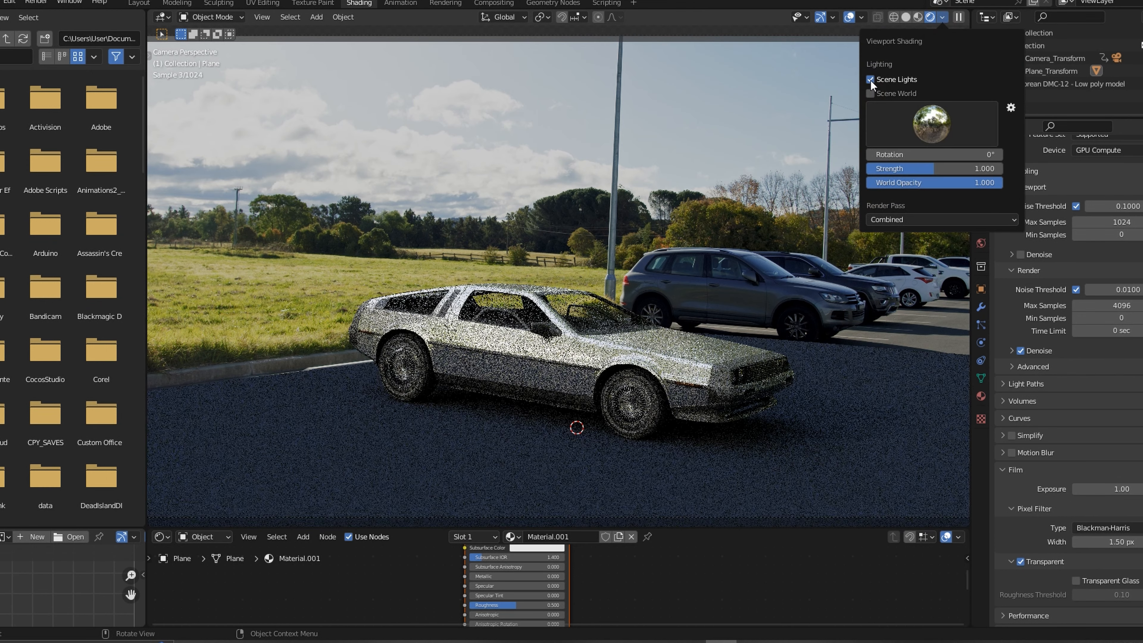
pyautogui.click(870, 78)
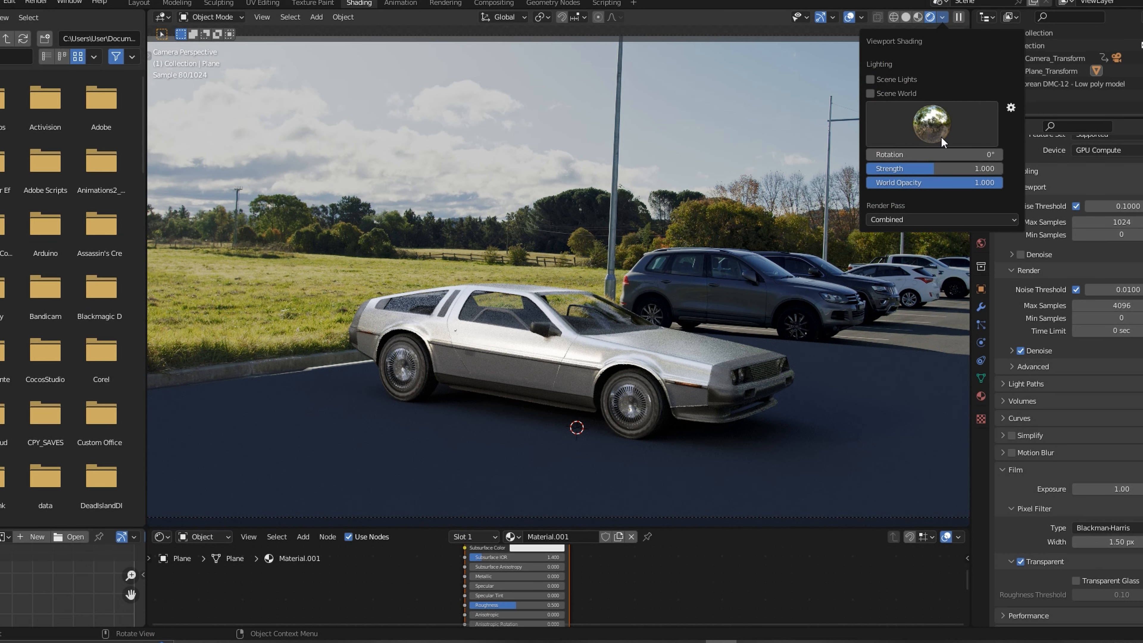
pyautogui.click(929, 123)
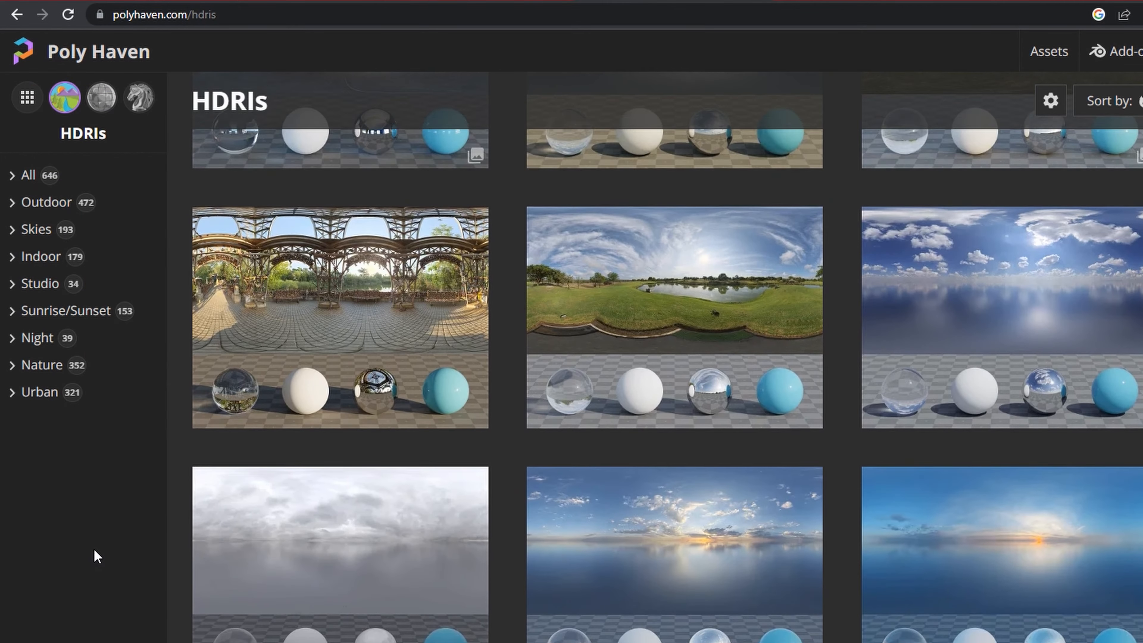
# Scroll through the outdoor and sky HDRI thumbnails on polyhaven.com/hdris.
pyautogui.scroll(-3)
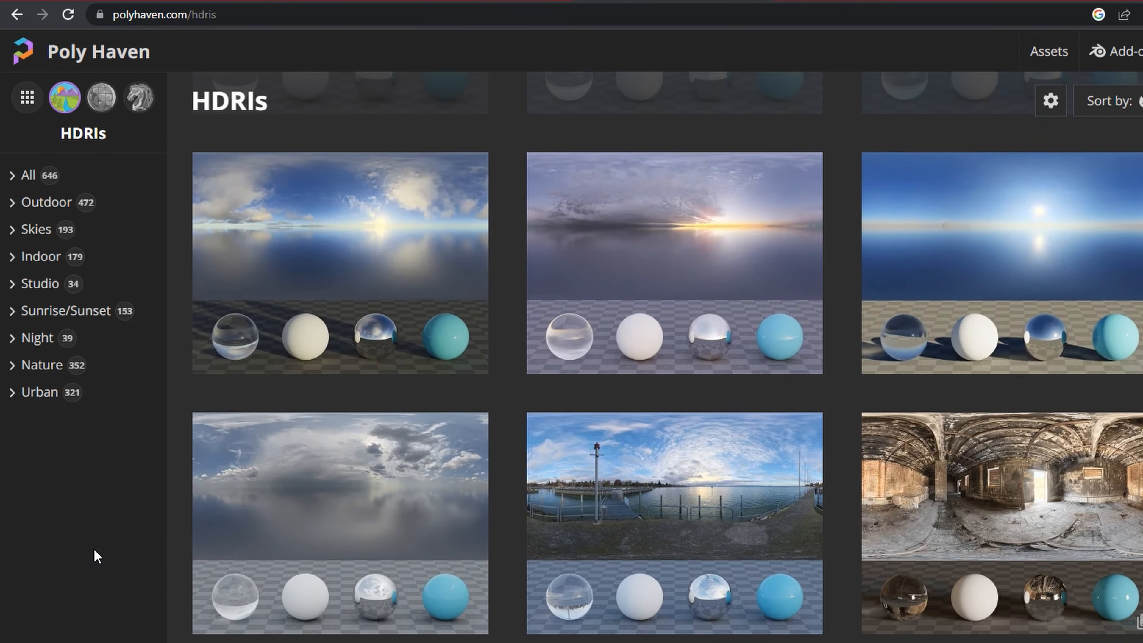
pyautogui.scroll(-3)
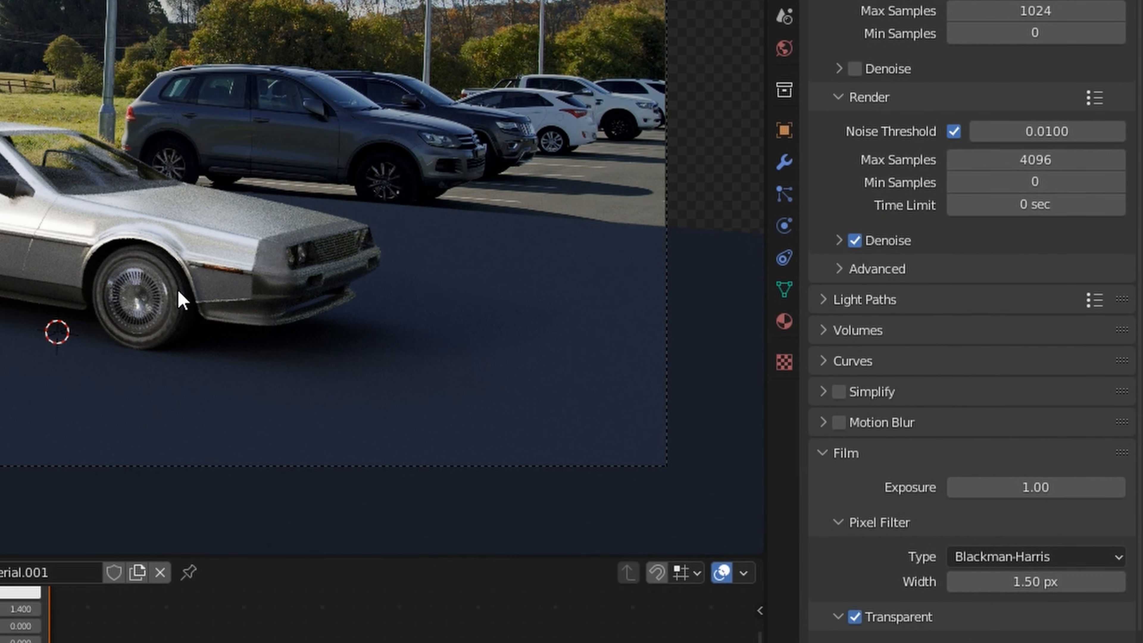
pyautogui.moveTo(478, 296)
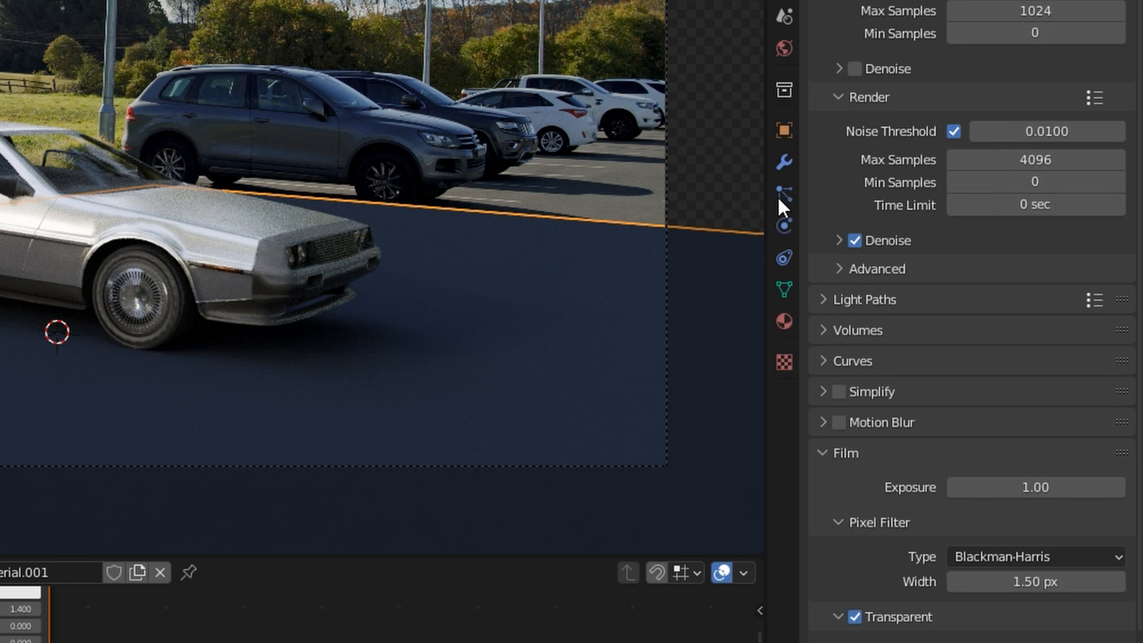
# Enable Shadow Catcher under the plane's Object Properties Visibility settings.
pyautogui.click(784, 129)
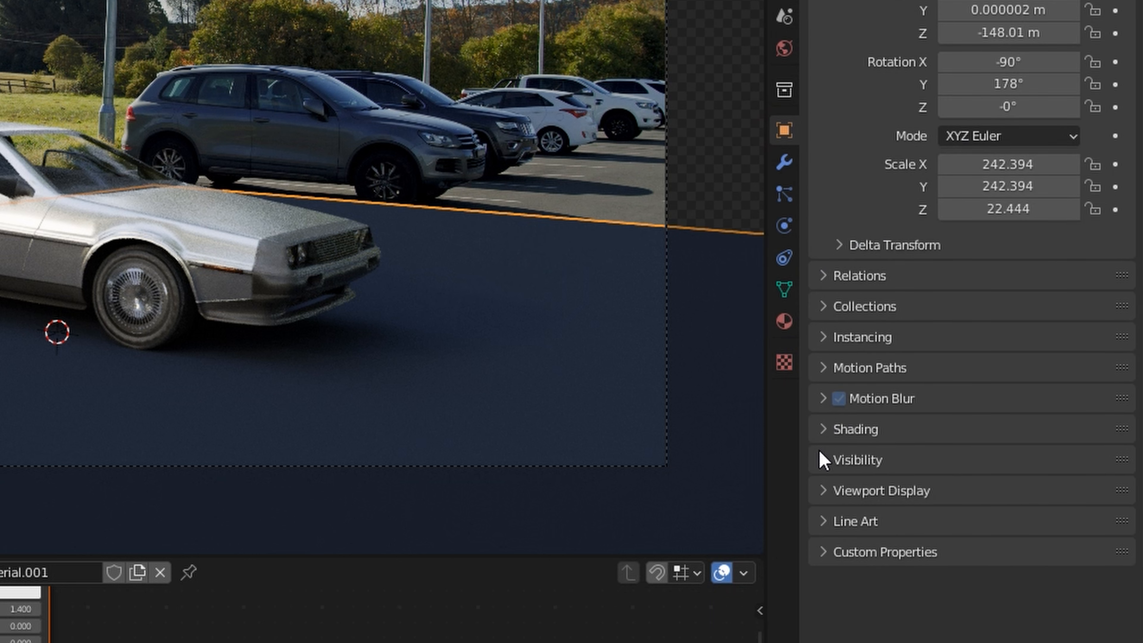
pyautogui.click(855, 460)
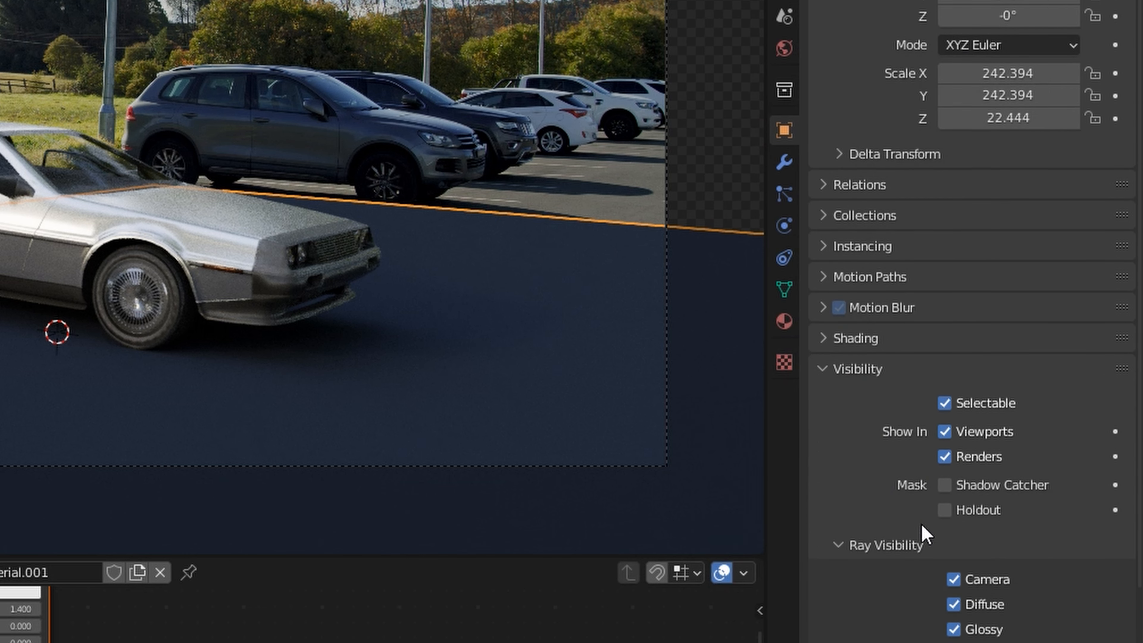
pyautogui.click(943, 485)
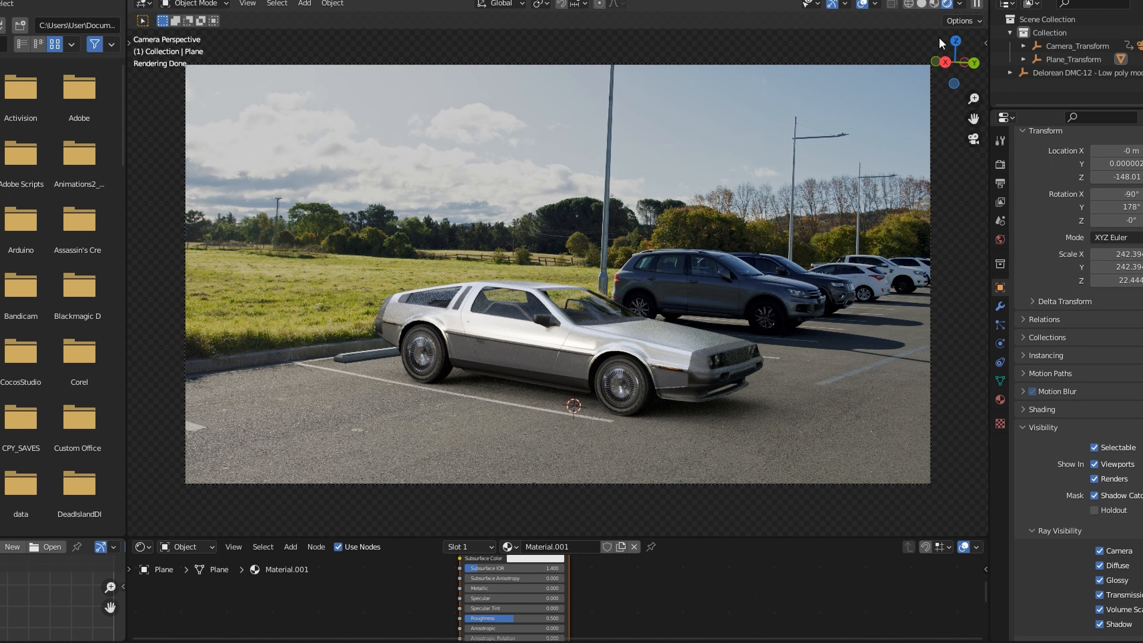
pyautogui.click(948, 5)
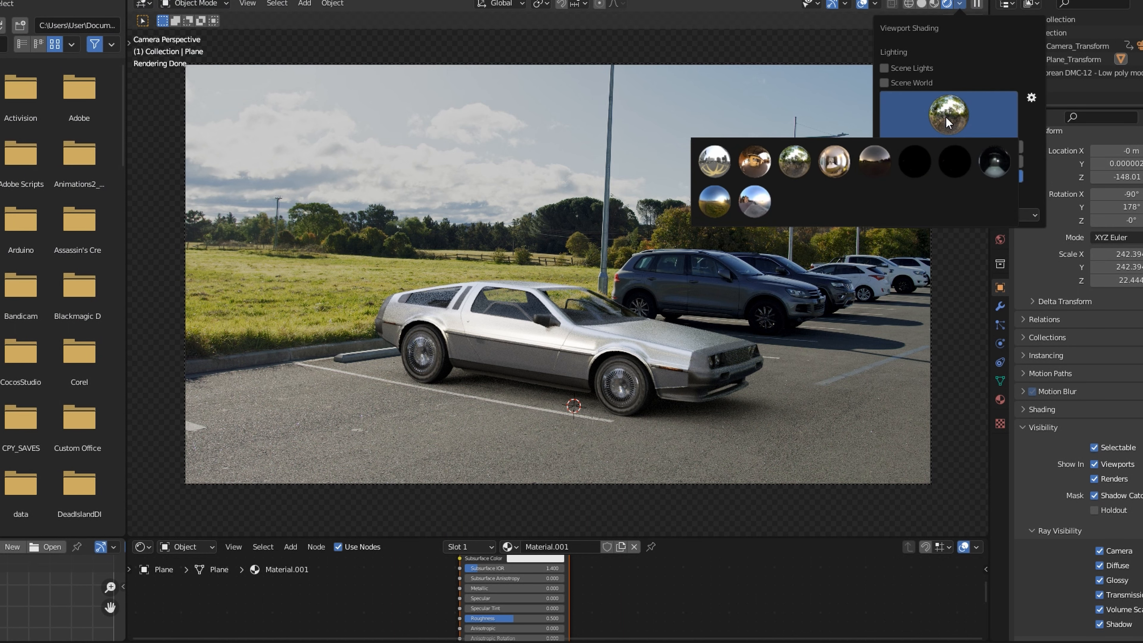
pyautogui.click(713, 202)
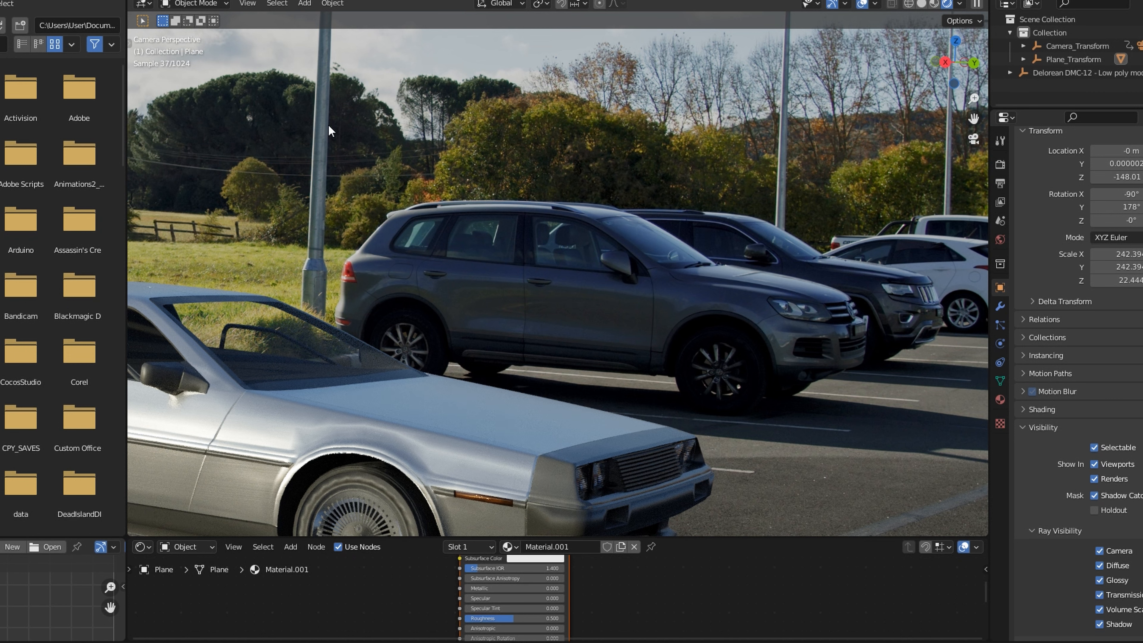
pyautogui.moveTo(721, 249)
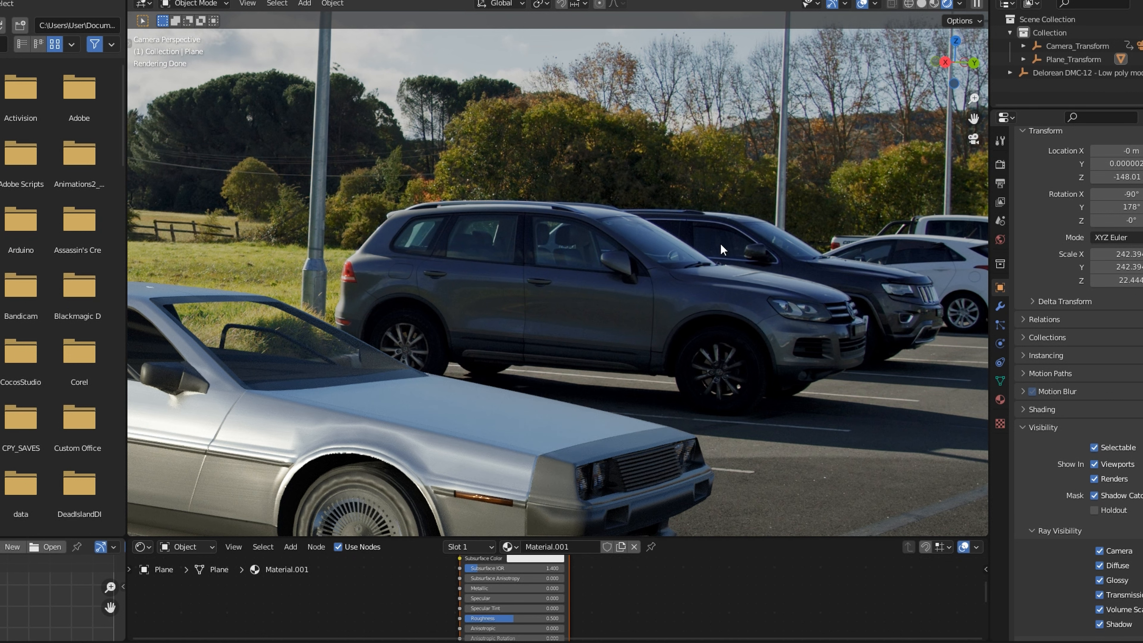
pyautogui.moveTo(362, 201)
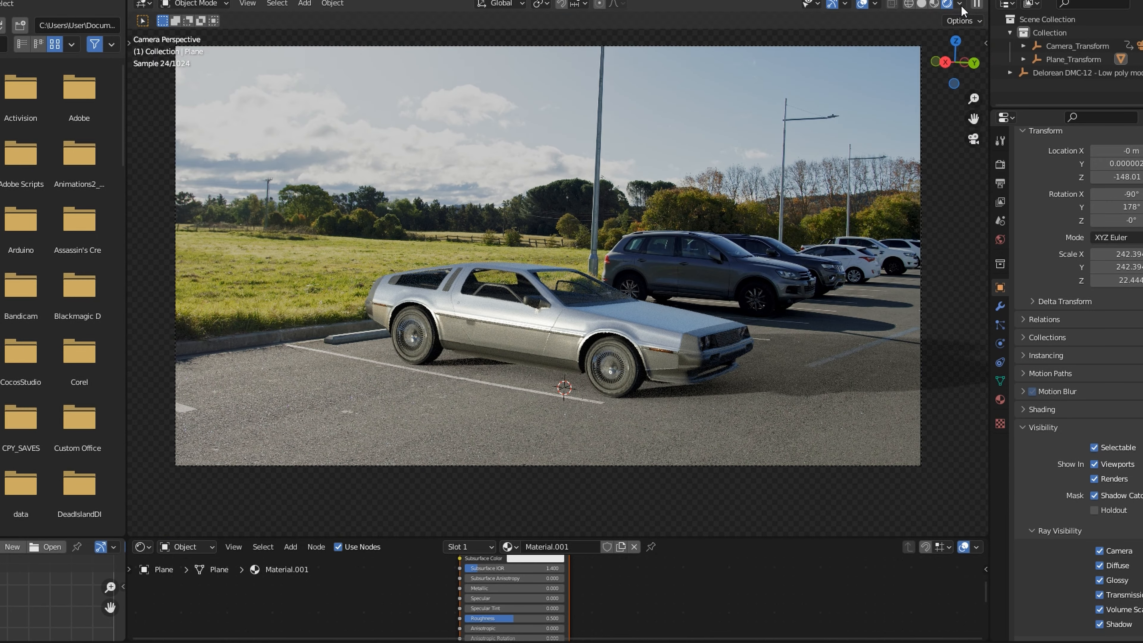
# Re-enable Scene World, switch the Shader Editor to World, and browse for an Environment Texture image.
pyautogui.click(961, 6)
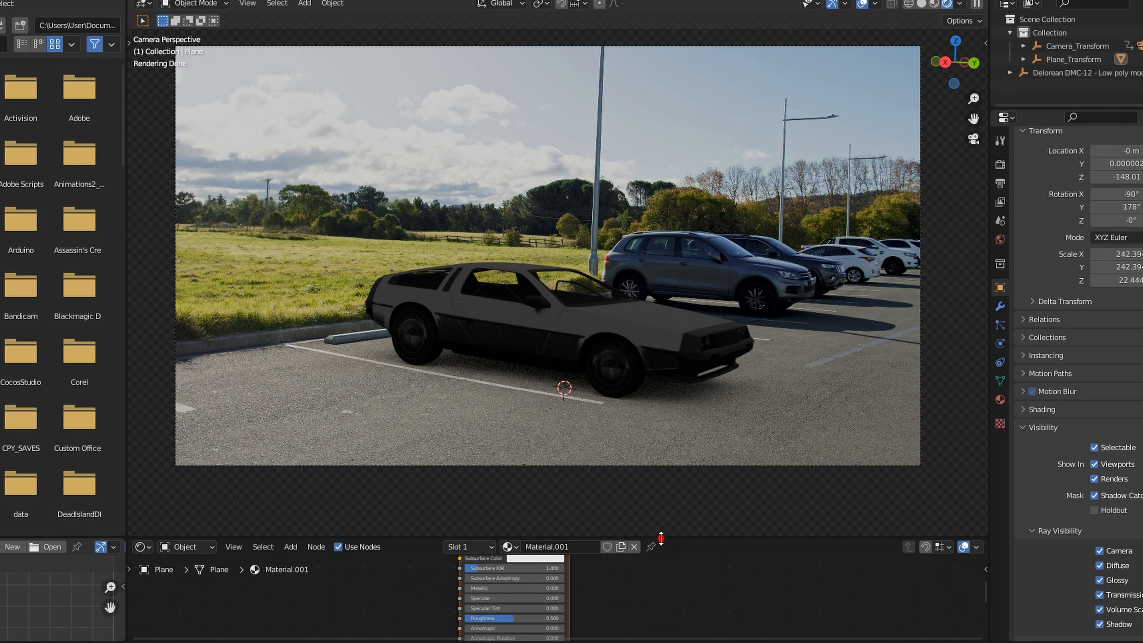
pyautogui.click(186, 546)
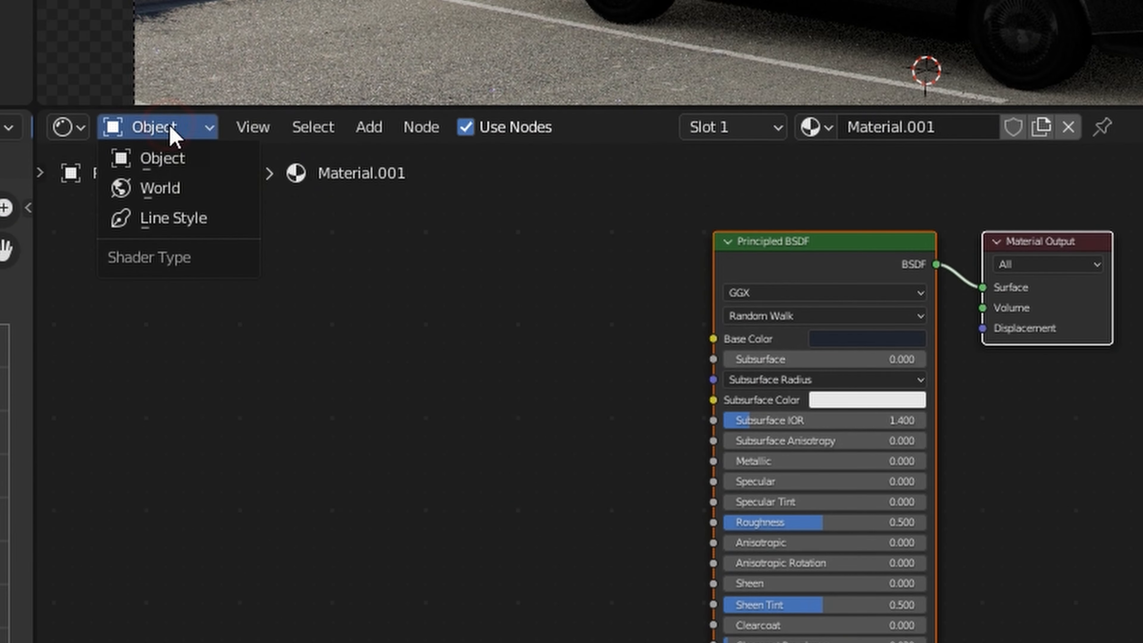
pyautogui.click(158, 187)
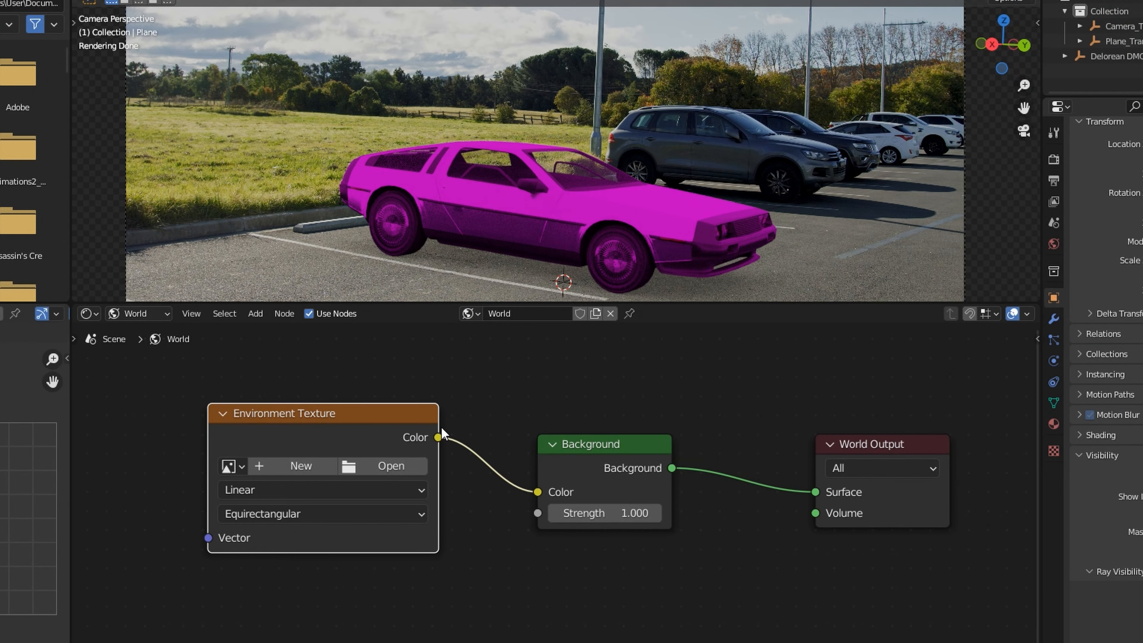
pyautogui.click(389, 466)
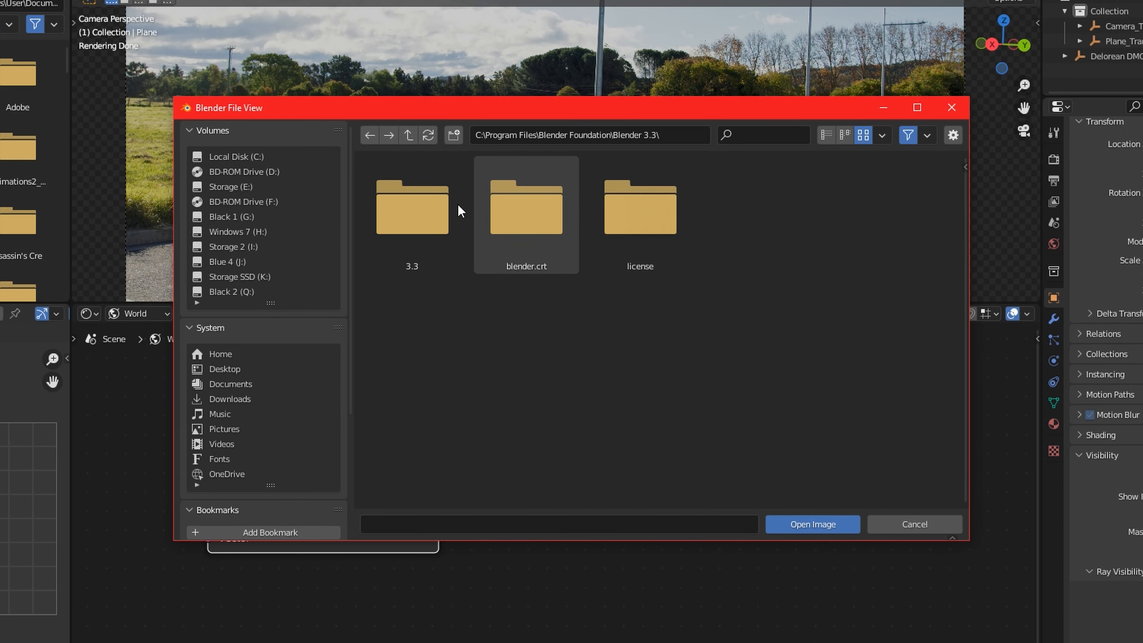
# Navigate to 3.3 > datafiles > studiolights > world and choose sunrise.exr.
pyautogui.doubleClick(411, 207)
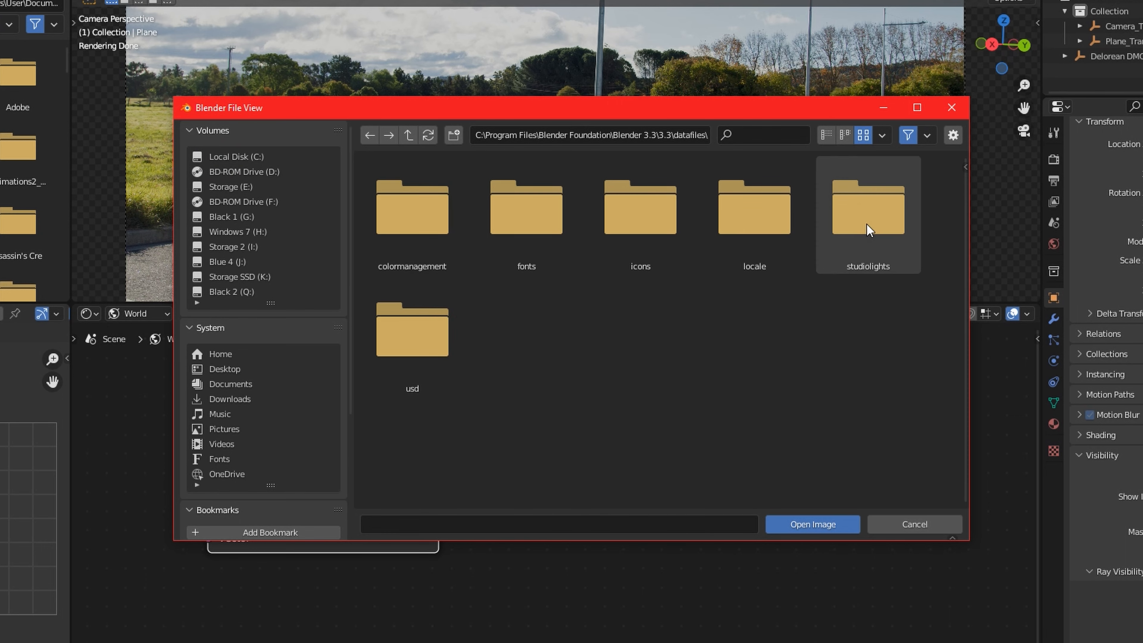
pyautogui.doubleClick(867, 207)
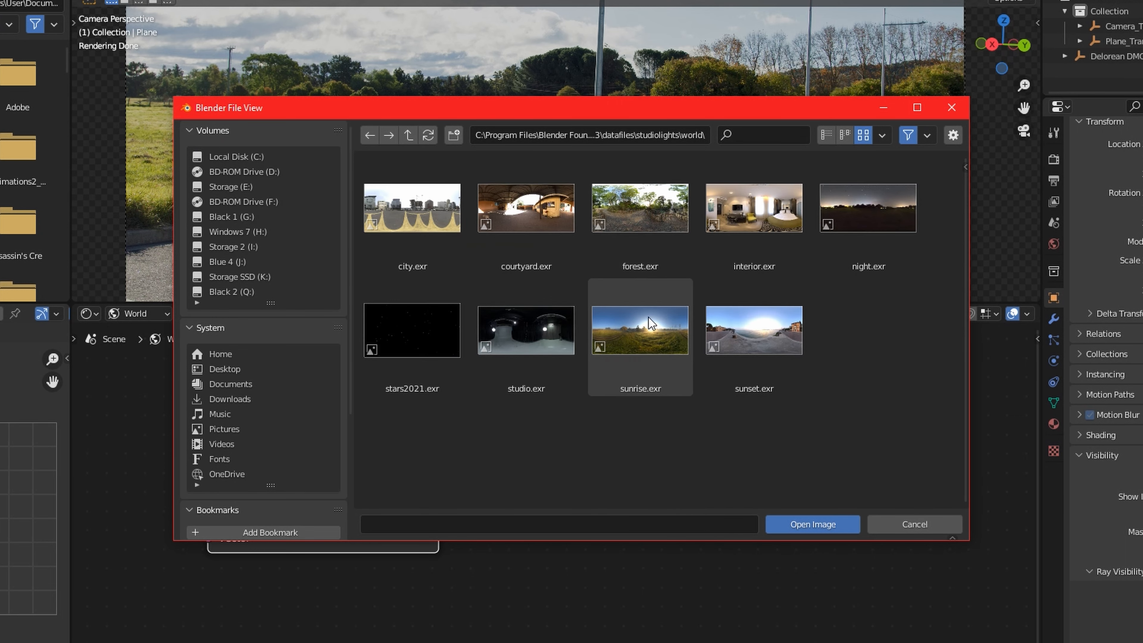
pyautogui.click(811, 523)
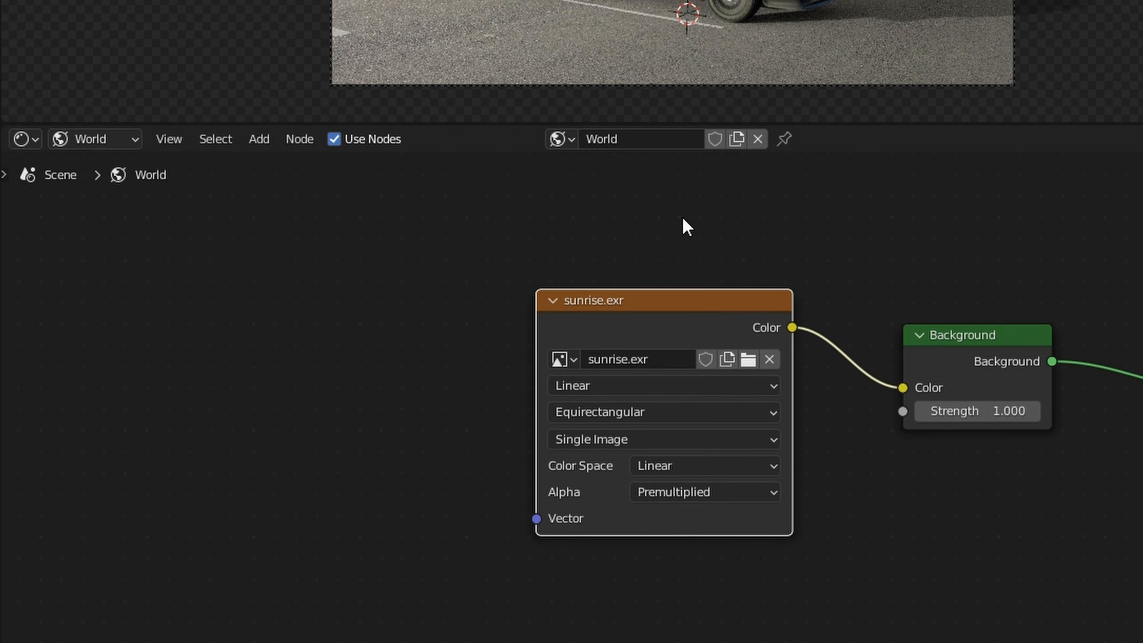
# Search the Add node menu for 'texture coordinate' to place it, then search for 'mapping'.
pyautogui.click(257, 139)
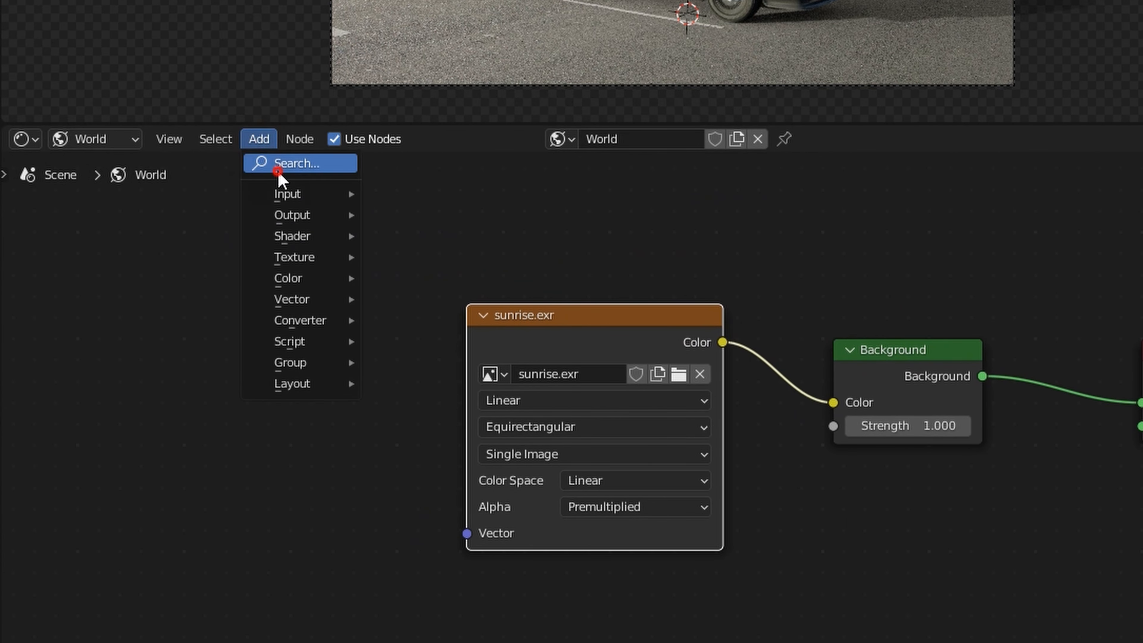
pyautogui.write('textur')
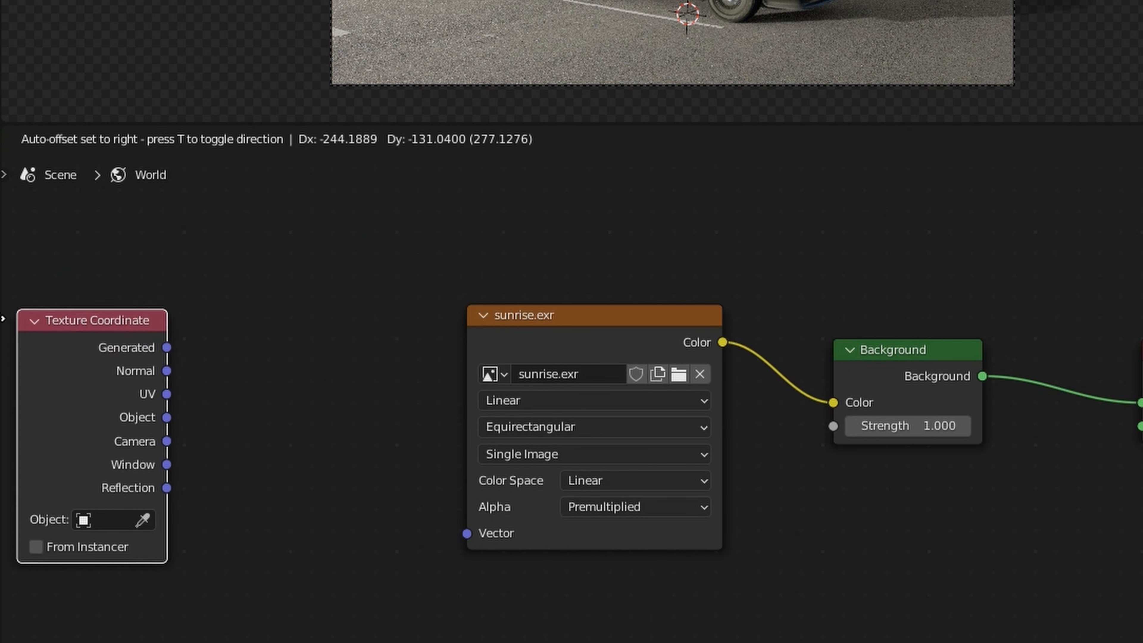
pyautogui.click(258, 139)
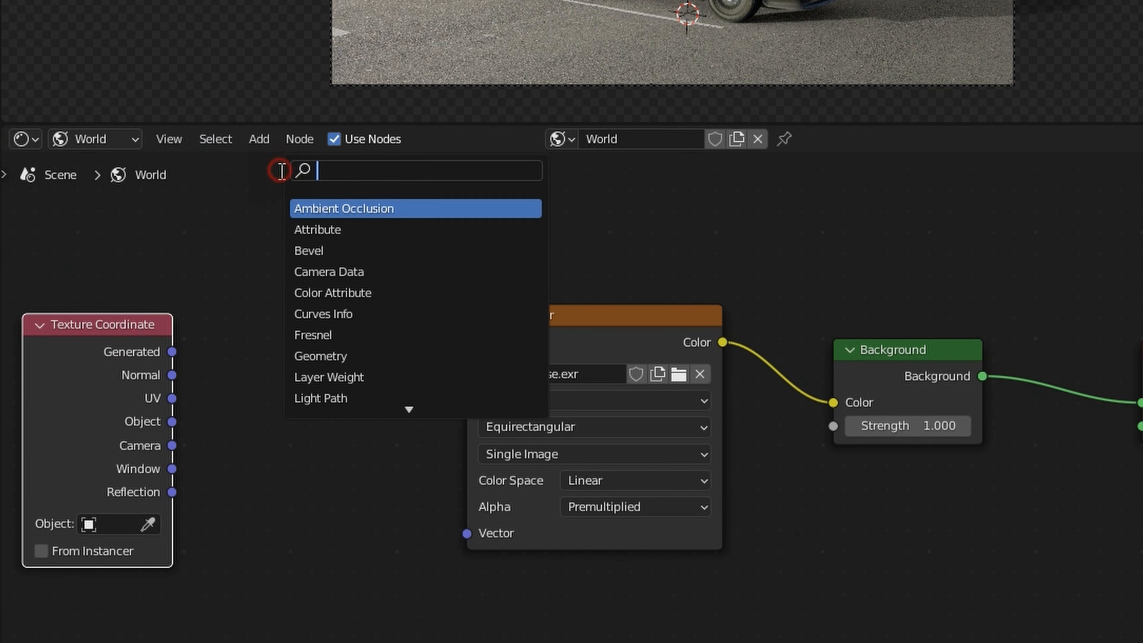
pyautogui.write('mapping')
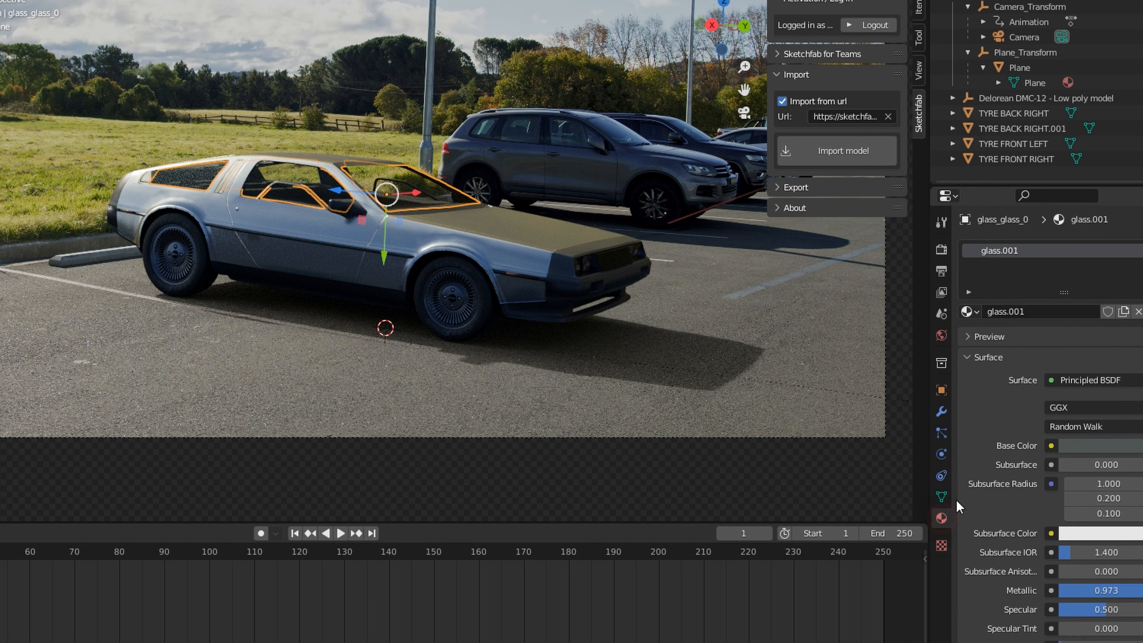
# In glass.001's Principled BSDF set Metallic 0.752 and Specular 0.941 for a shinier window.
pyautogui.scroll(-3)
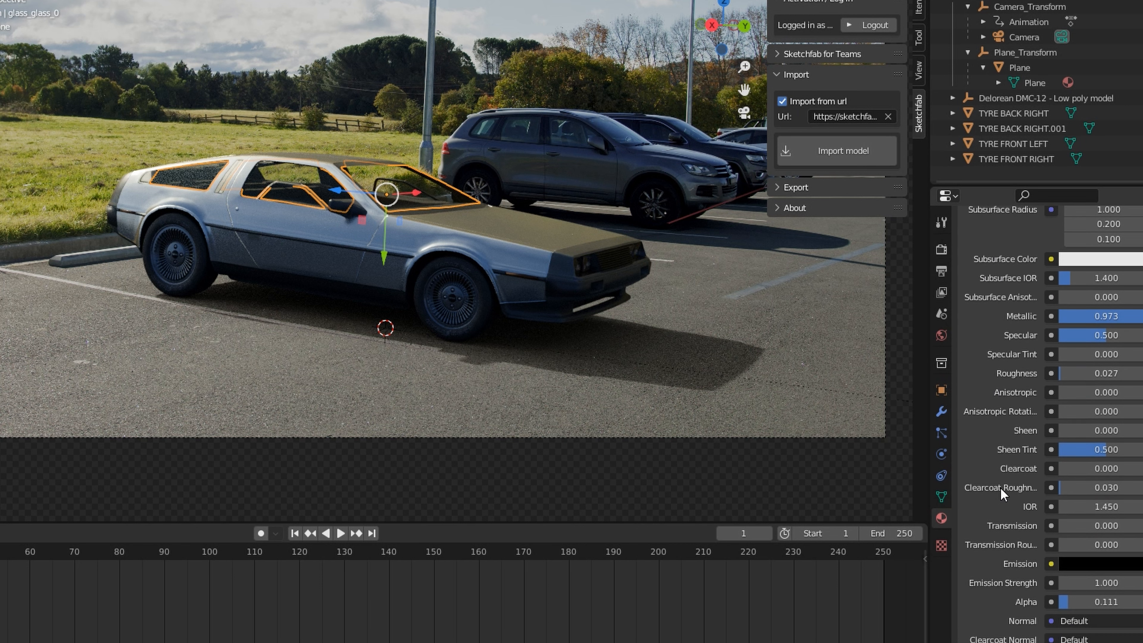
pyautogui.moveTo(1093, 602)
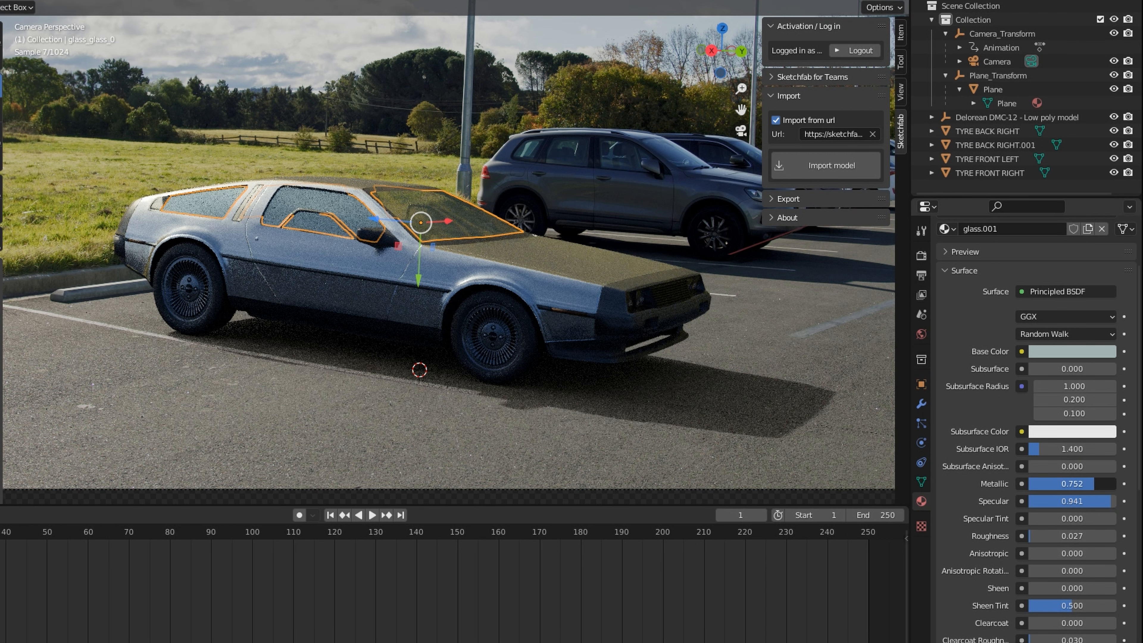
pyautogui.click(992, 89)
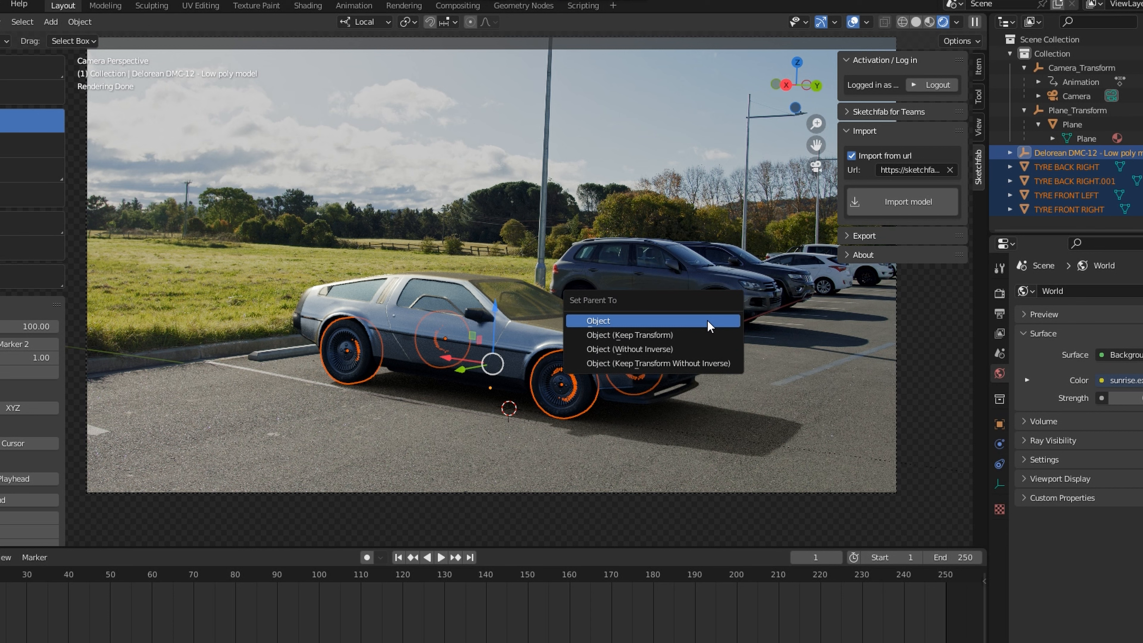
# Parent the four tyres to the DeLorean body using Object parenting.
pyautogui.click(596, 321)
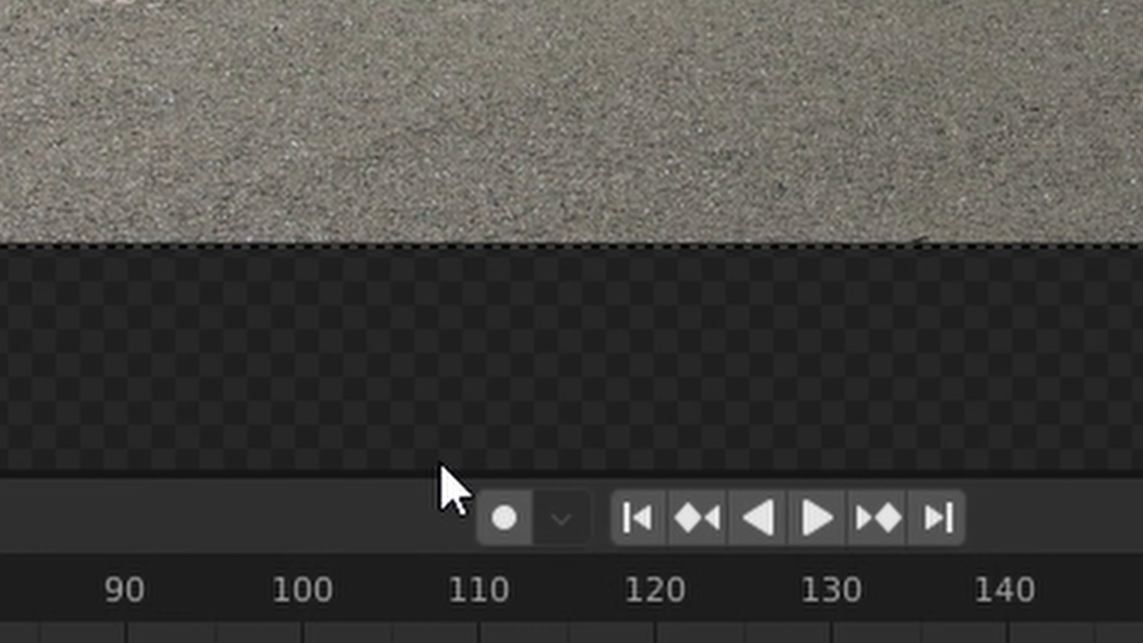
# With auto-keying on, key the car's location at frames 0 and 124 as it drives forward.
pyautogui.click(504, 514)
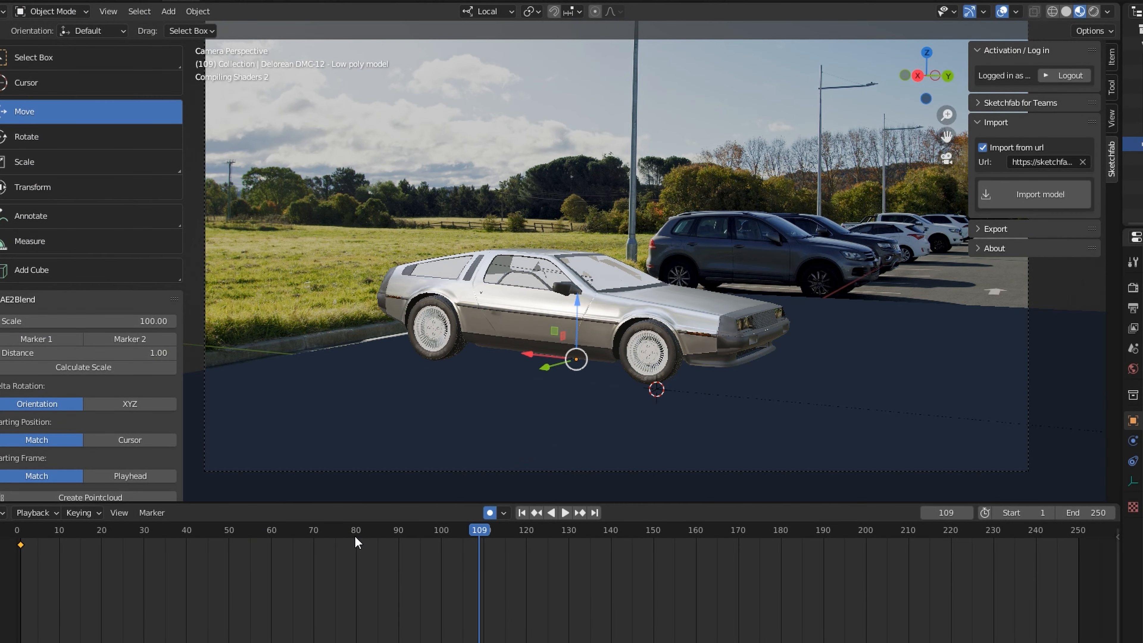
pyautogui.click(565, 513)
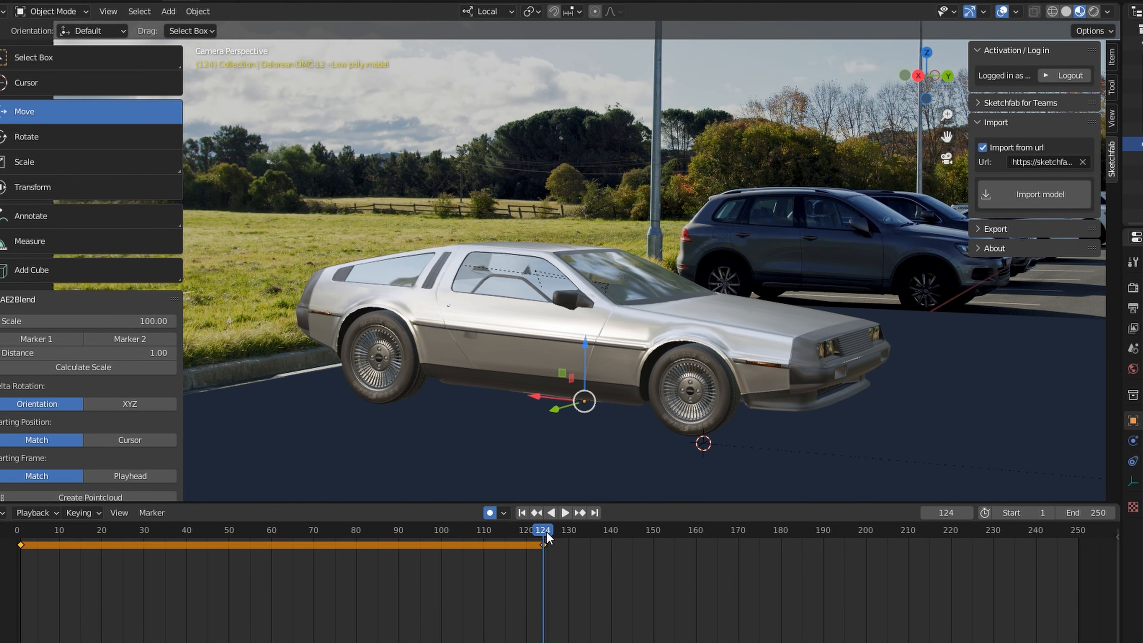
pyautogui.click(565, 512)
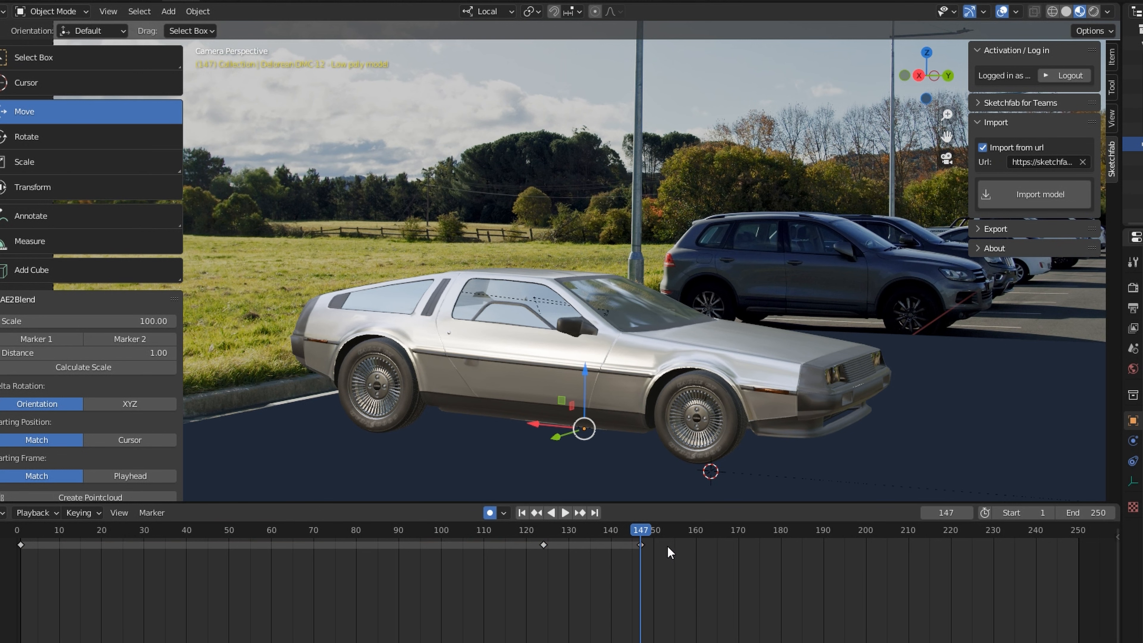
# Rotate the car nose-up on its local axes and key the lift-off pose around frame 161.
pyautogui.scroll(-3)
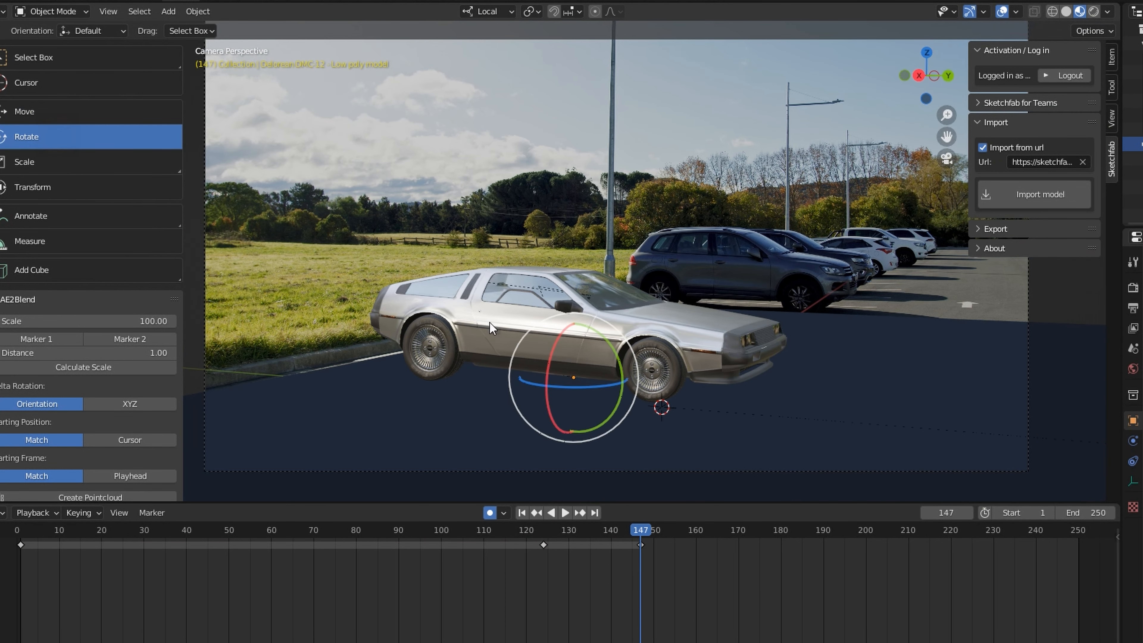
pyautogui.click(486, 10)
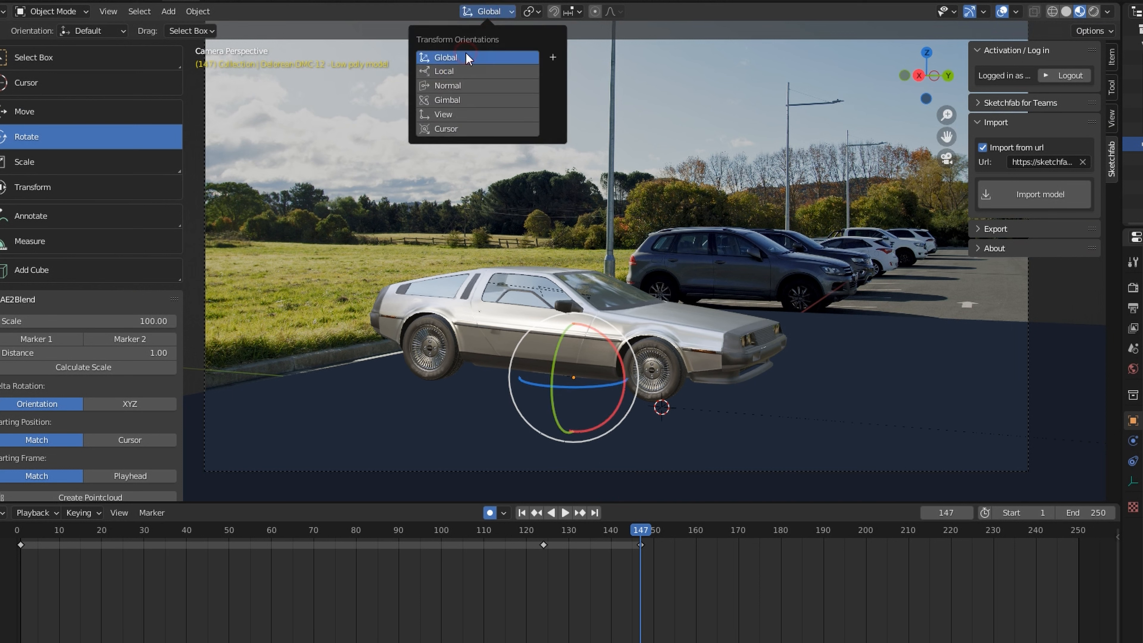
pyautogui.click(443, 71)
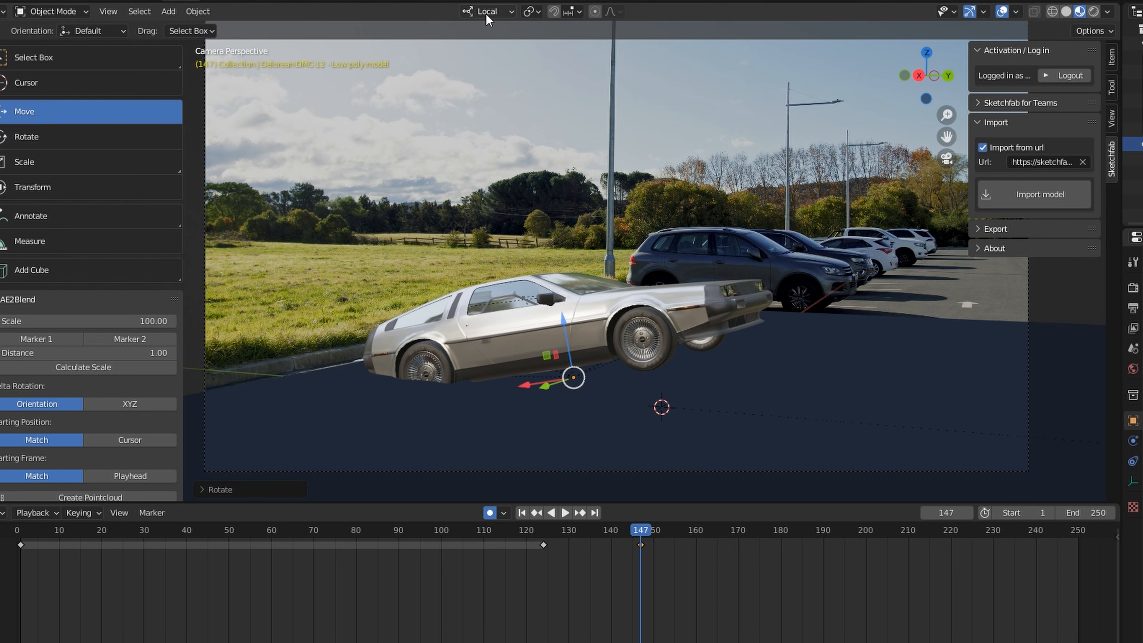
pyautogui.click(487, 11)
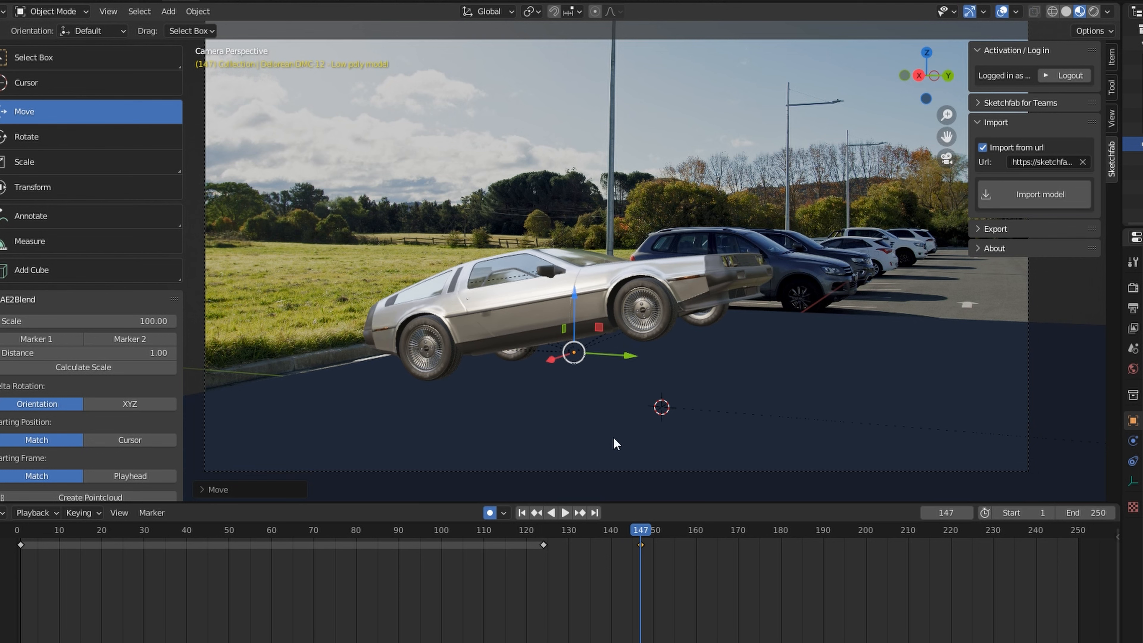
pyautogui.click(564, 512)
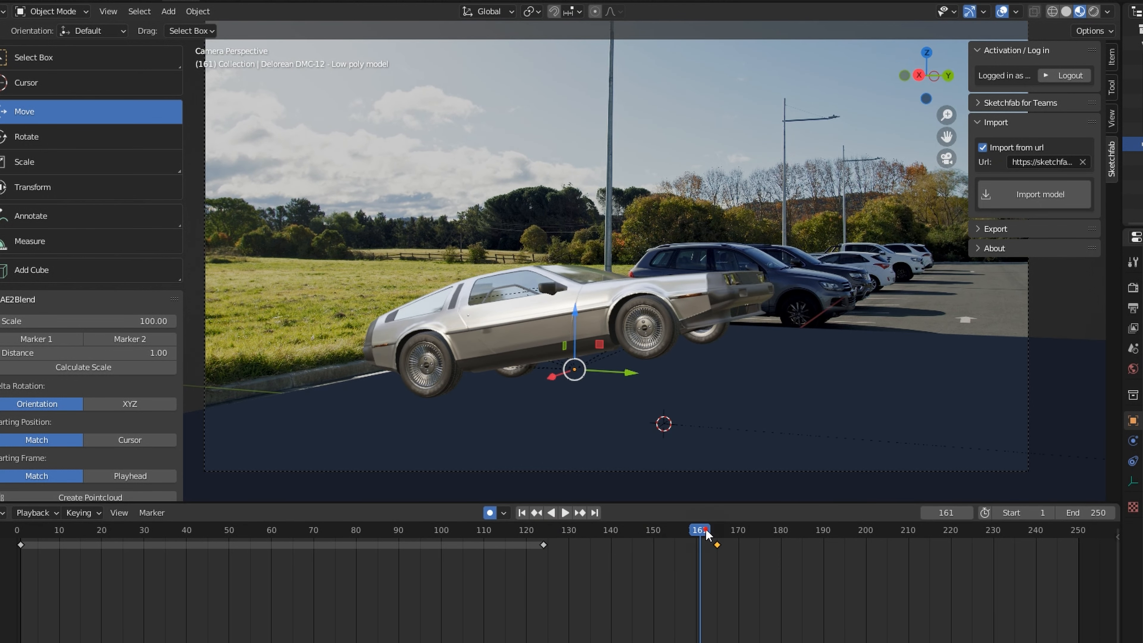
# Key the car high above the lot and level at frame 210, then review playback in Solid shading.
pyautogui.click(564, 513)
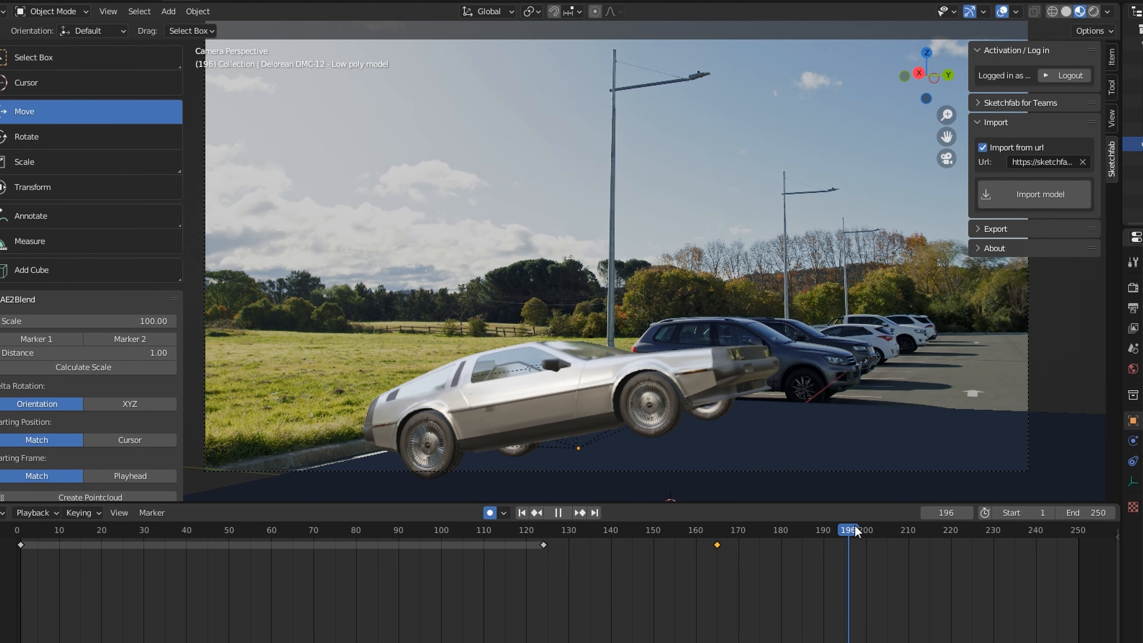
pyautogui.click(907, 529)
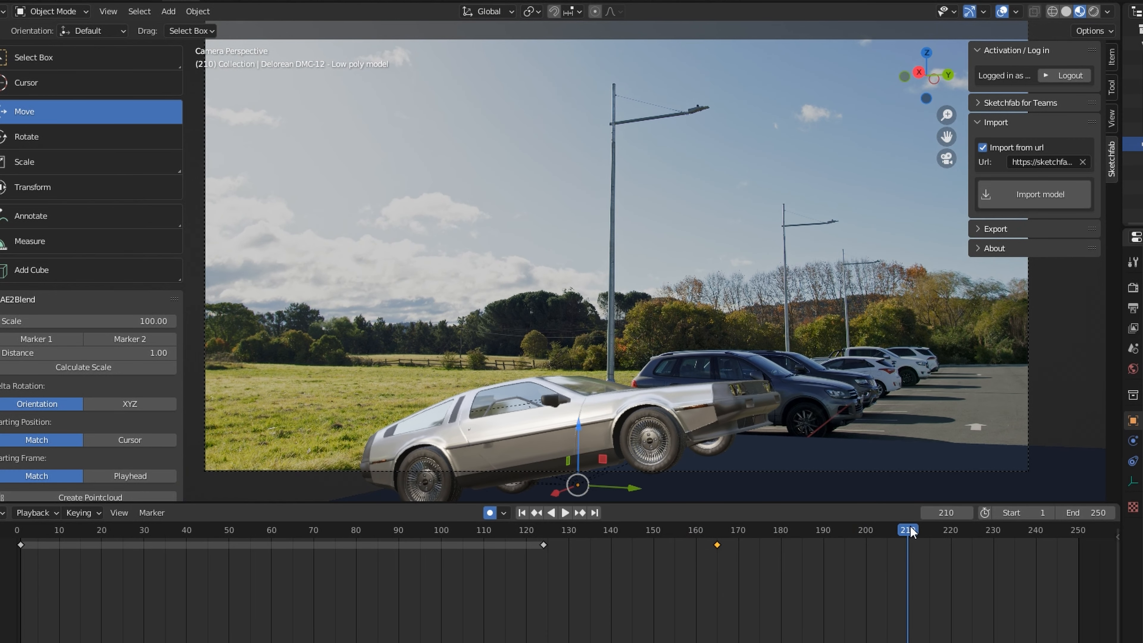
pyautogui.moveTo(579, 433)
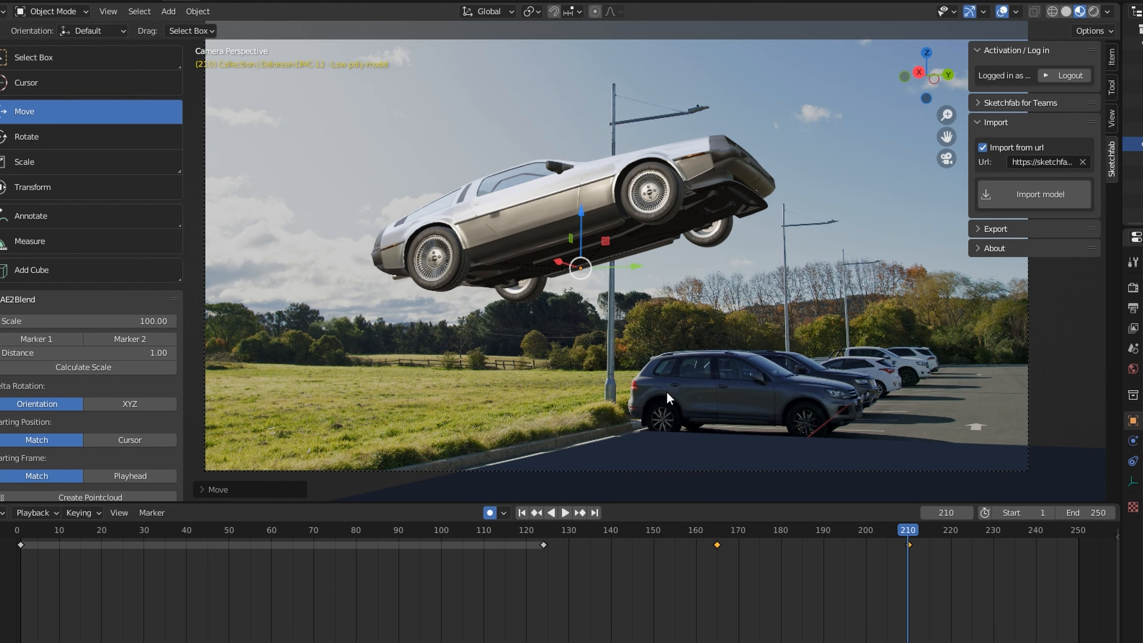
pyautogui.moveTo(571, 376)
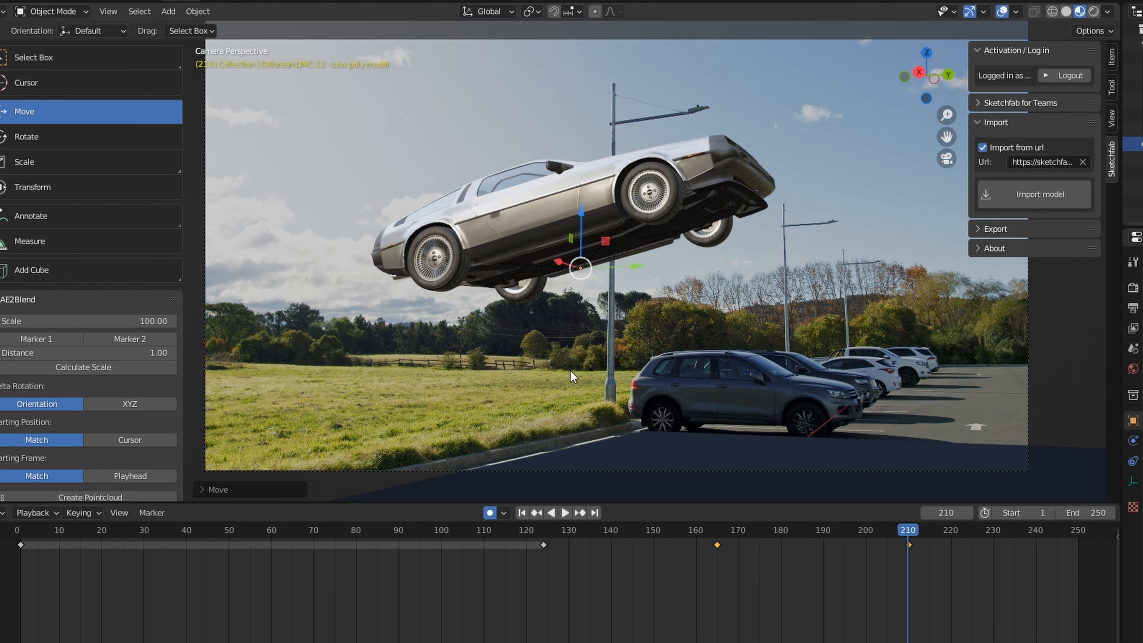
pyautogui.click(26, 137)
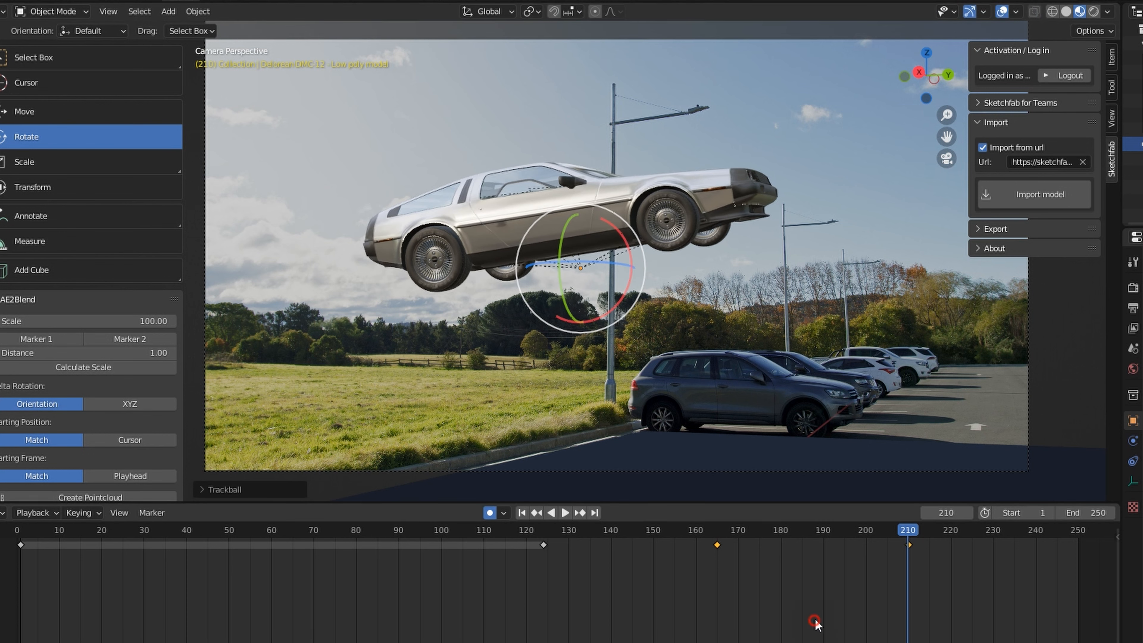
pyautogui.click(564, 513)
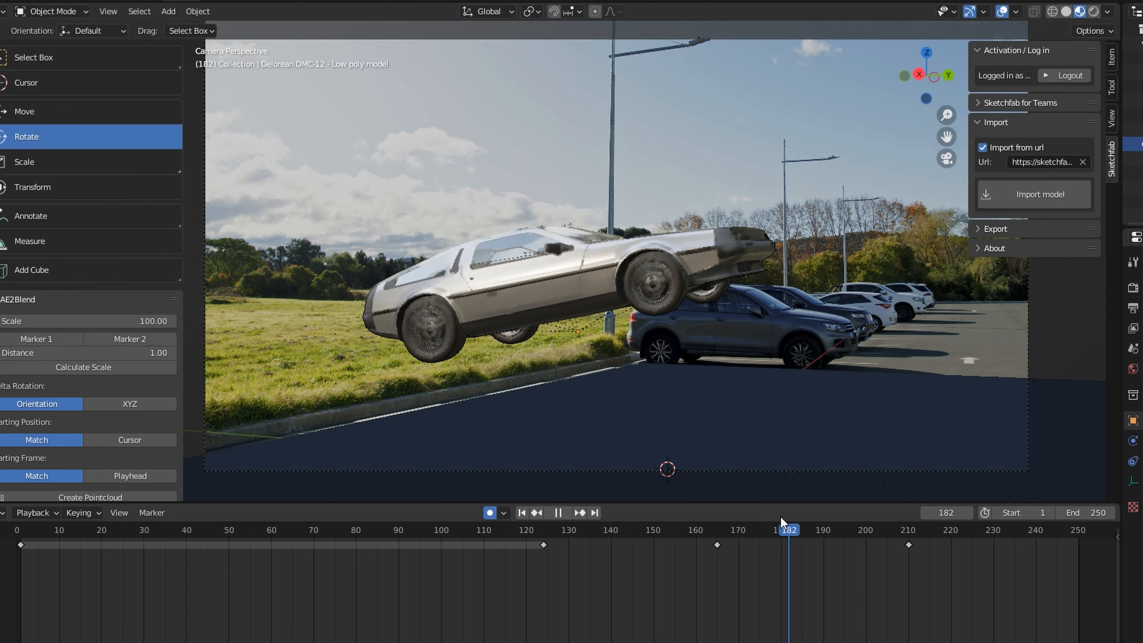
pyautogui.click(530, 530)
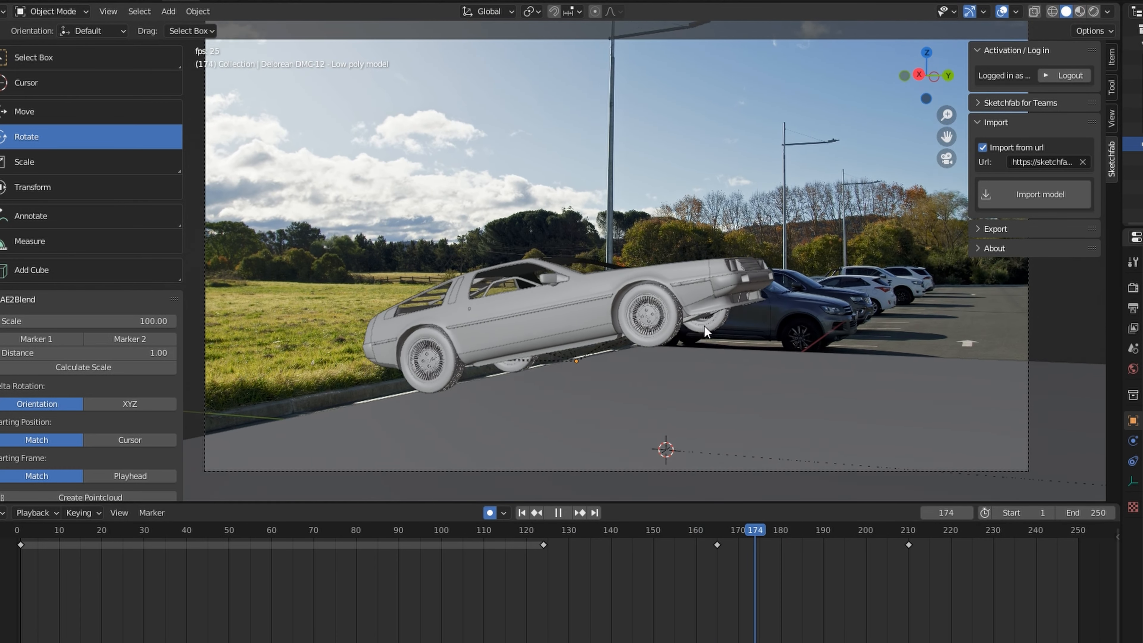
pyautogui.click(558, 512)
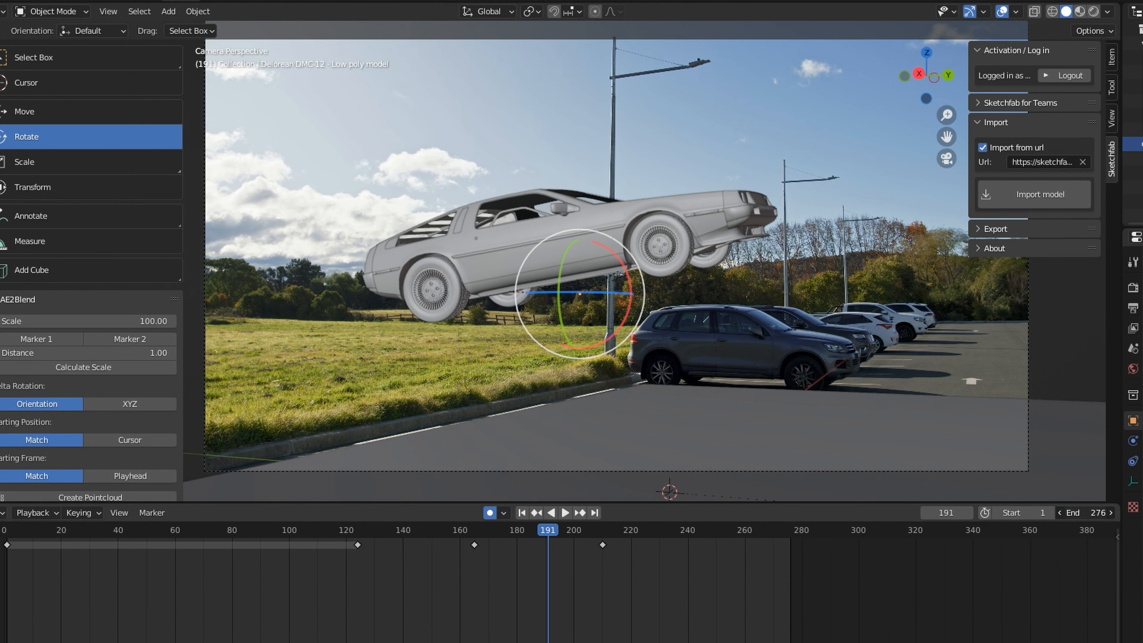
# Extend the scene end to 494 frames and drag the flight keyframes later in the timeline.
pyautogui.click(564, 513)
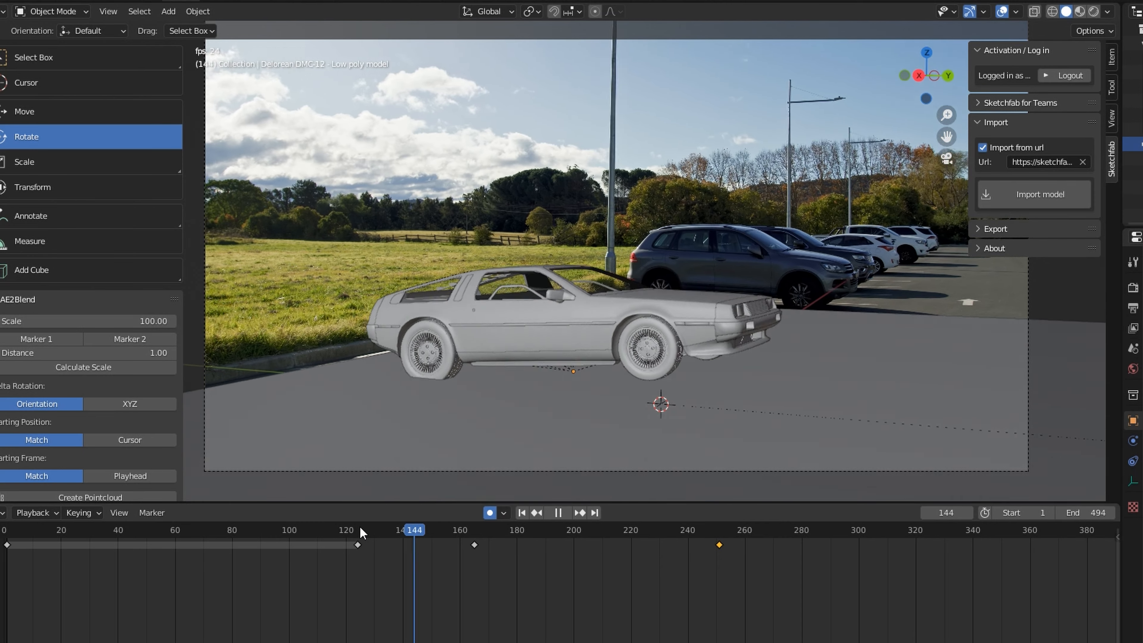
pyautogui.click(438, 529)
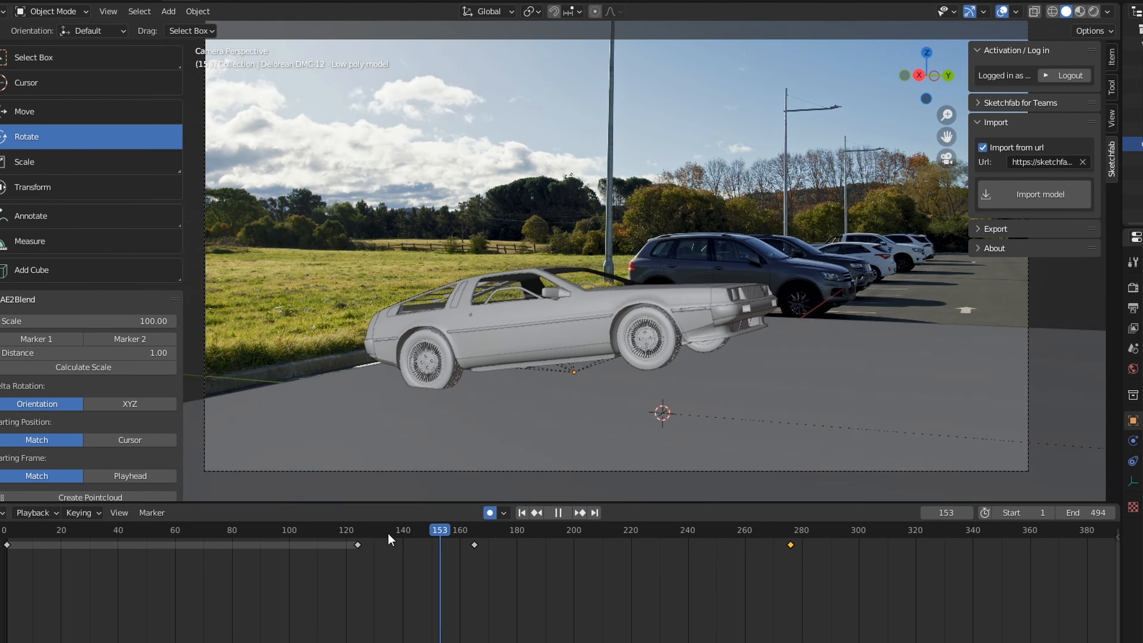
pyautogui.click(389, 529)
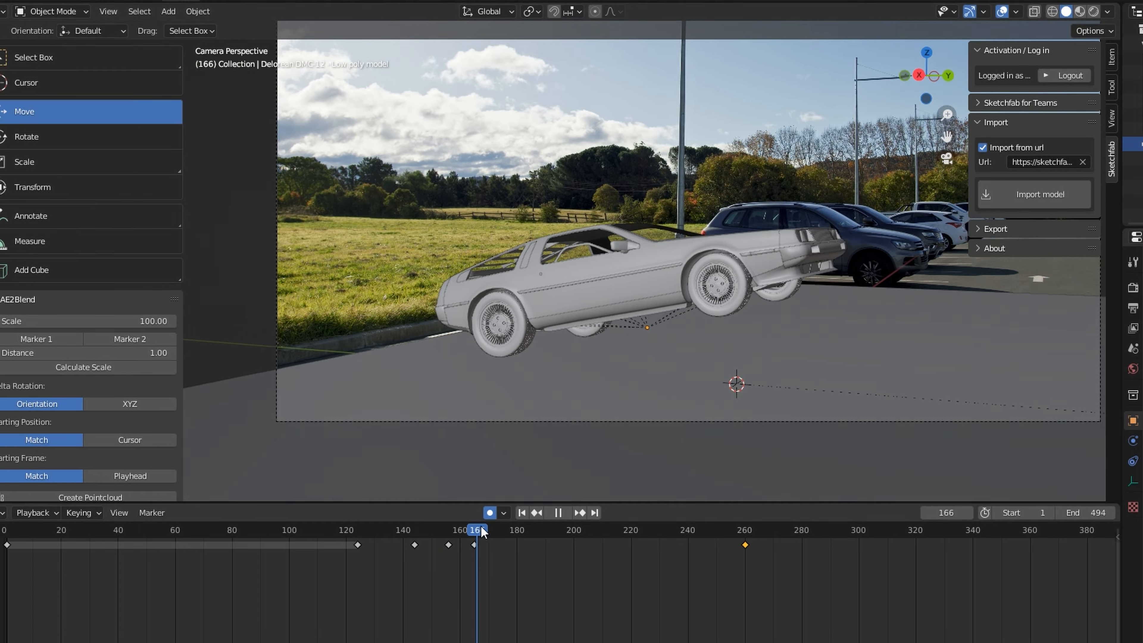
# Play back the new timing and key an extra tilt for the car at frame 292.
pyautogui.click(618, 530)
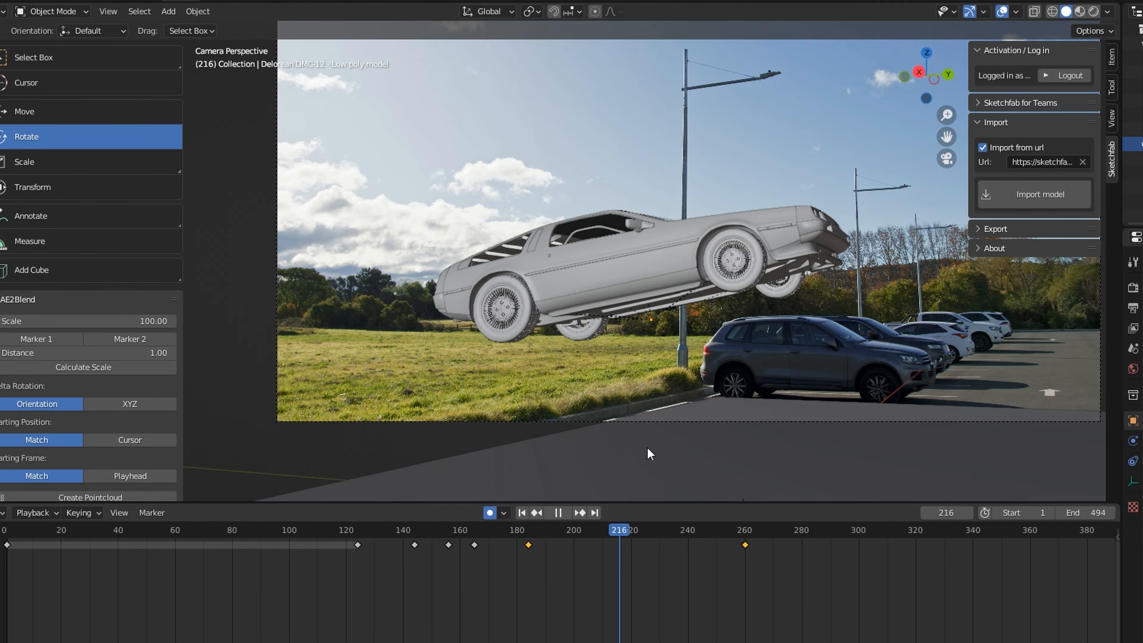
pyautogui.click(726, 529)
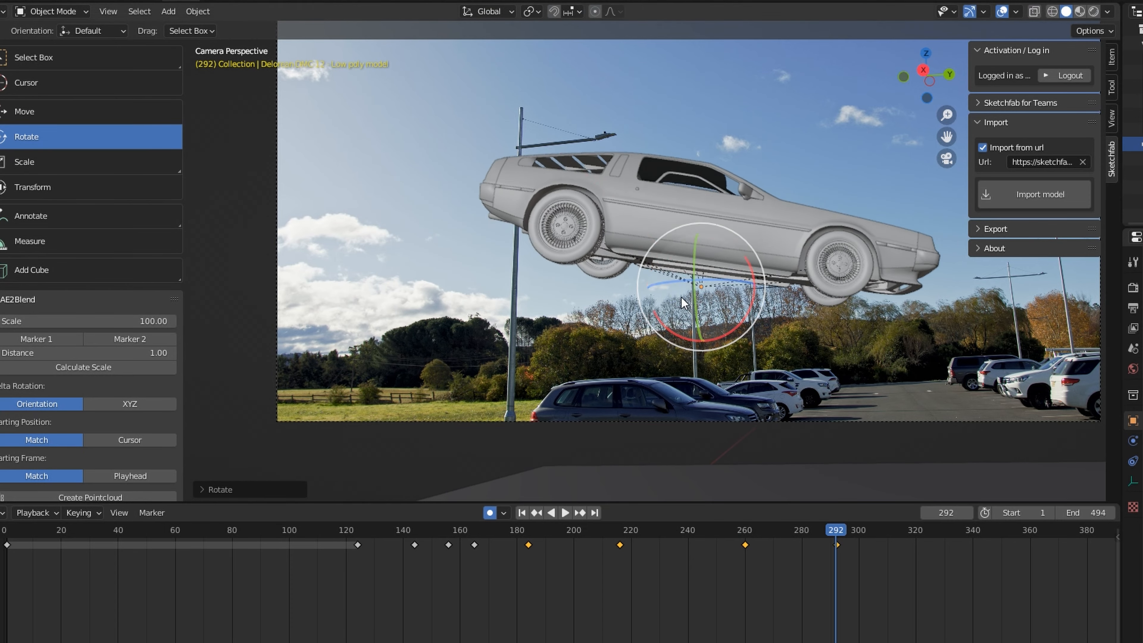
pyautogui.click(564, 513)
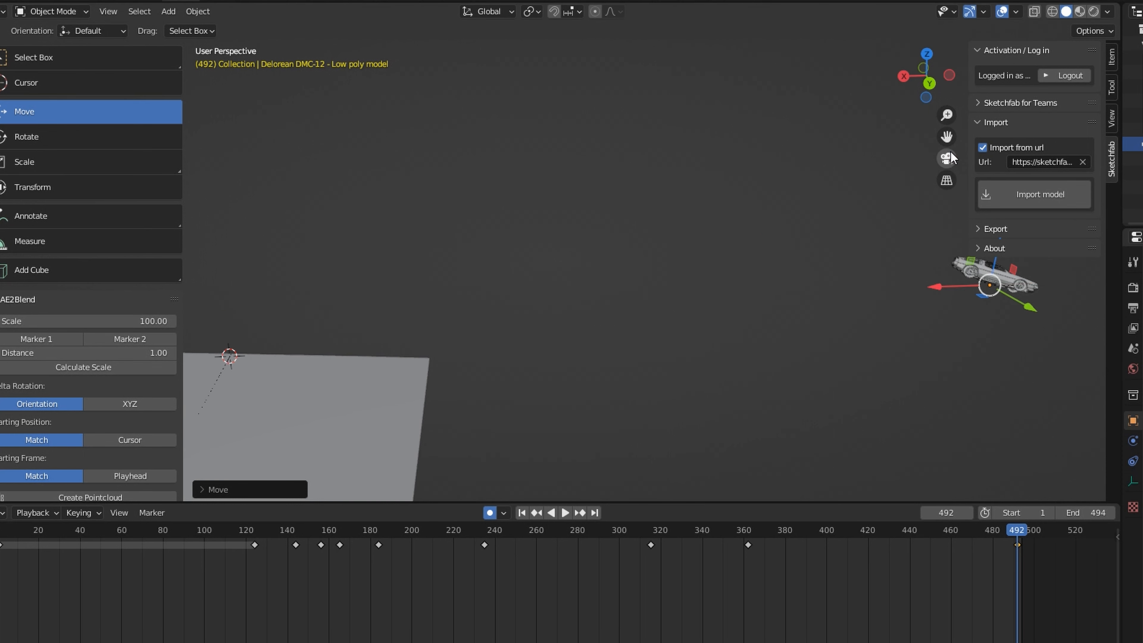
# Look through the scene camera and set the DeLorean back onto the asphalt plane.
pyautogui.click(945, 159)
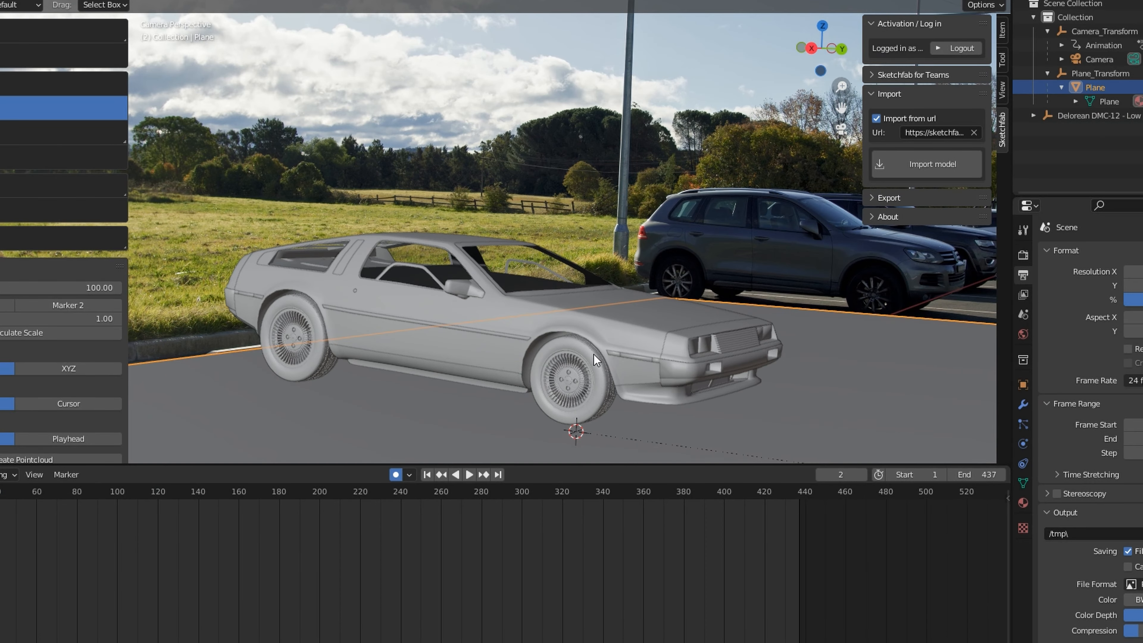
# Select TYRE FRONT RIGHT and key its rotation at frames 125 and 144.
pyautogui.click(573, 343)
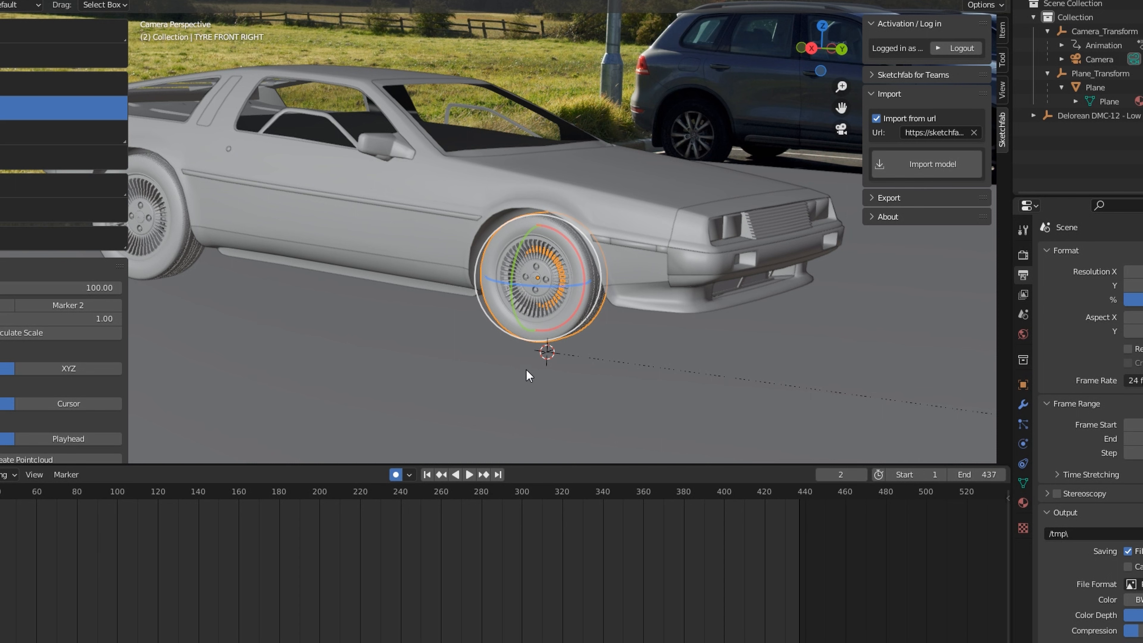
pyautogui.click(468, 474)
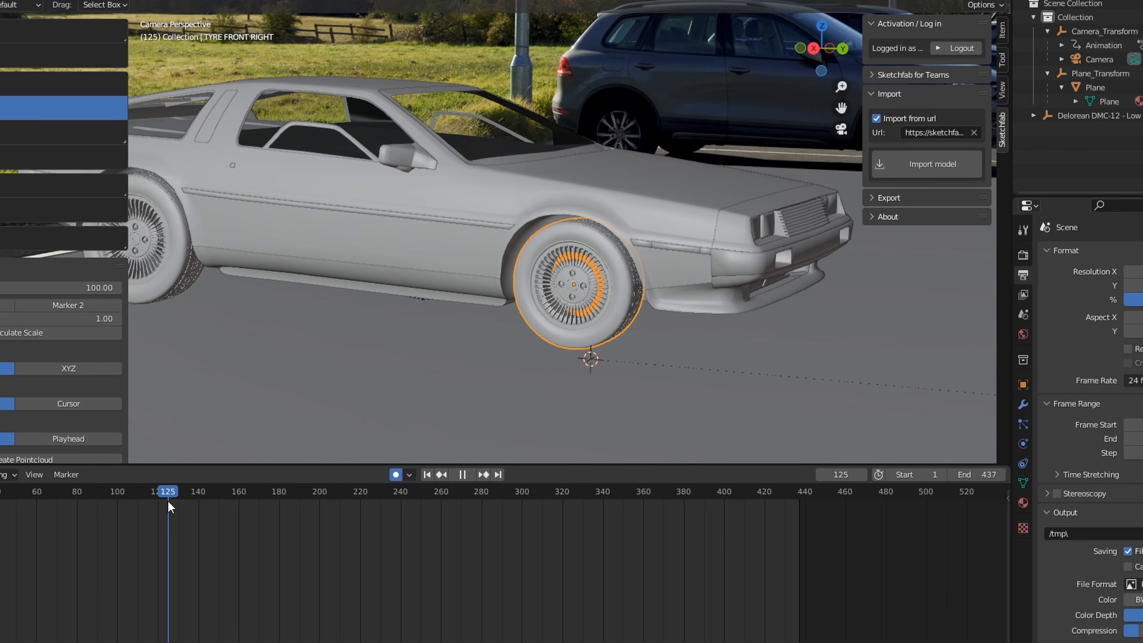
pyautogui.click(460, 474)
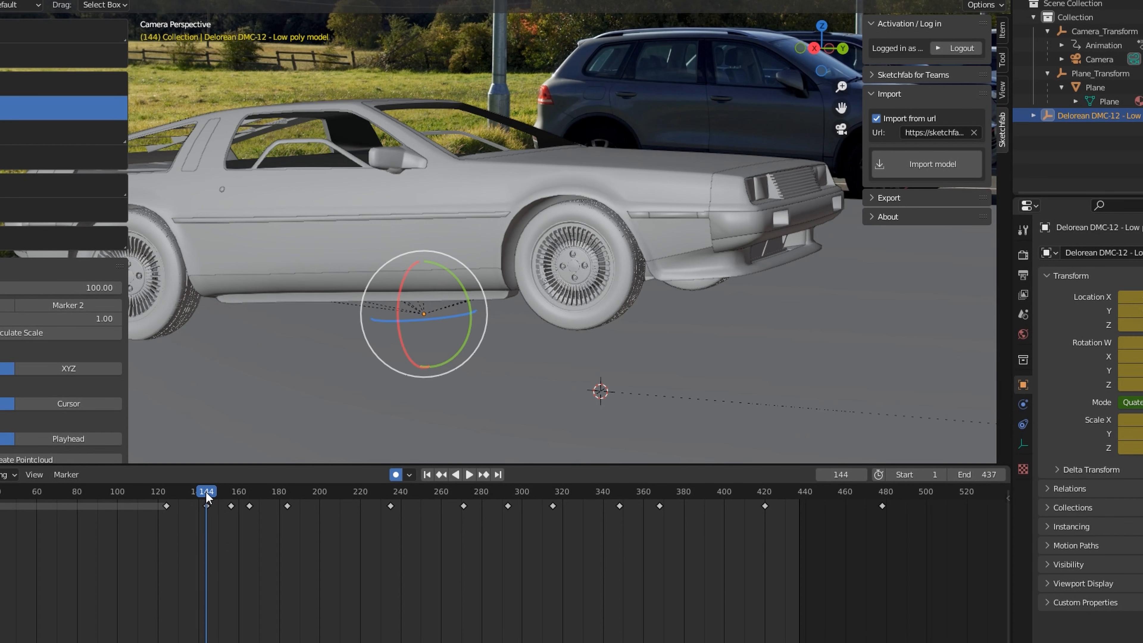
pyautogui.click(575, 270)
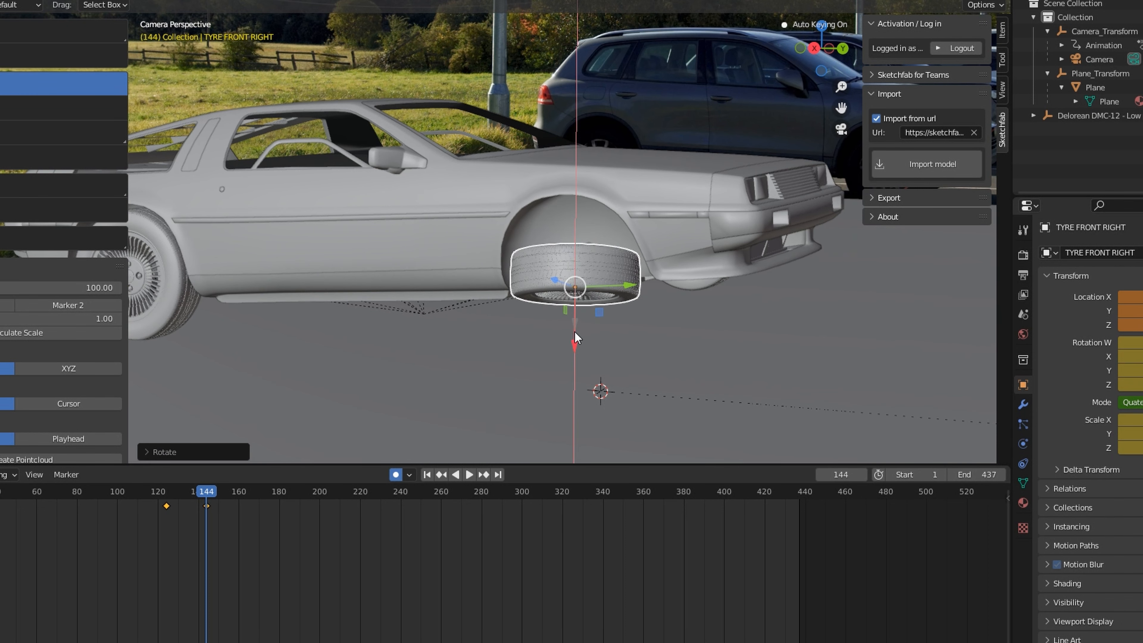
# Add further tyre rotation keys at frames 268 and 375, then return to frame 1.
pyautogui.click(468, 474)
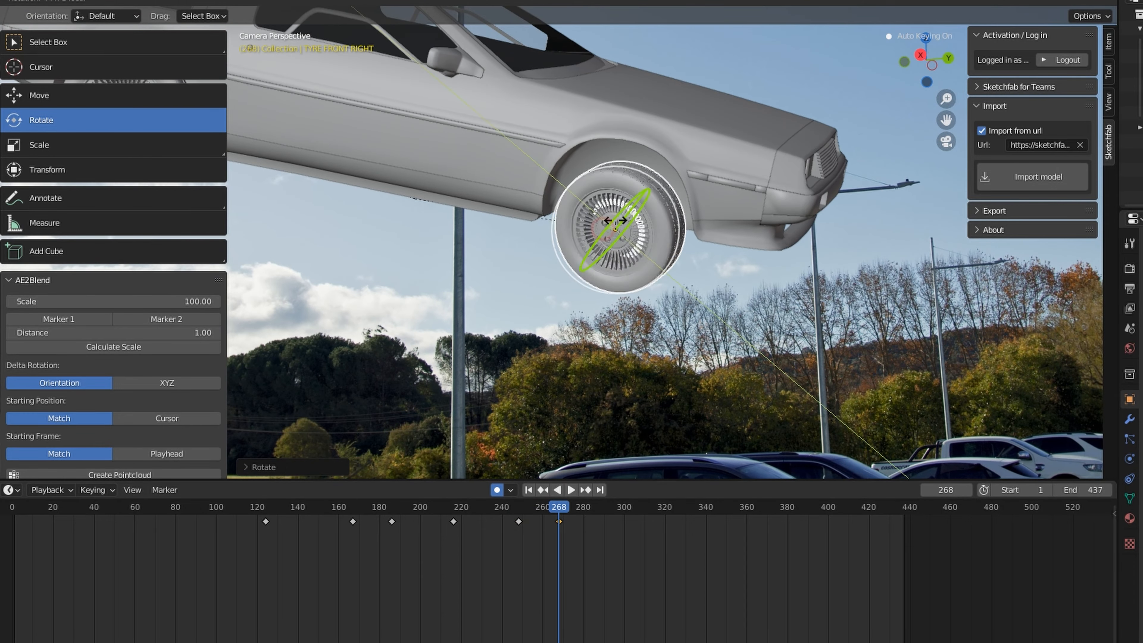
pyautogui.click(611, 507)
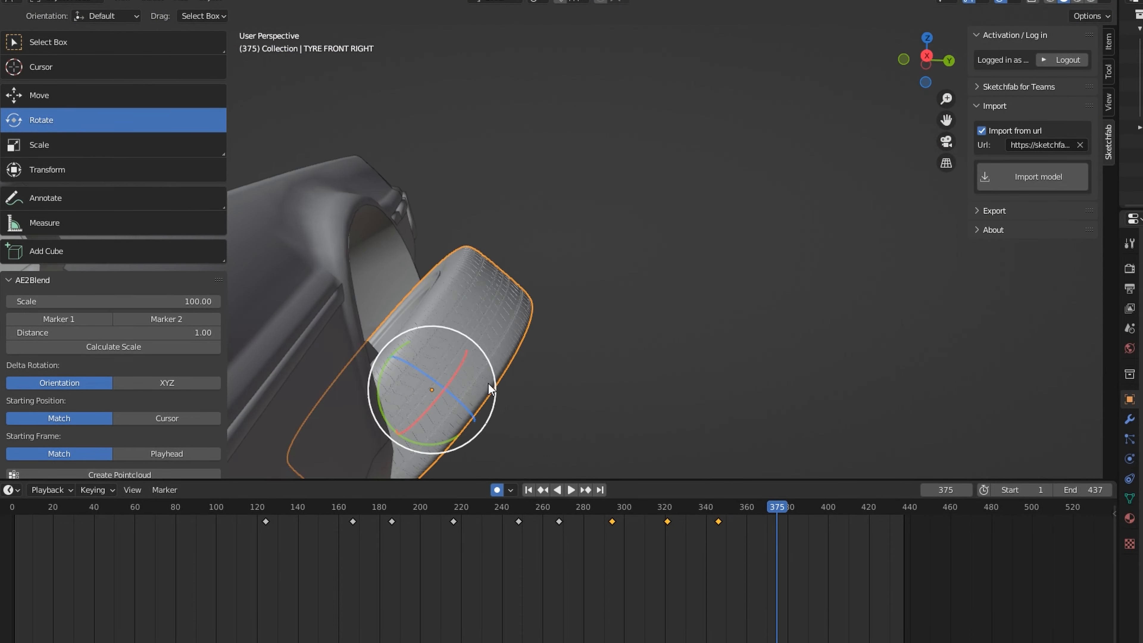
pyautogui.click(528, 490)
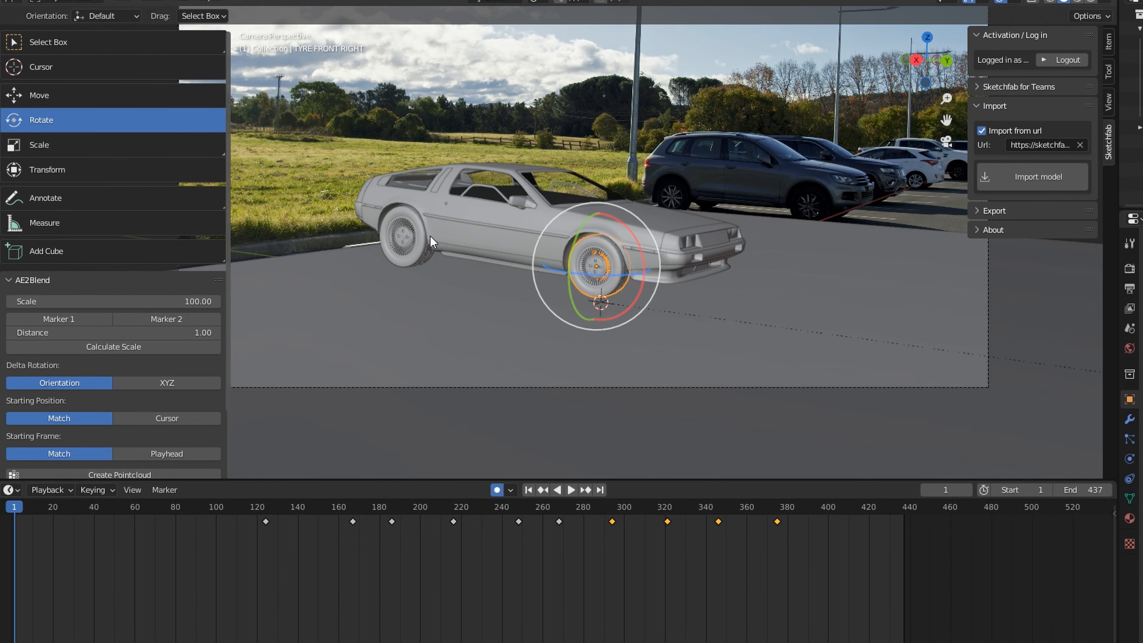
pyautogui.click(571, 490)
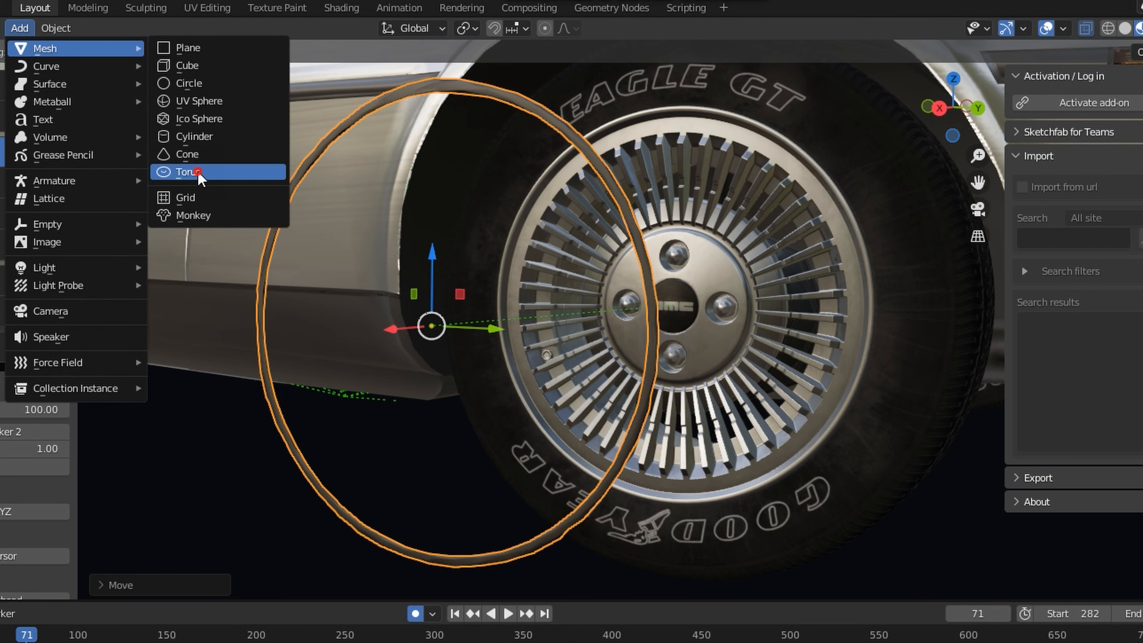
# Add a Torus mesh at the front wheel as a tyre light ring.
pyautogui.click(188, 171)
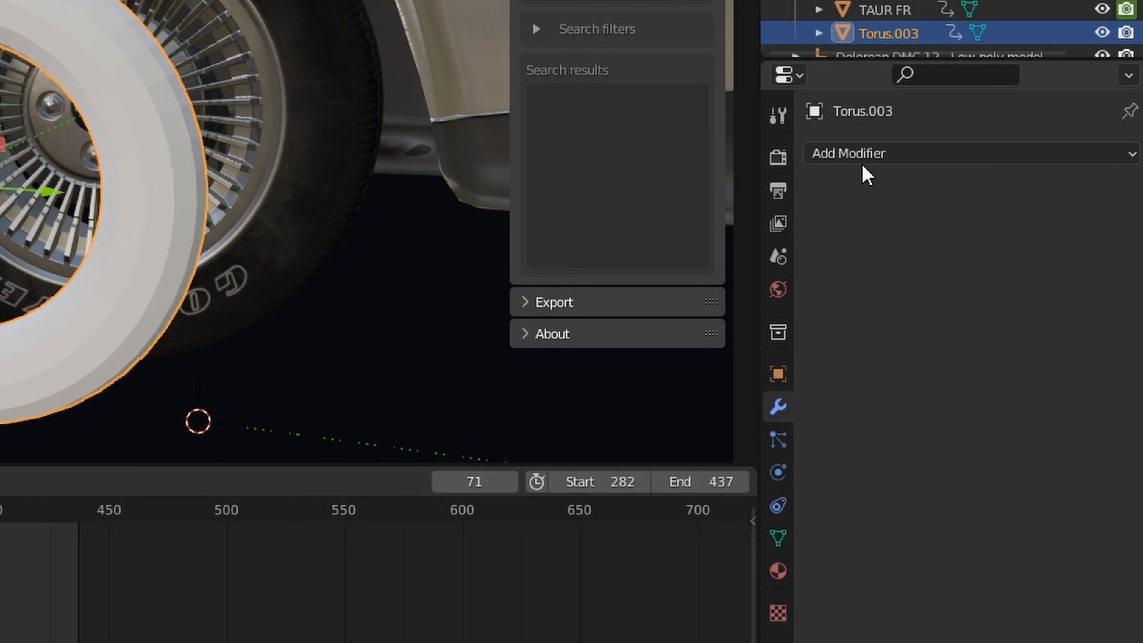
pyautogui.click(848, 153)
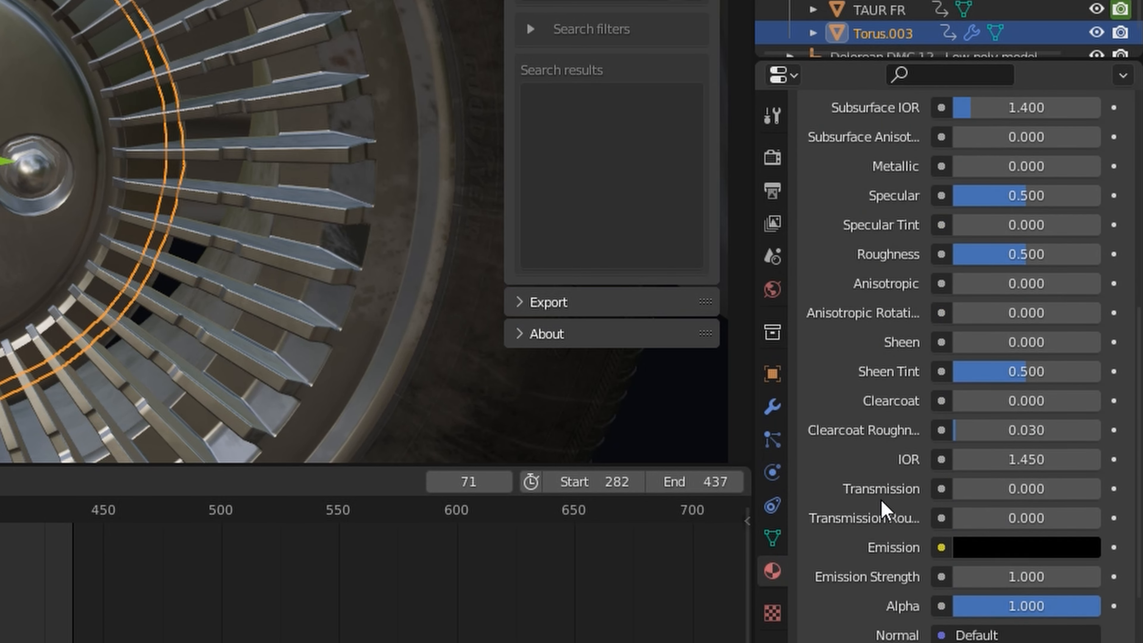
# Give Torus.003 a cyan emission of strength about 9.8 so the ring glows inside the wheel.
pyautogui.click(1026, 548)
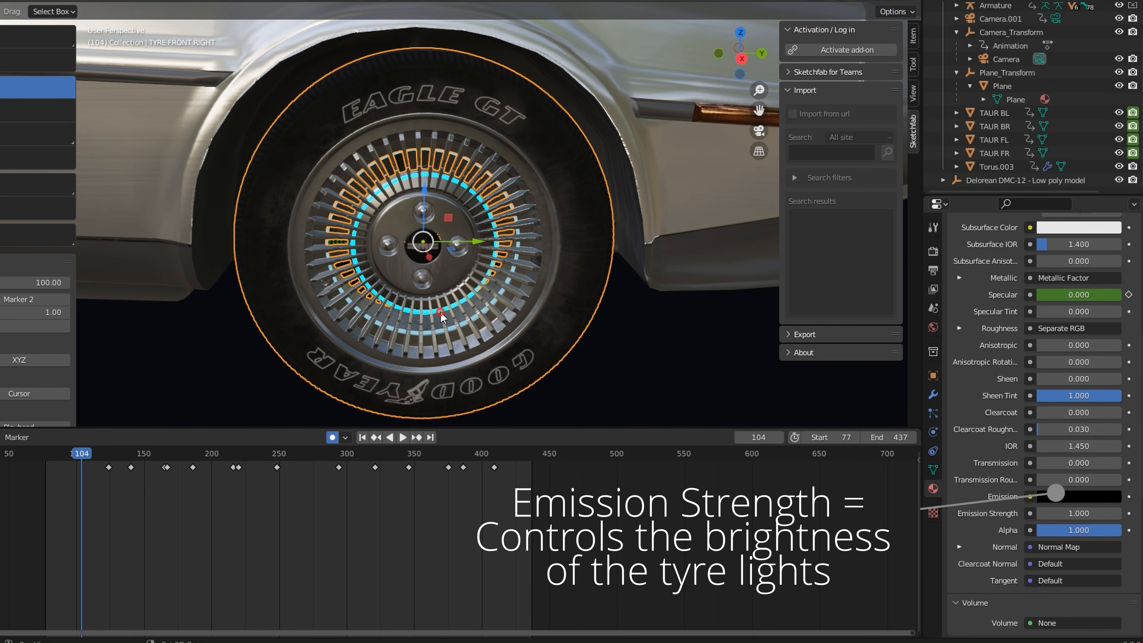
pyautogui.click(998, 166)
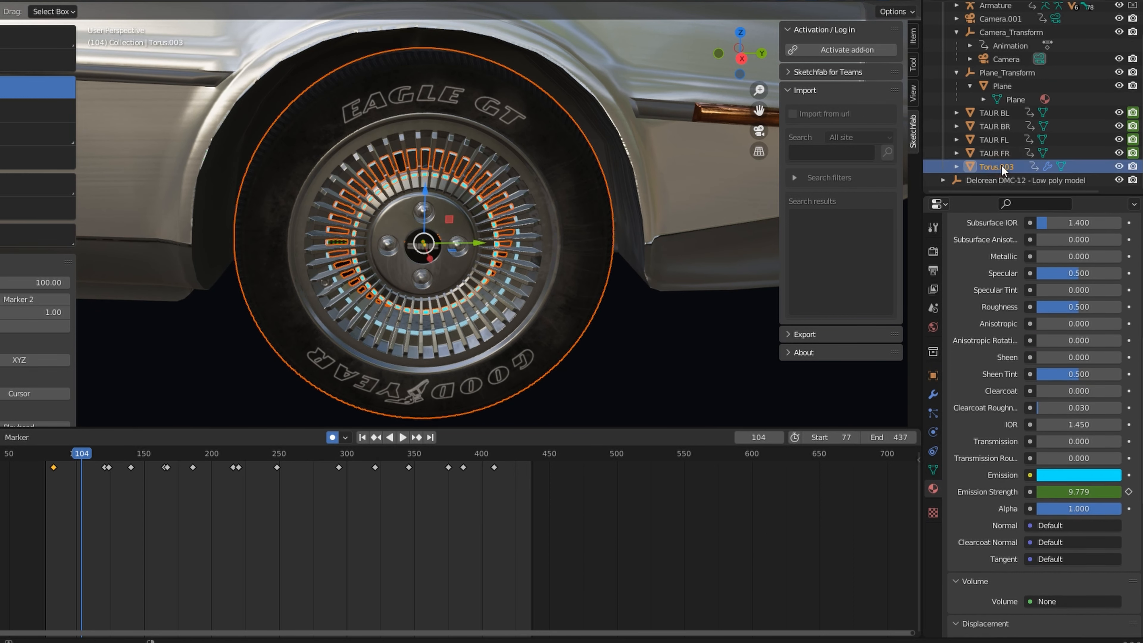
# Parent the glowing torus to the front tyre via Set Parent To (Ctrl+P).
pyautogui.press('ctrl+p')
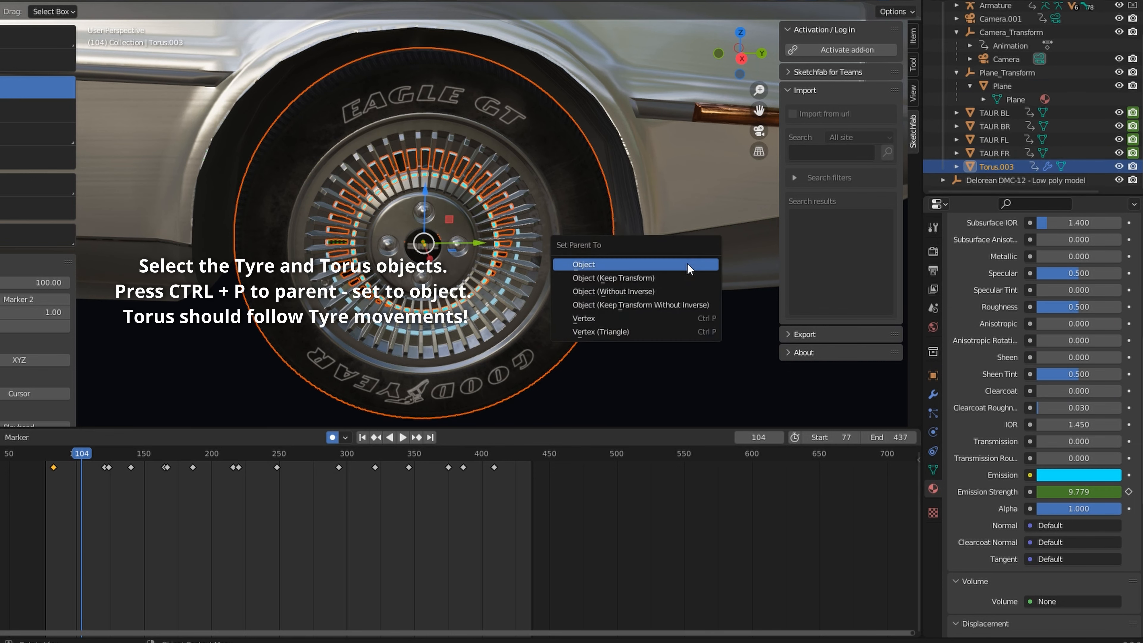
pyautogui.moveTo(603, 263)
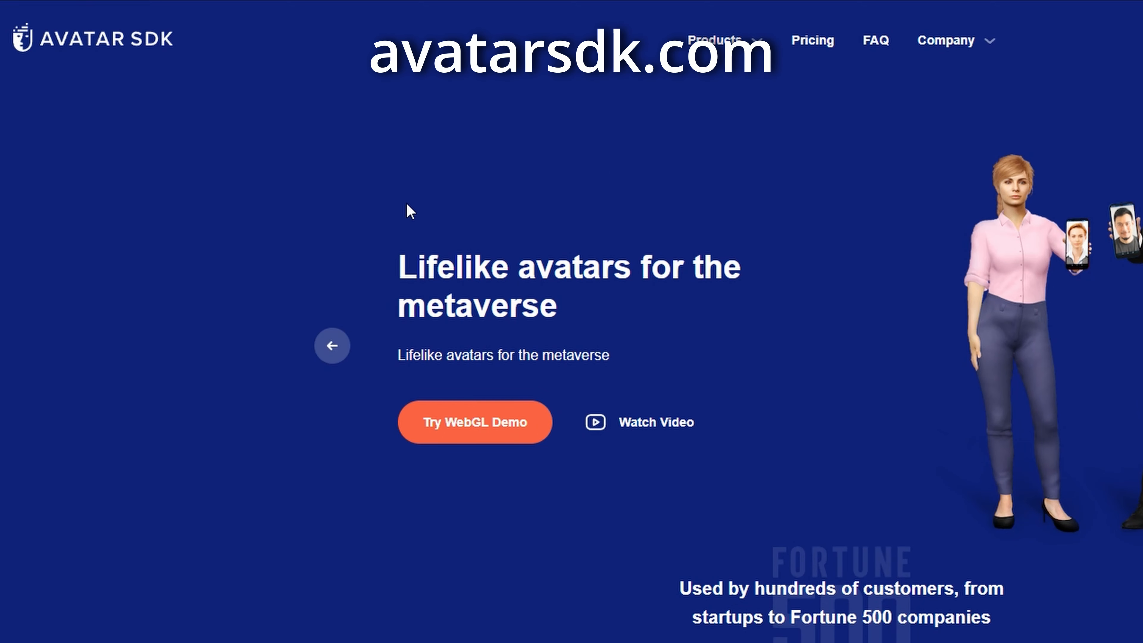
# Launch the WebGL avatar demo and choose the Head 2.0 head-only pipeline for the sample photo.
pyautogui.click(475, 421)
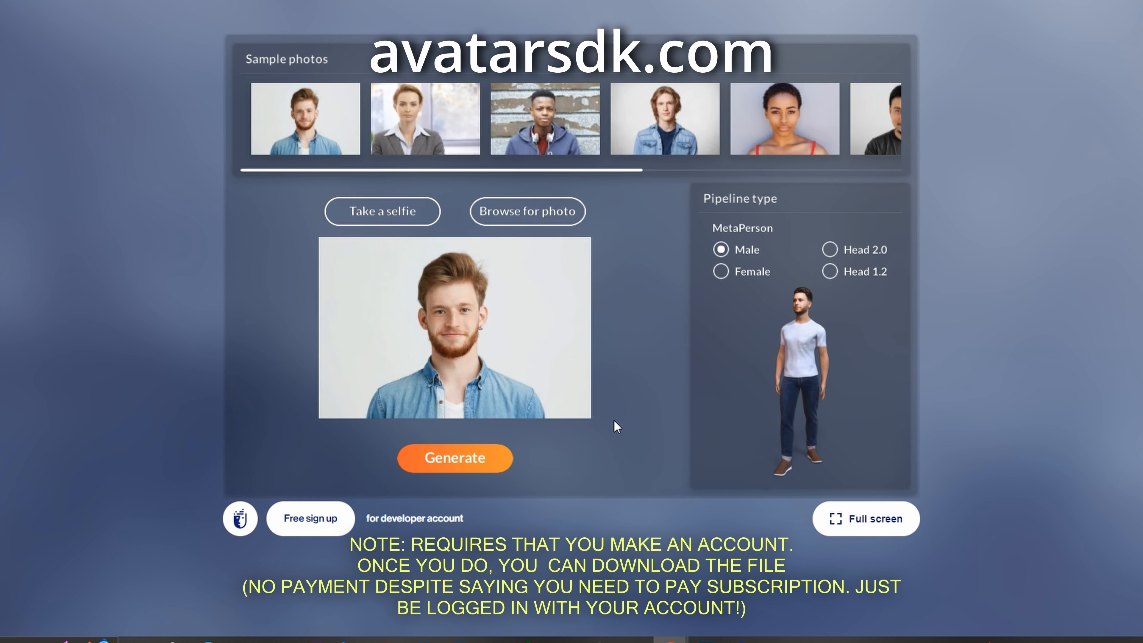
pyautogui.moveTo(645, 262)
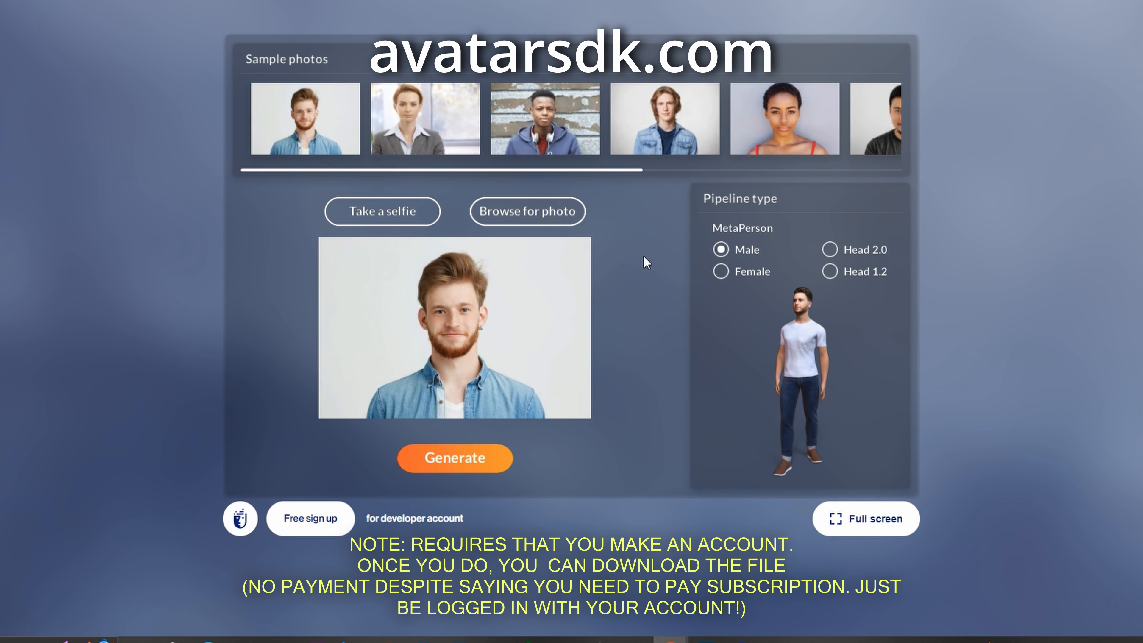
pyautogui.click(828, 249)
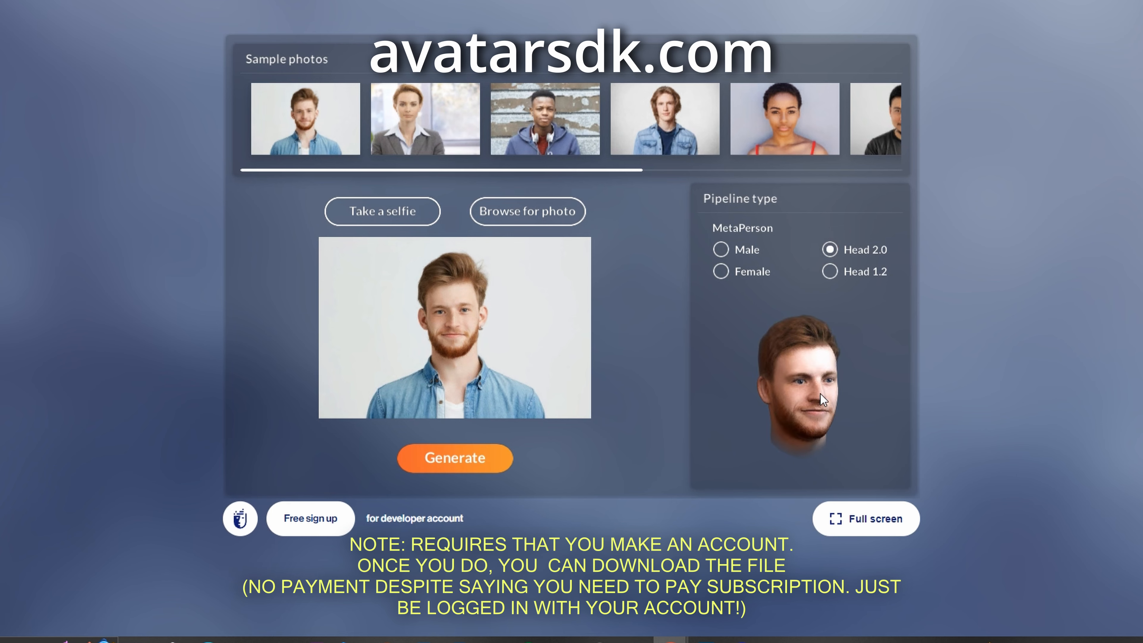
pyautogui.moveTo(539, 221)
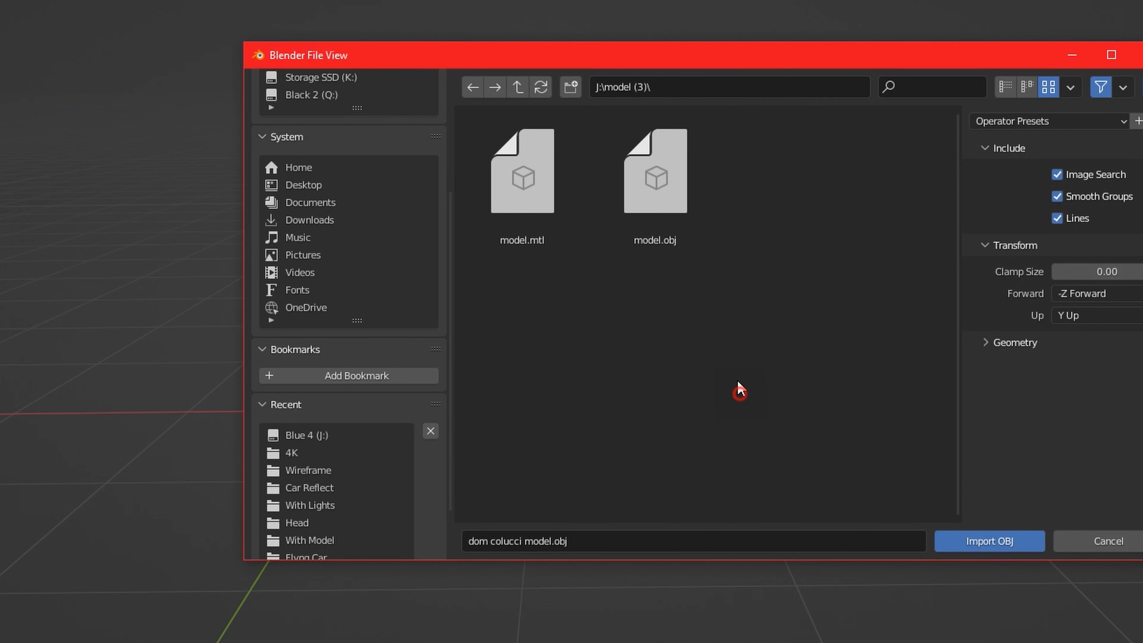
# Import the avatar head model.obj into the driver scene and bring up the import format list again.
pyautogui.click(988, 541)
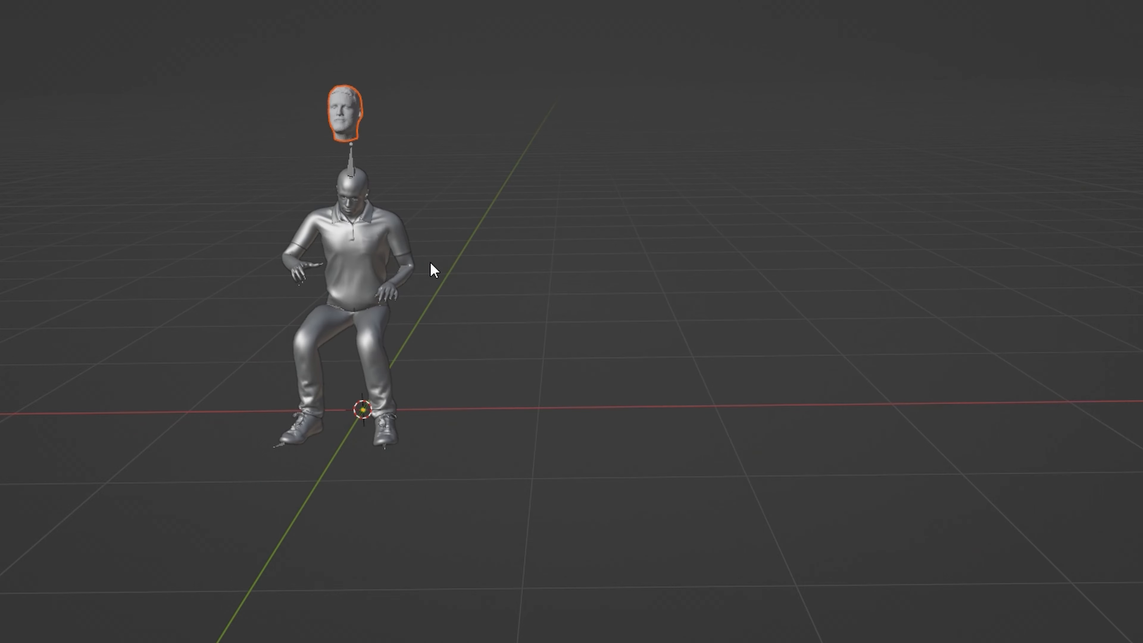
pyautogui.click(32, 6)
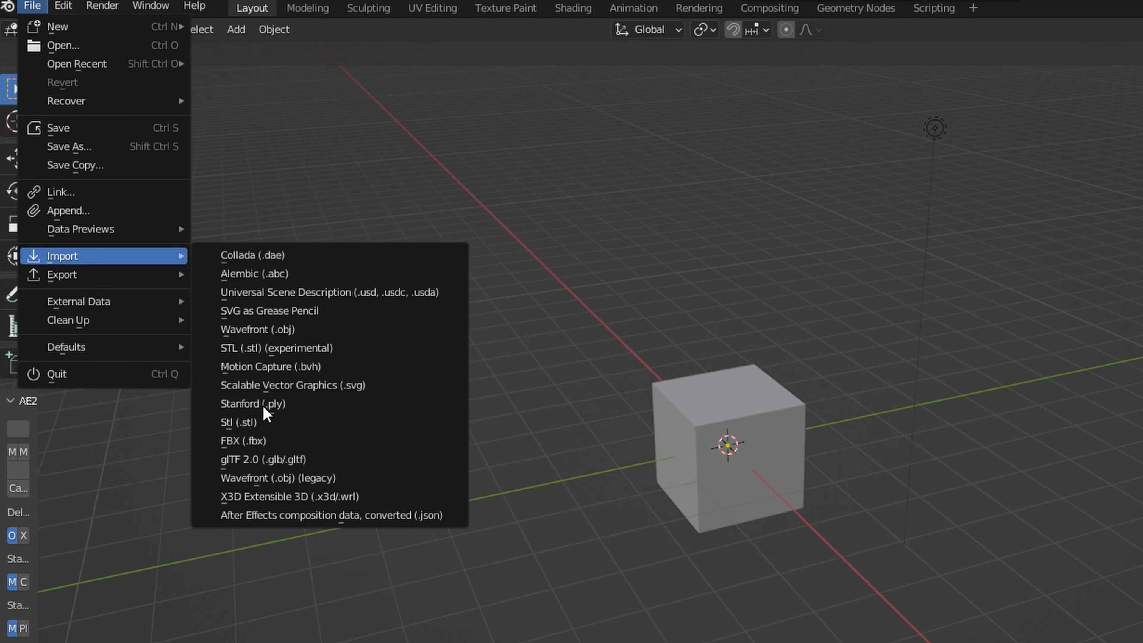
pyautogui.moveTo(256, 329)
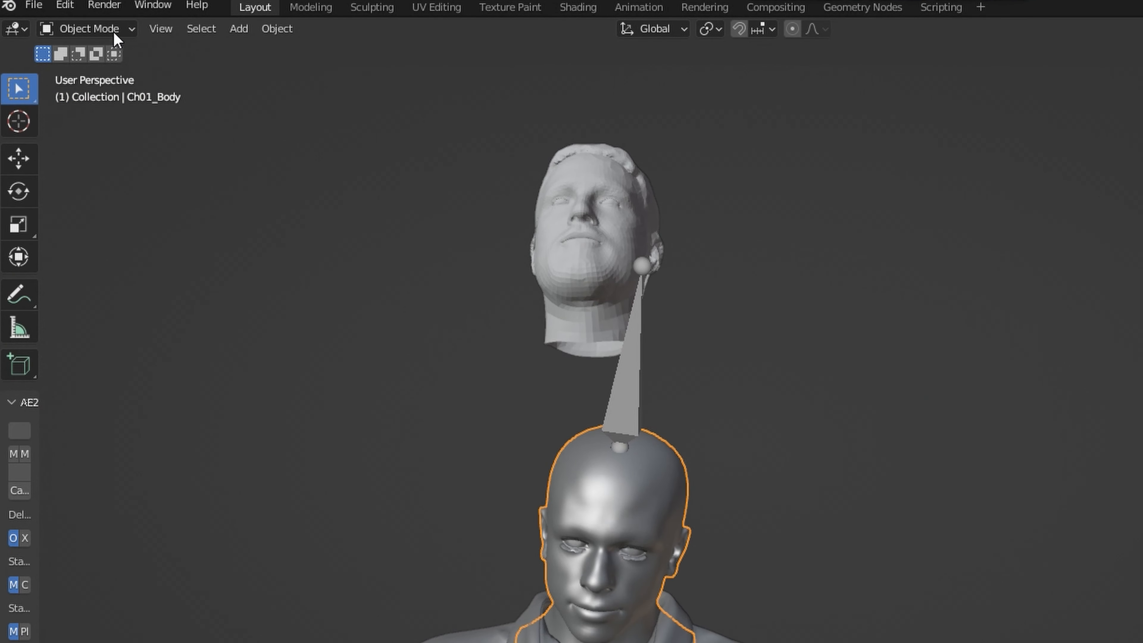
# Edit the Ch01_Body mesh and delete its original head vertices.
pyautogui.press('Tab')
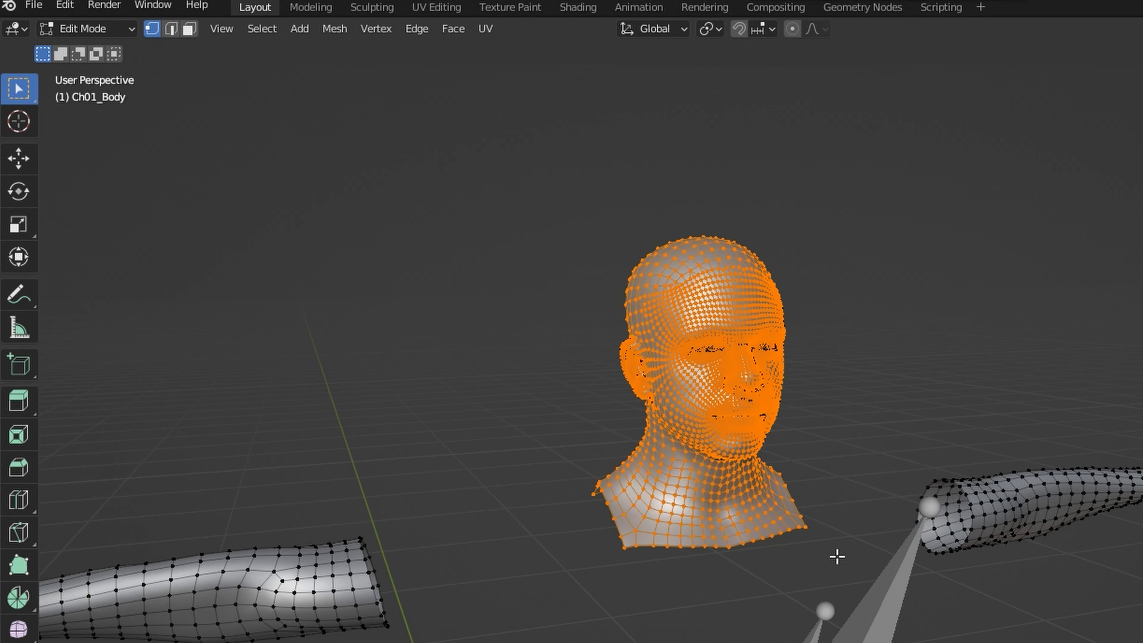
pyautogui.press('x')
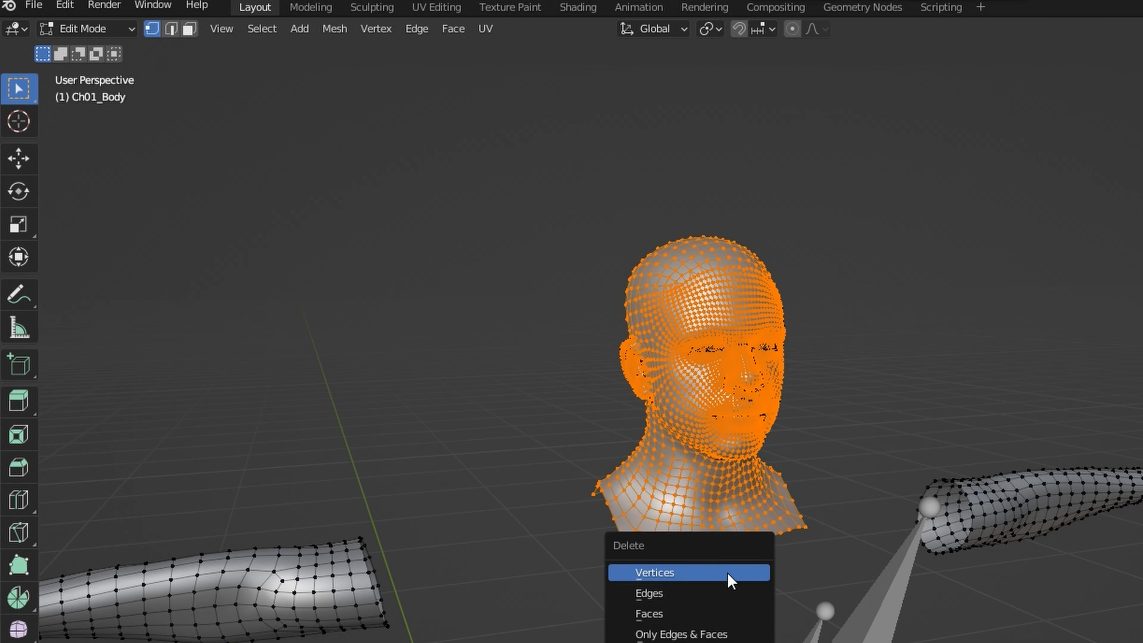
pyautogui.click(653, 572)
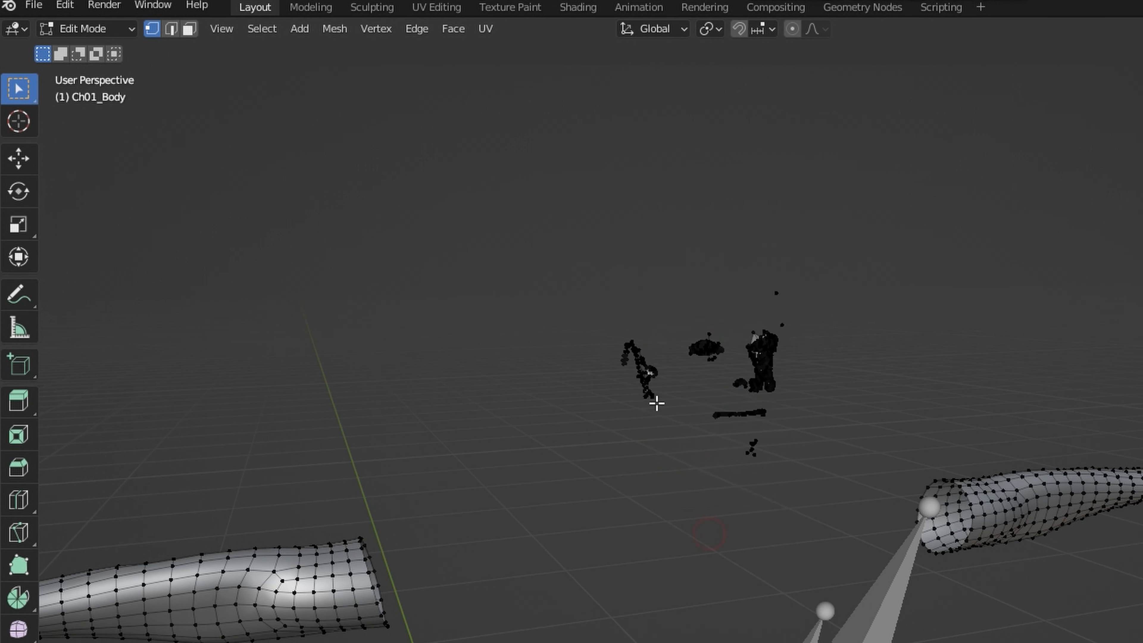
# Back in Object Mode, rotate, move and adjust the avatar head to sit on the seated driver's neck.
pyautogui.press('Tab')
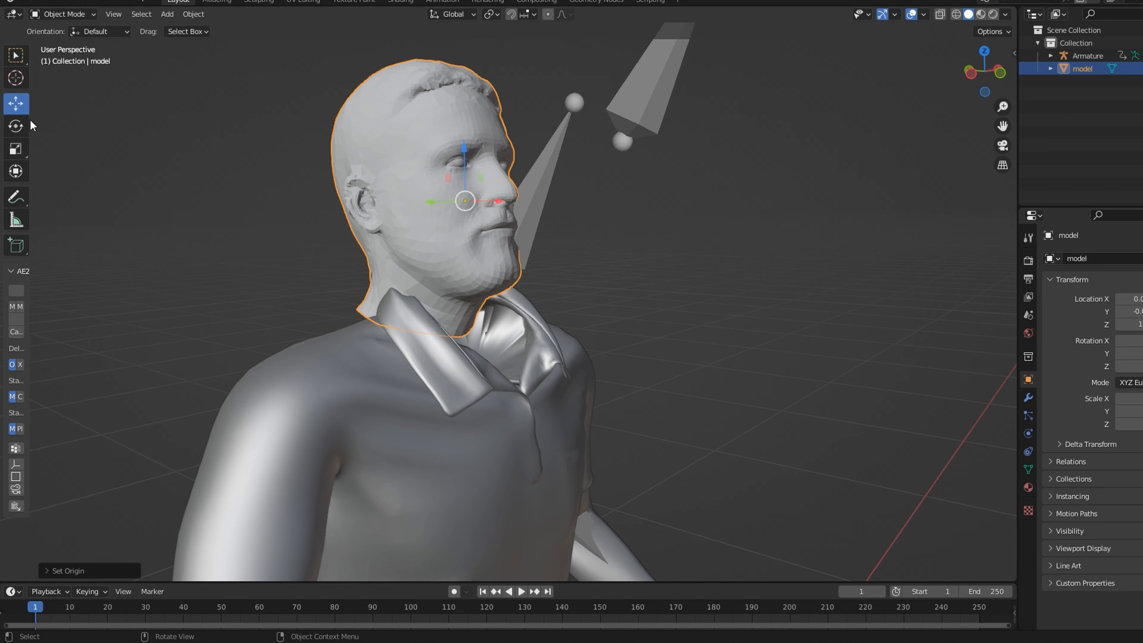
pyautogui.click(15, 126)
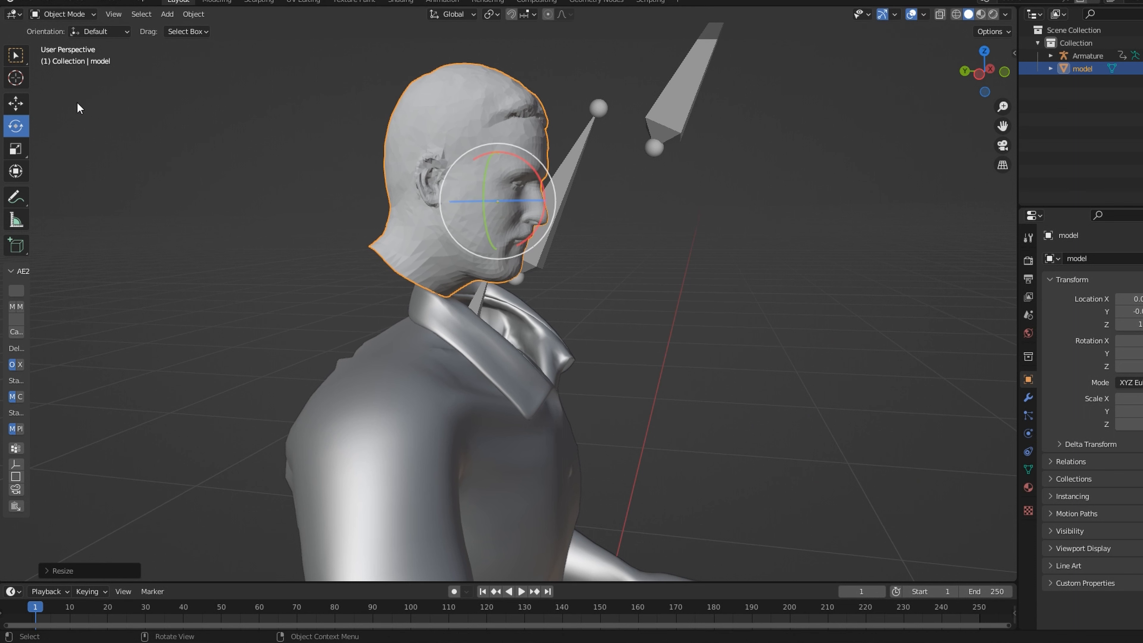
pyautogui.press('g')
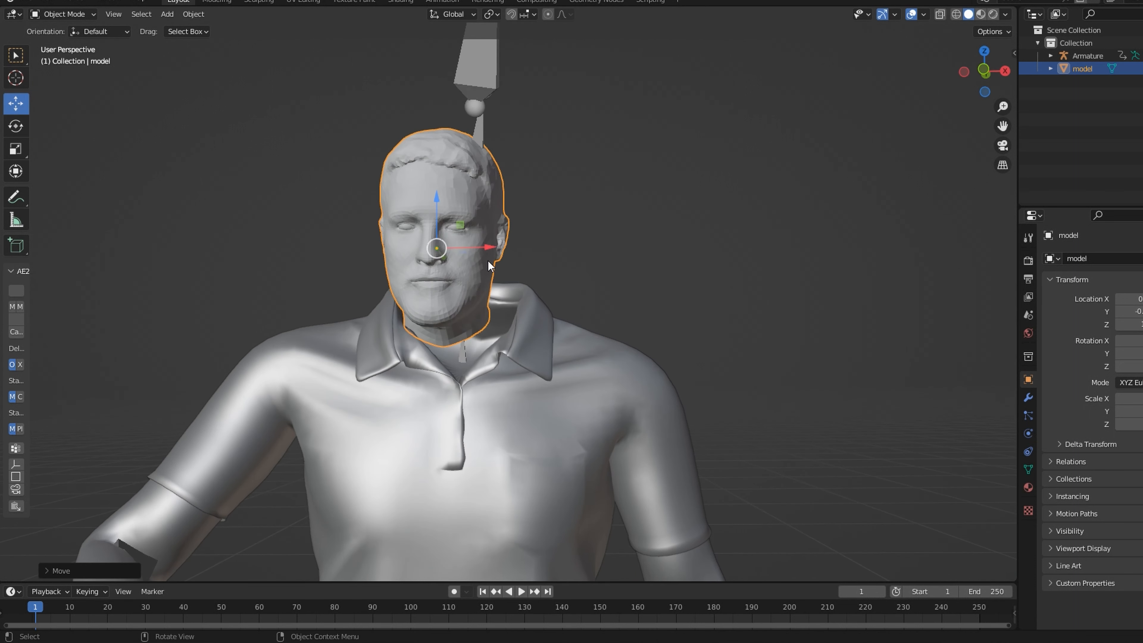
pyautogui.press('s')
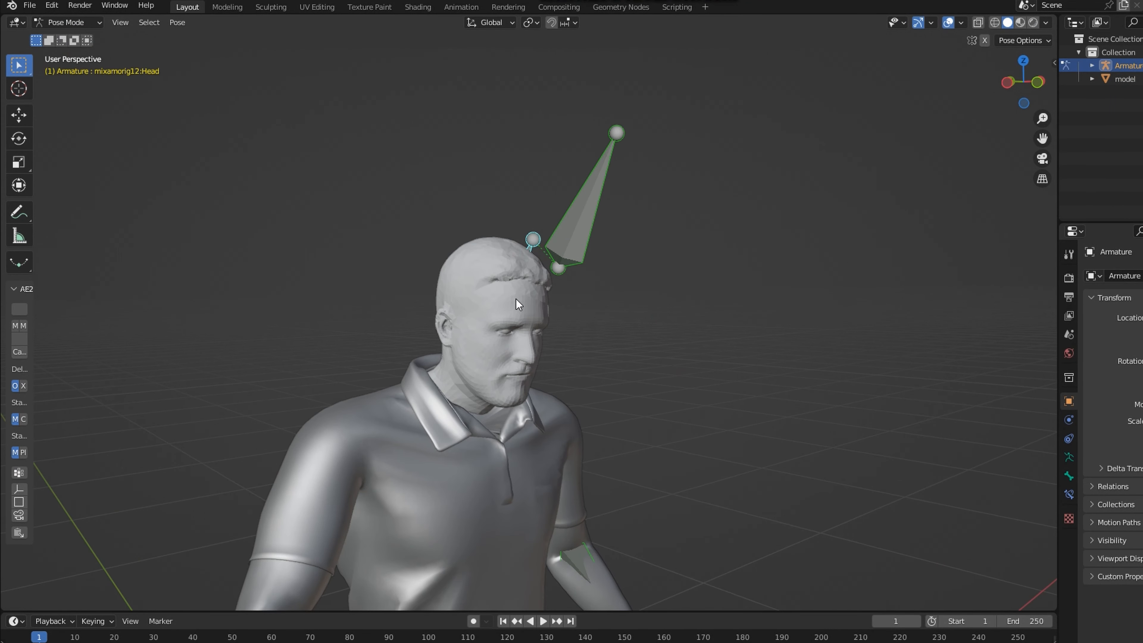
# Select the head mesh with the armature's Head bone and parent the head to that bone.
pyautogui.click(1124, 78)
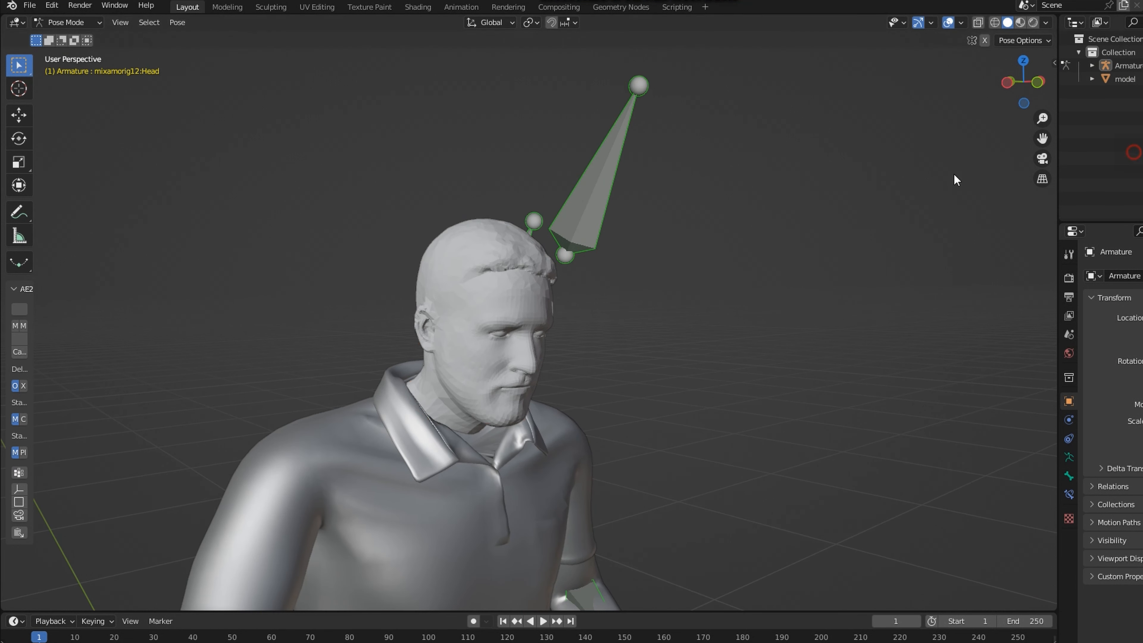
pyautogui.click(532, 221)
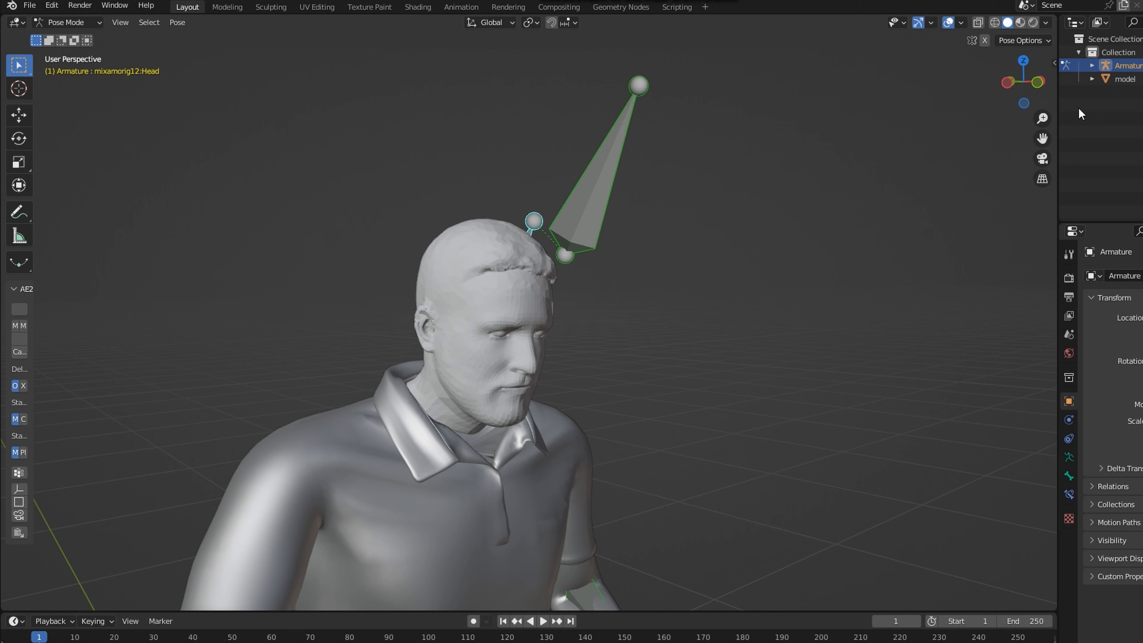
pyautogui.click(457, 353)
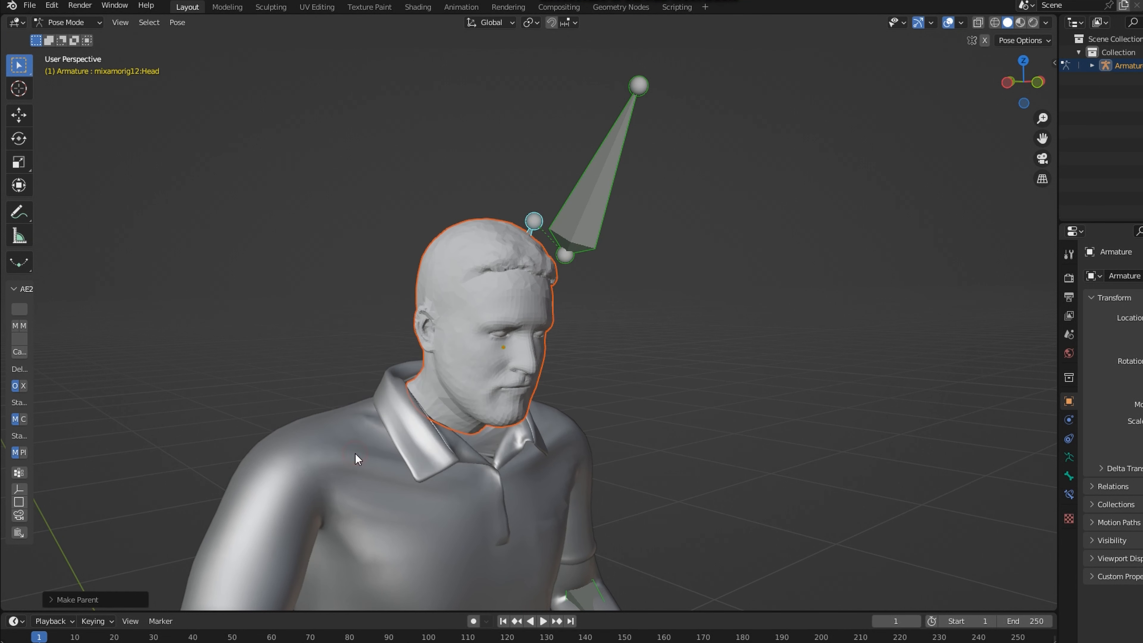
pyautogui.click(542, 620)
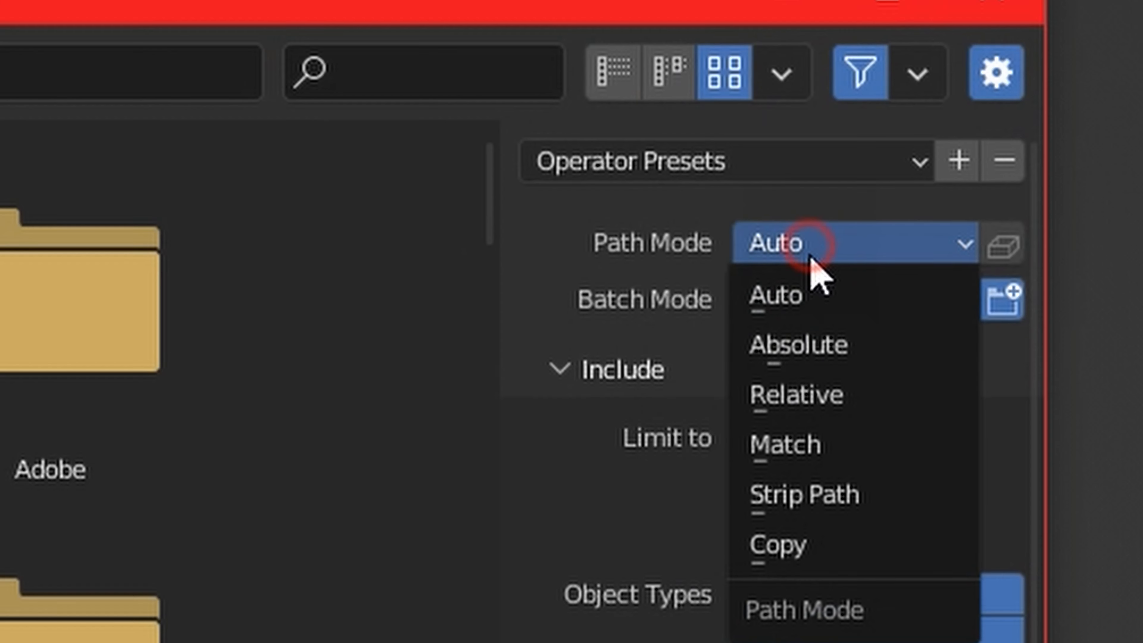
# Set the export Path Mode to Copy so texture files travel with the exported file.
pyautogui.click(778, 543)
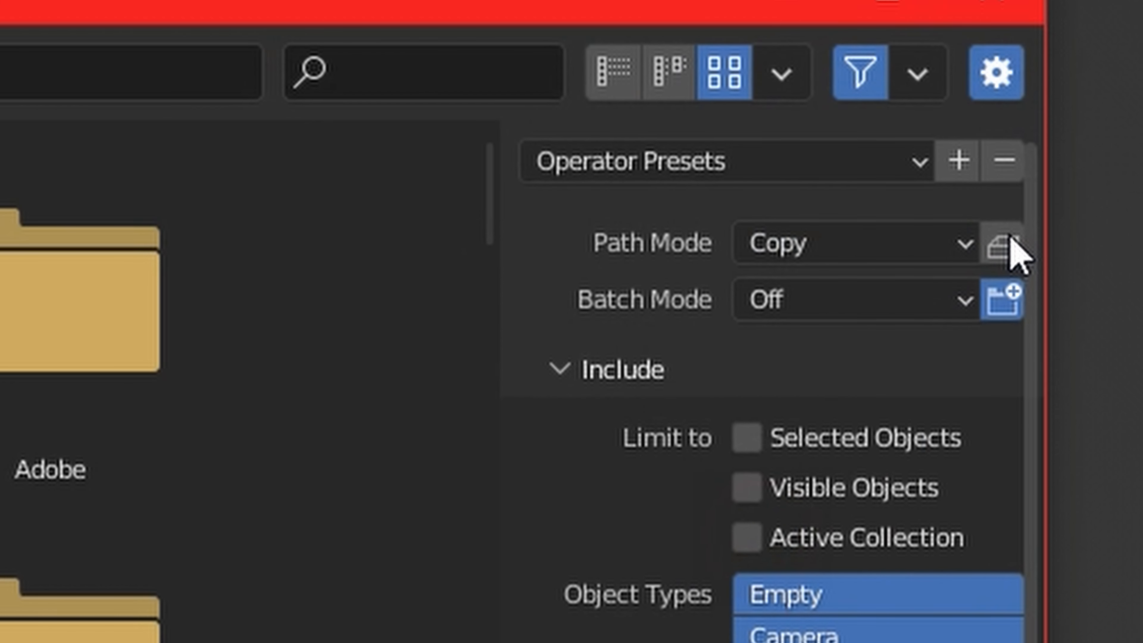
pyautogui.moveTo(780, 302)
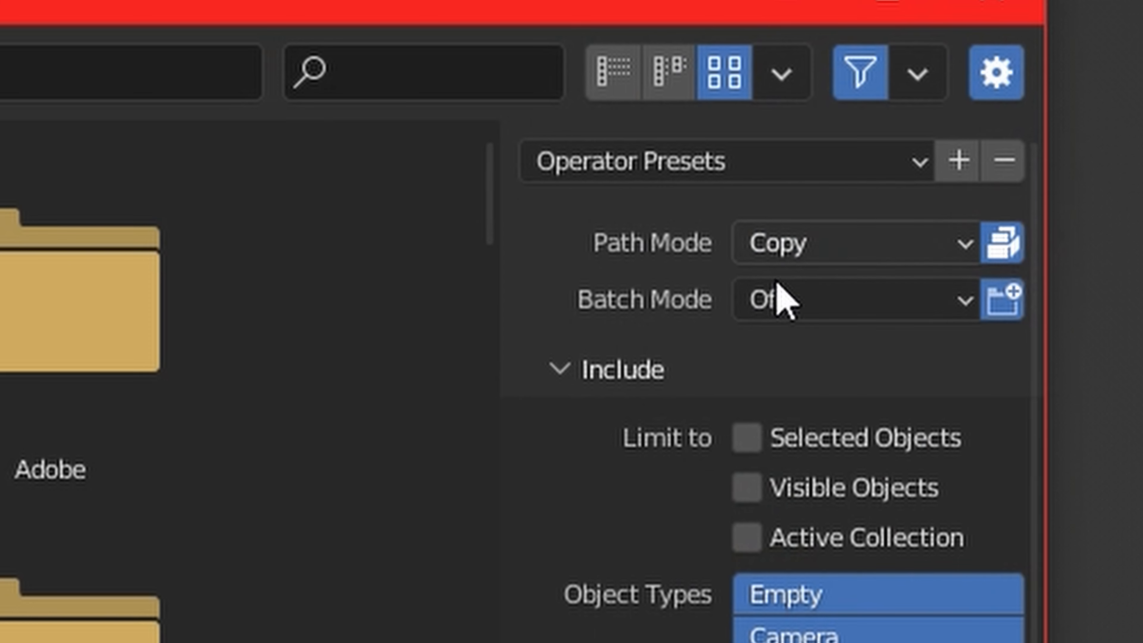
pyautogui.moveTo(784, 302)
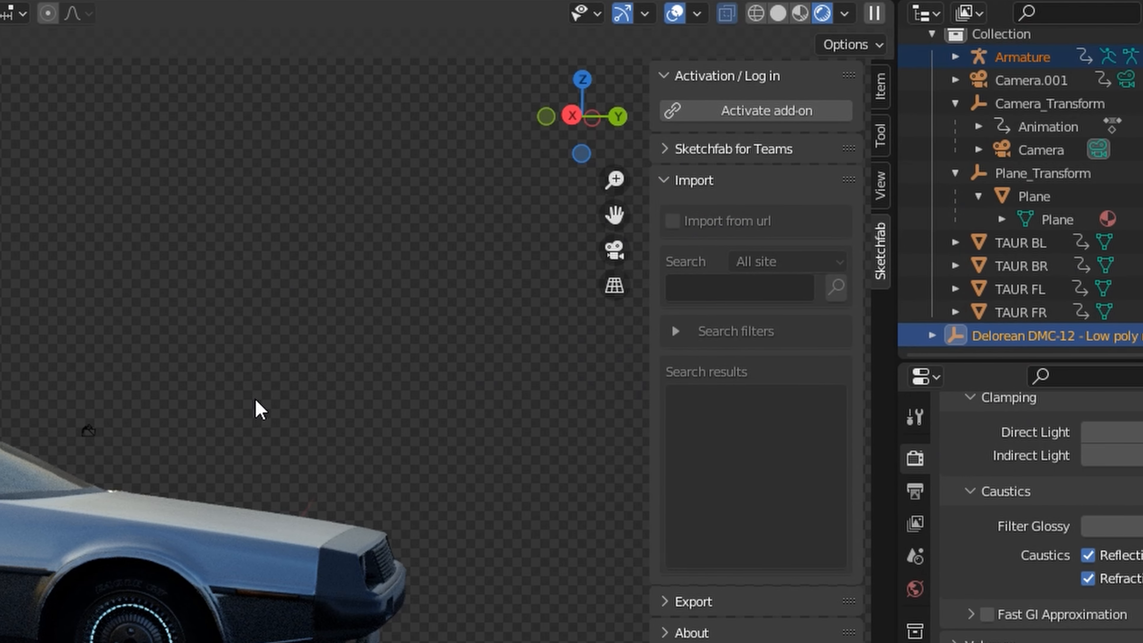
# Make the DeLorean the Object parent of the driver's armature.
pyautogui.press('ctrl+p')
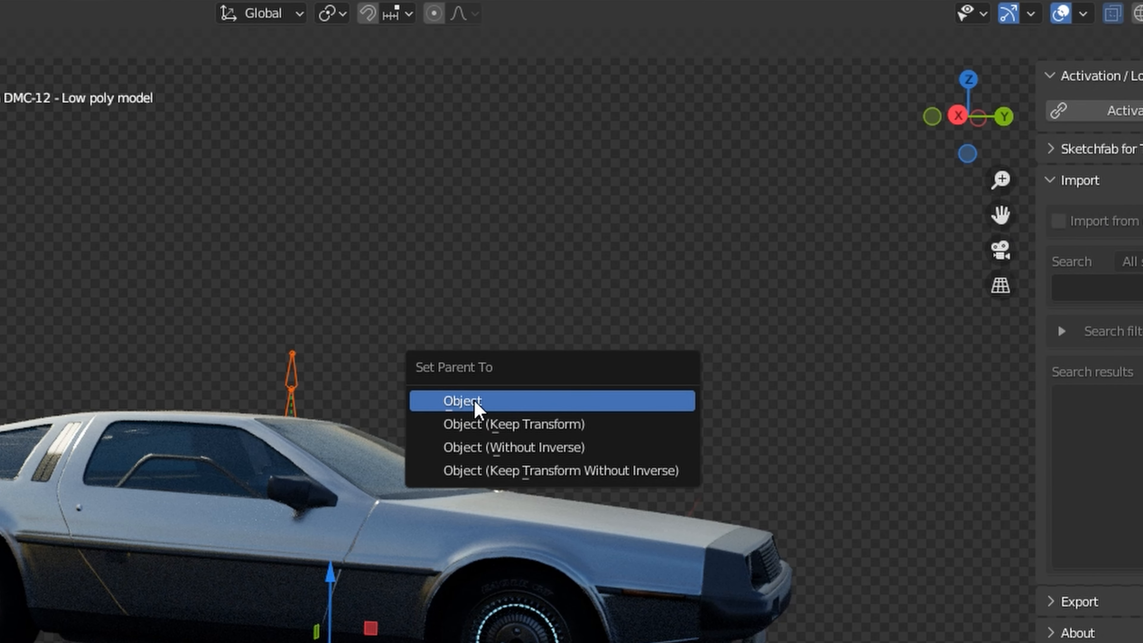
pyautogui.click(462, 400)
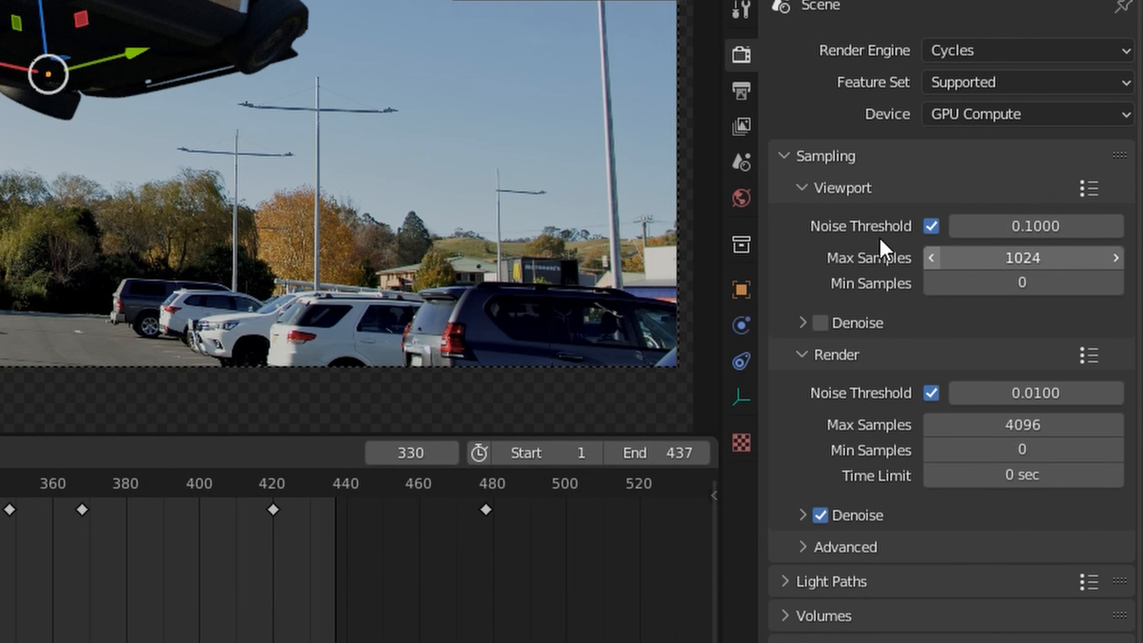
# Set Render Max Samples to 100 and direct RGBA PNG output to J:\Flyng Car\.
pyautogui.doubleClick(1020, 424)
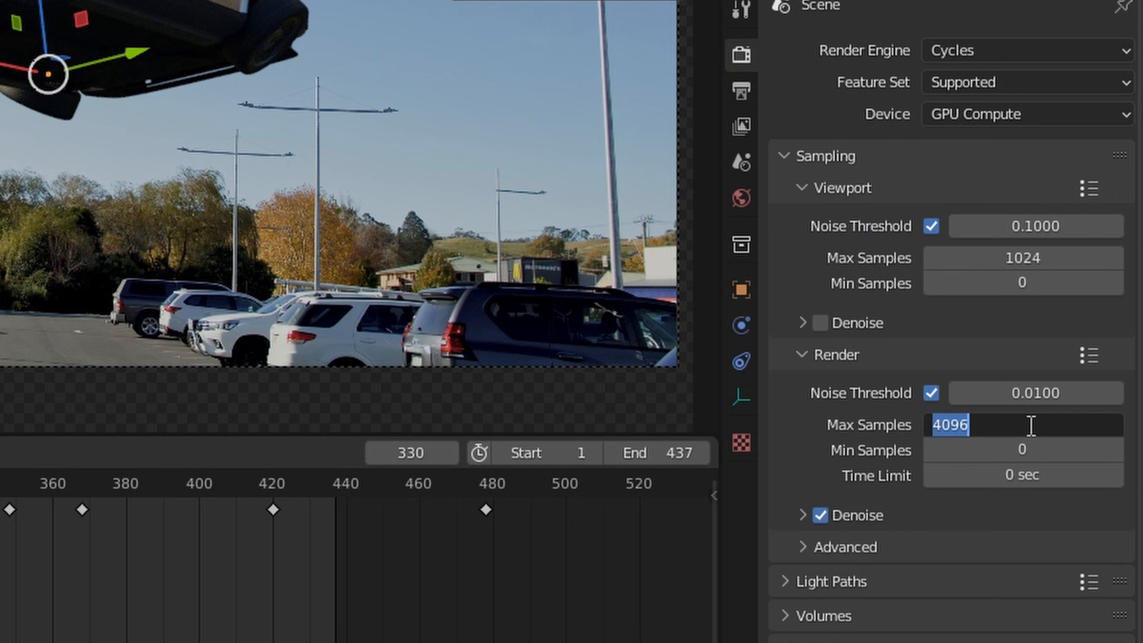
pyautogui.write('100')
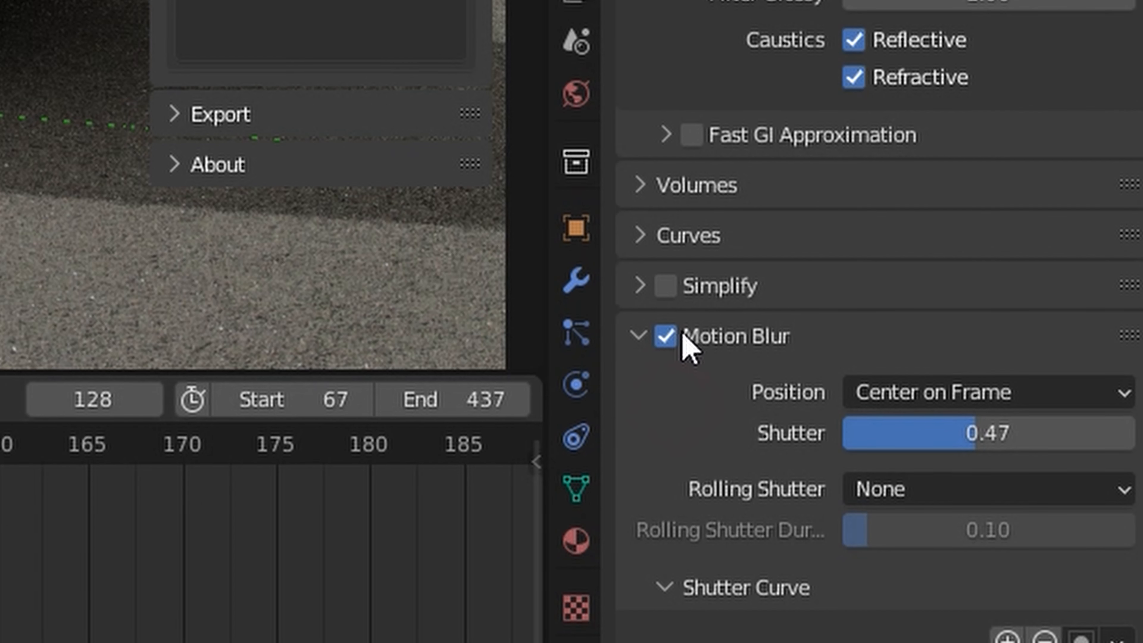
pyautogui.moveTo(725, 346)
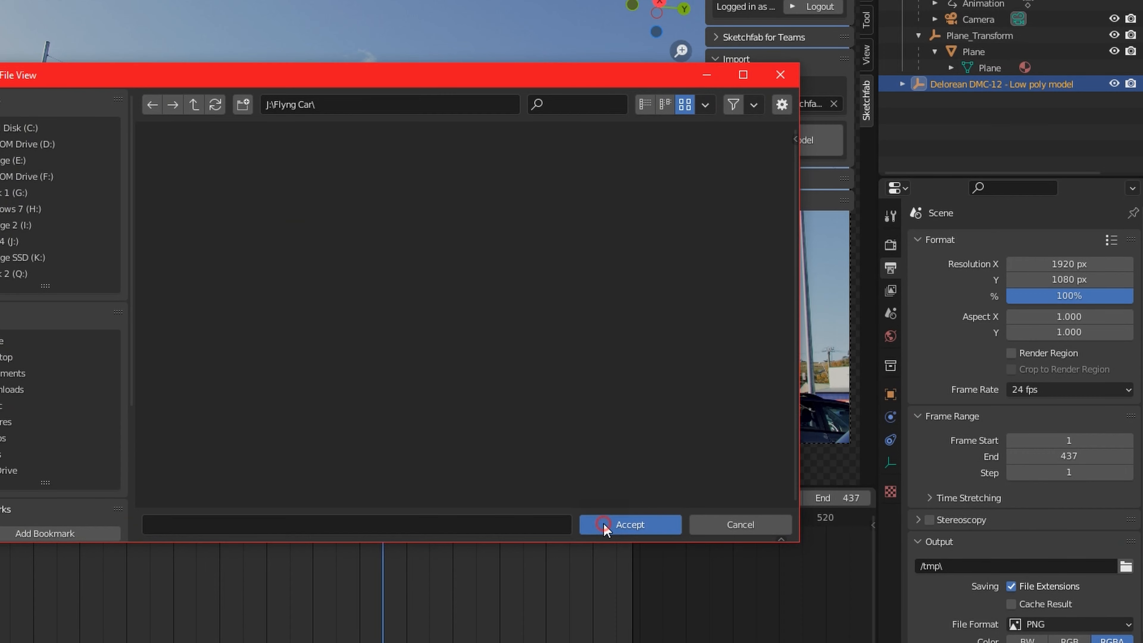
pyautogui.click(629, 523)
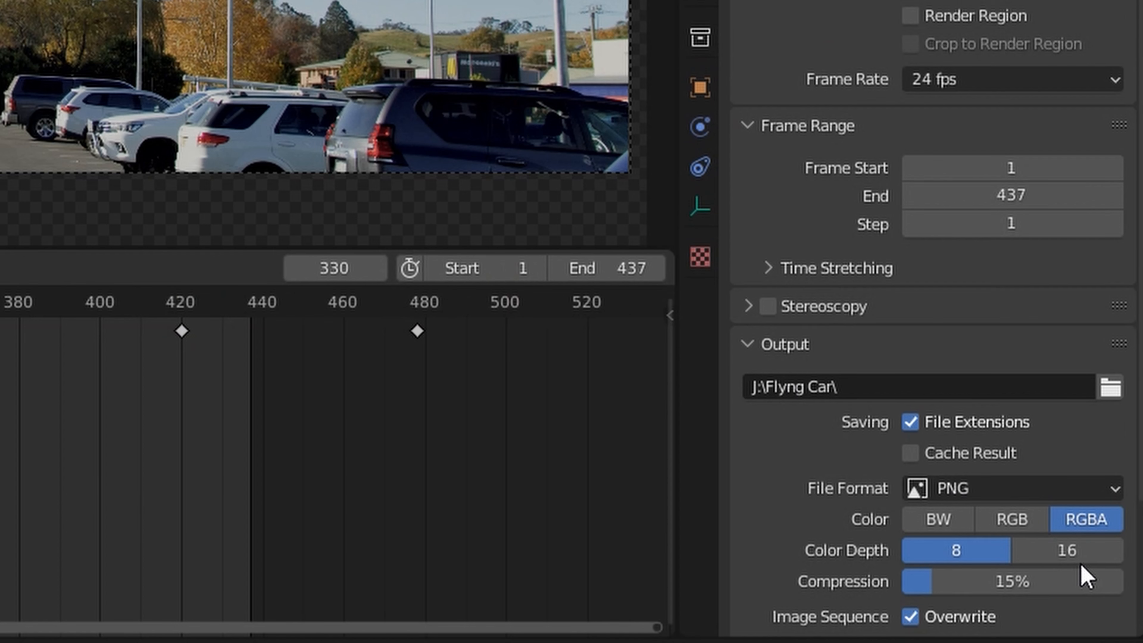
pyautogui.click(1066, 550)
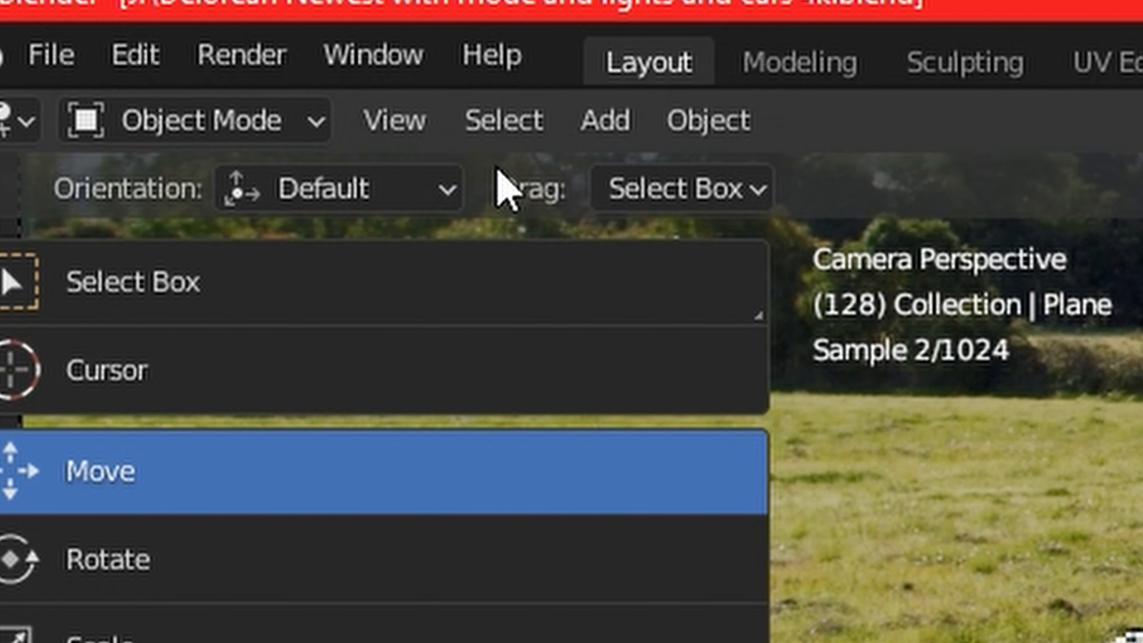
# Render the whole animation as an image sequence via Render > Render Animation.
pyautogui.click(240, 54)
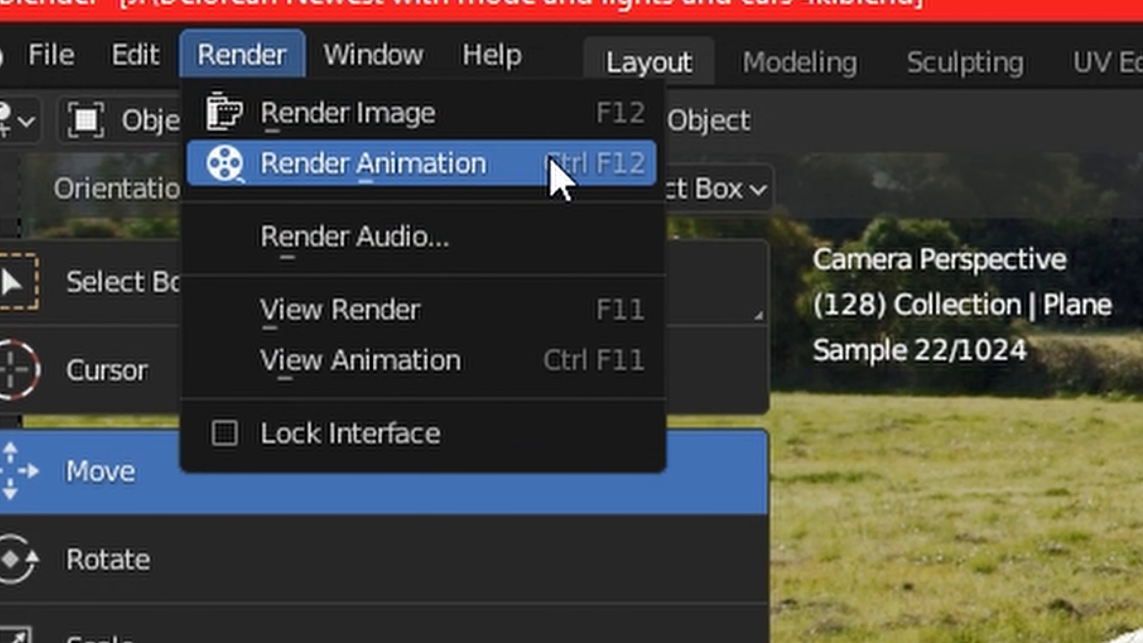
pyautogui.moveTo(535, 178)
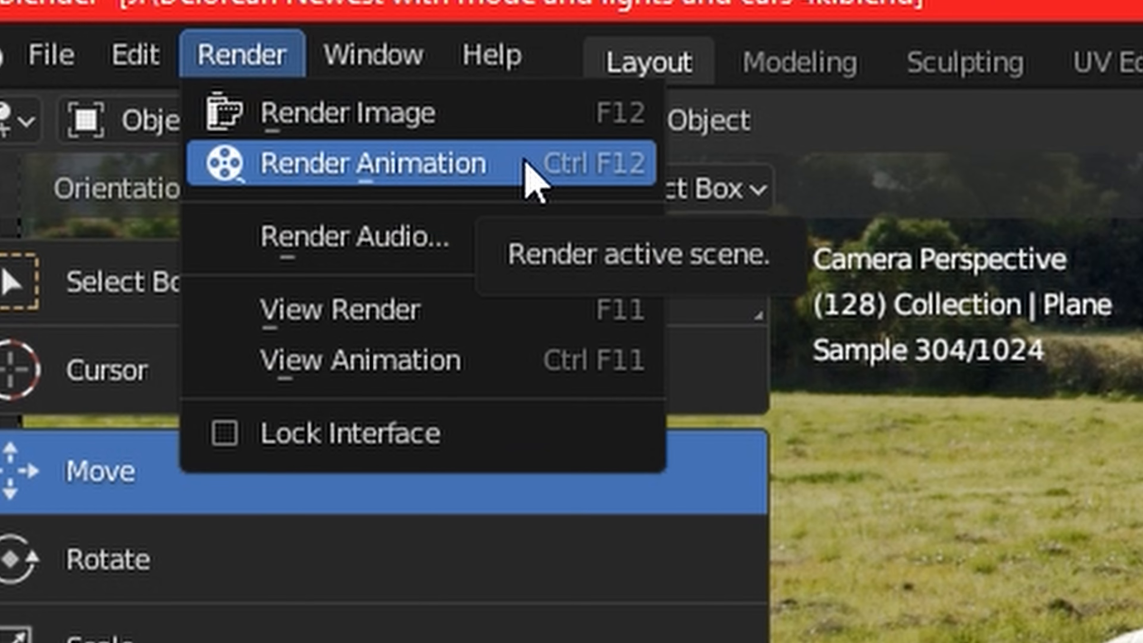
pyautogui.click(370, 162)
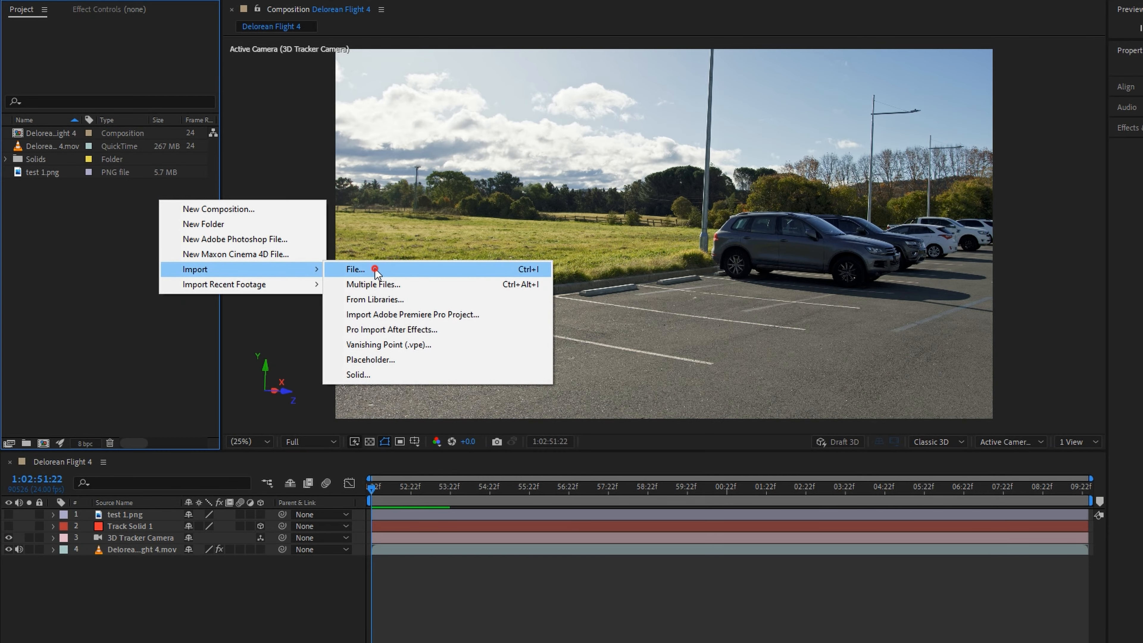
# Import the rendered DeLorean PNG sequence and add it over the parking-lot footage.
pyautogui.click(356, 270)
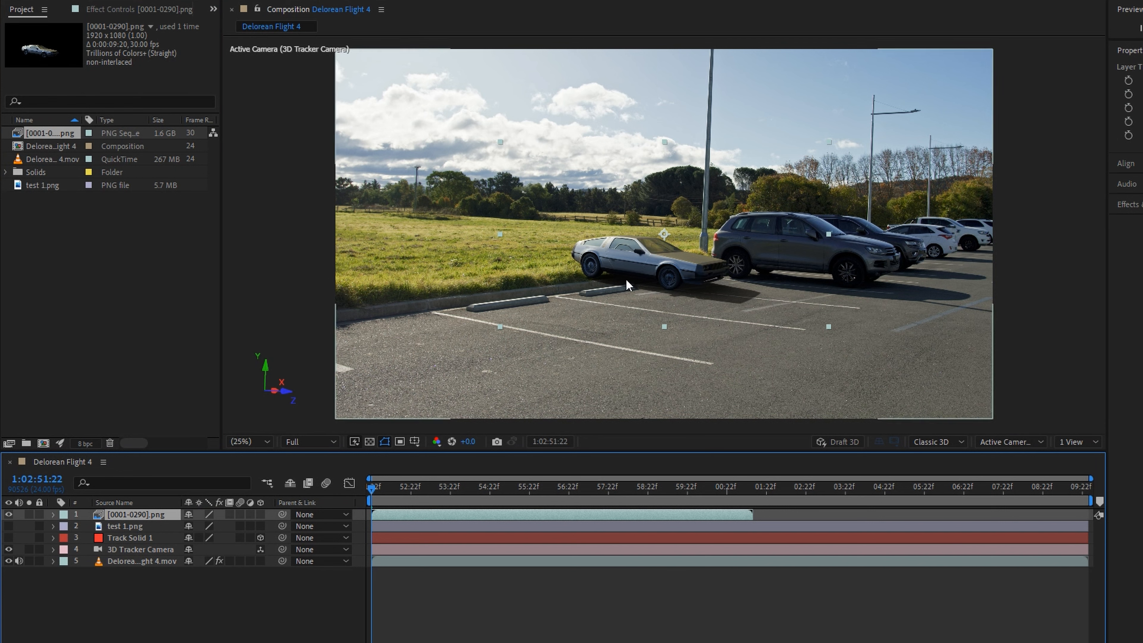
pyautogui.rightClick(629, 284)
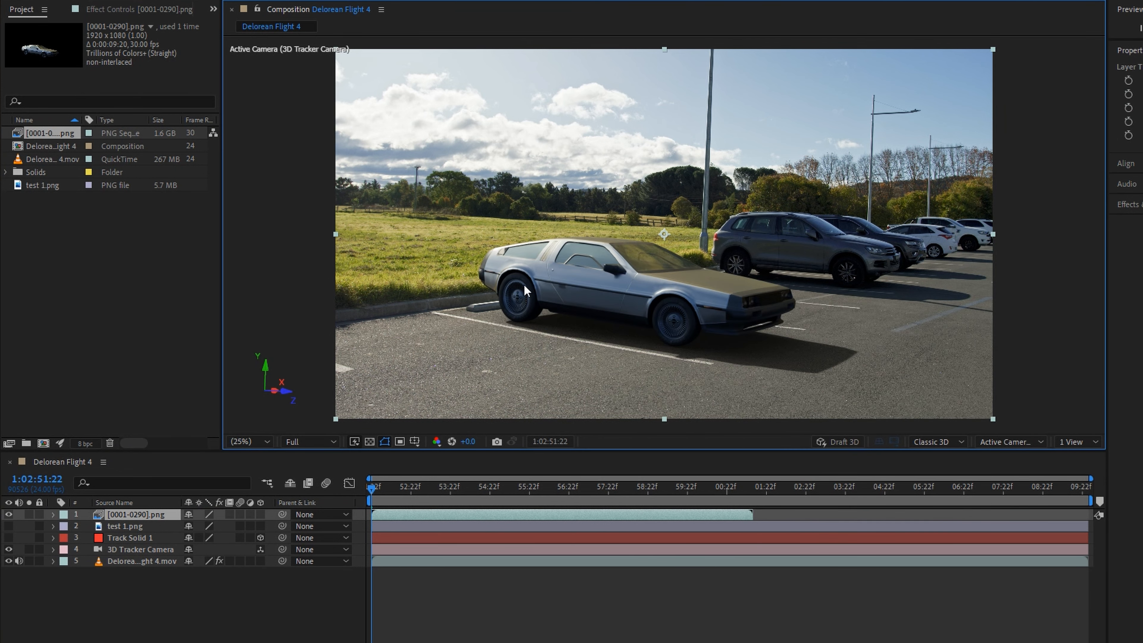
pyautogui.moveTo(454, 484)
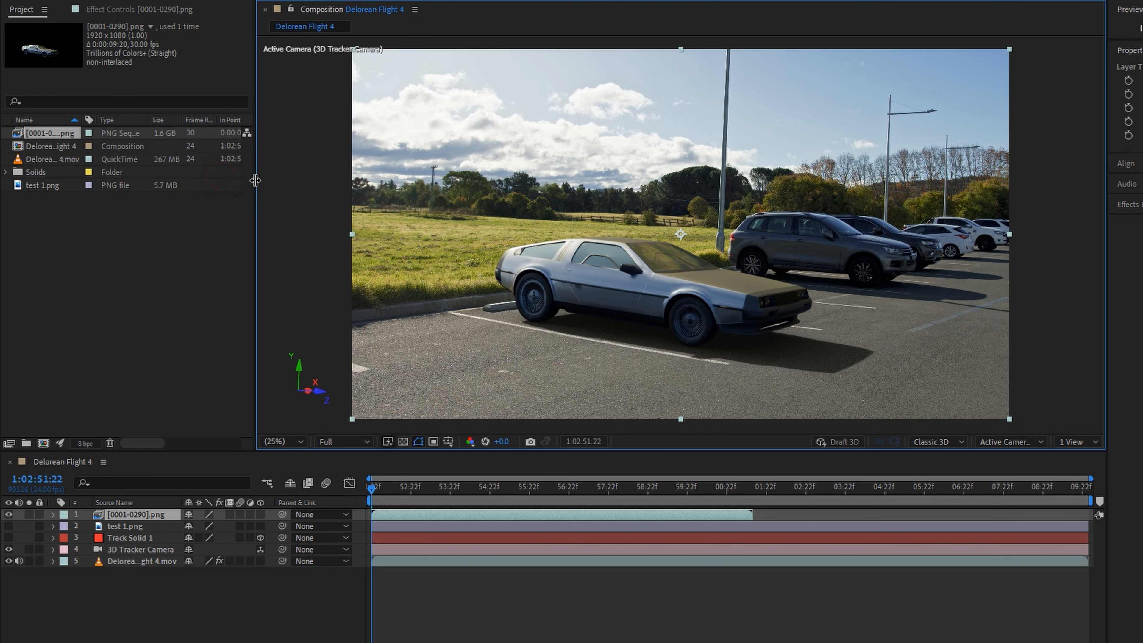
# Reinterpret the PNG sequence at 24 fps and begin Curves colour grading.
pyautogui.rightClick(48, 133)
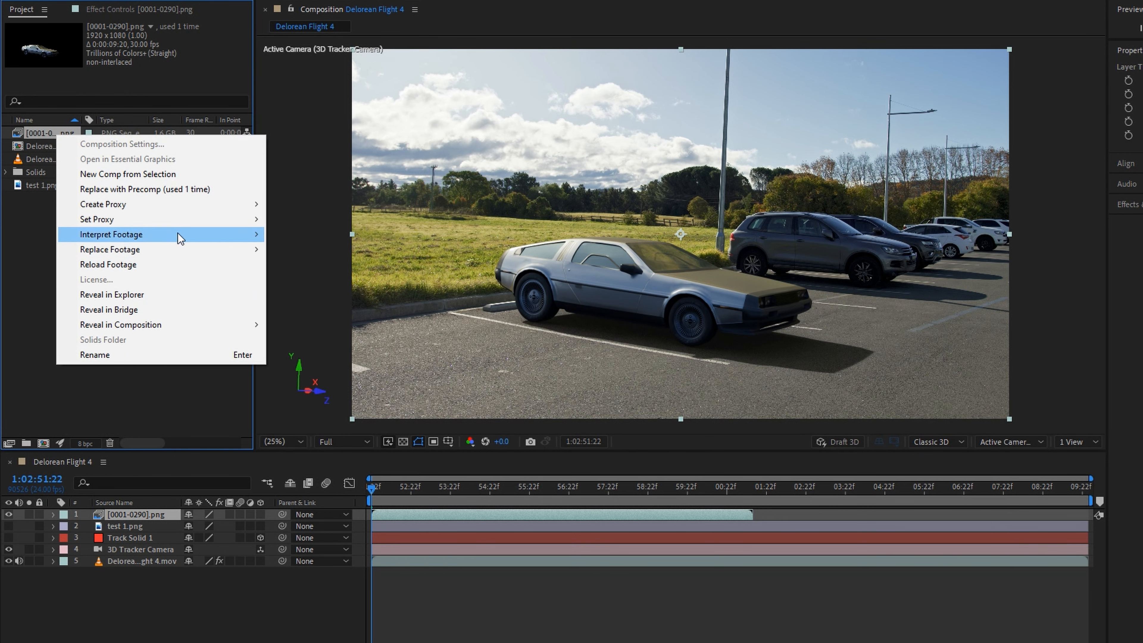
pyautogui.click(113, 234)
pyautogui.write('24')
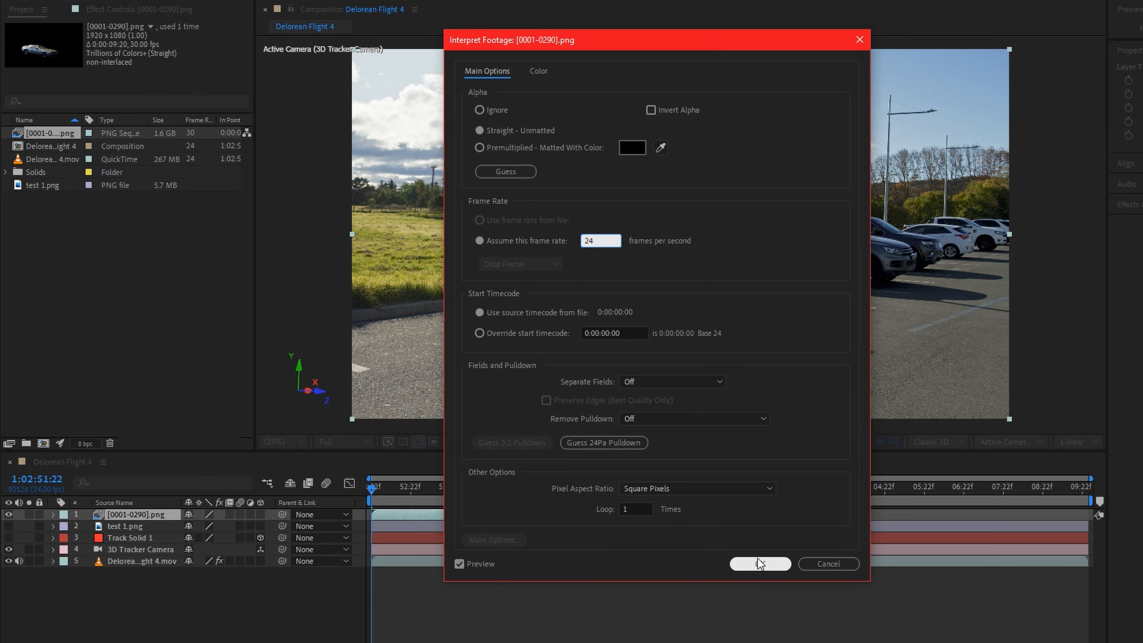
pyautogui.click(760, 564)
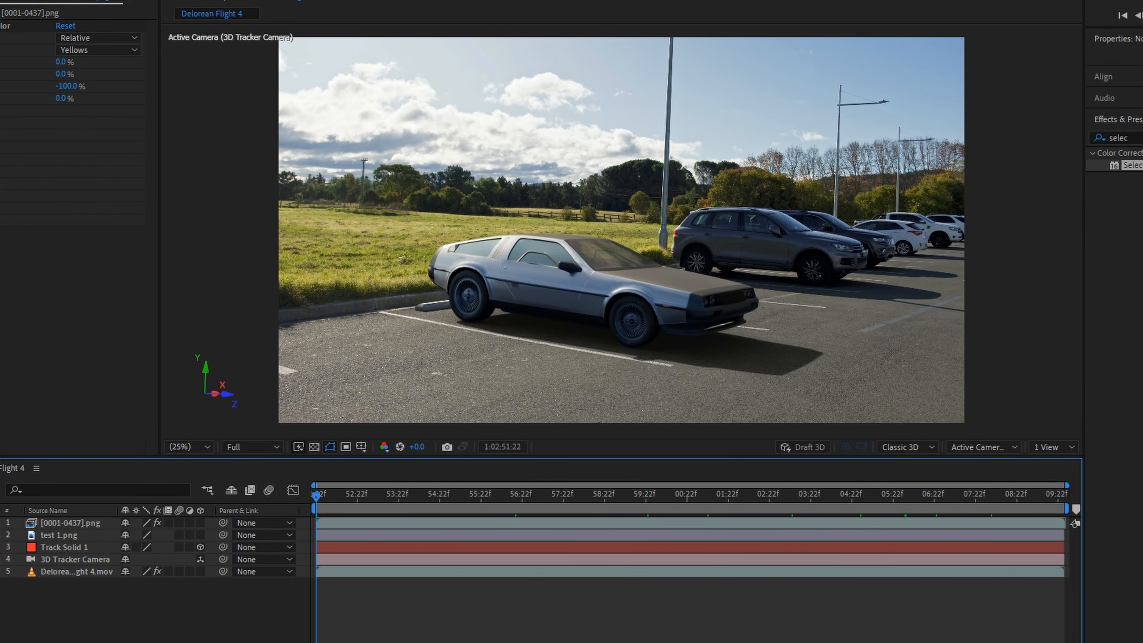
pyautogui.click(73, 523)
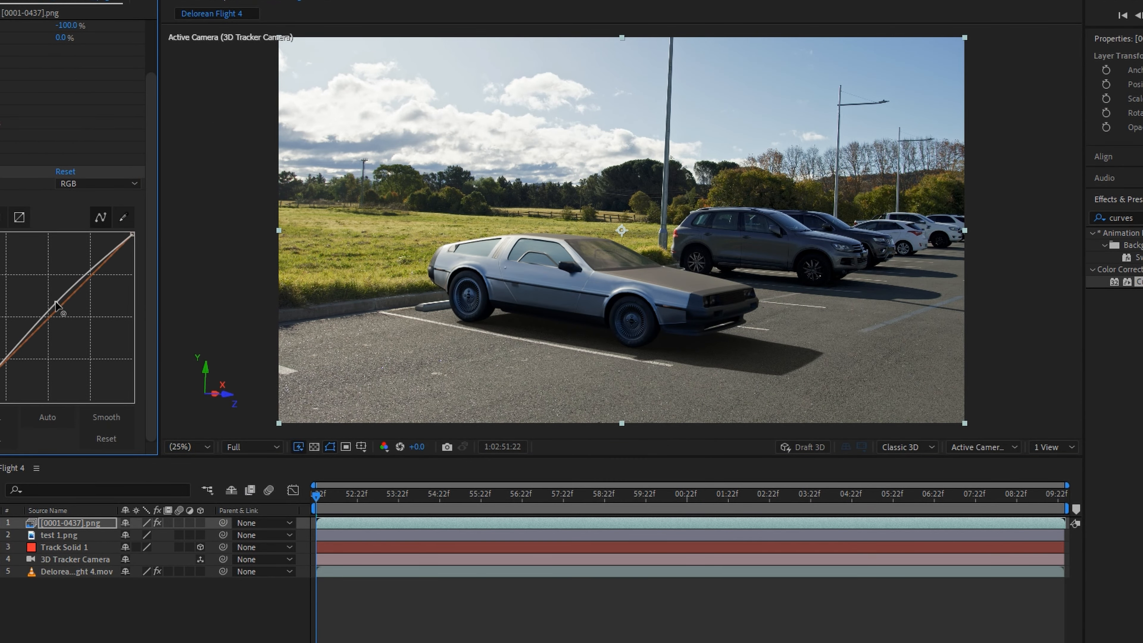